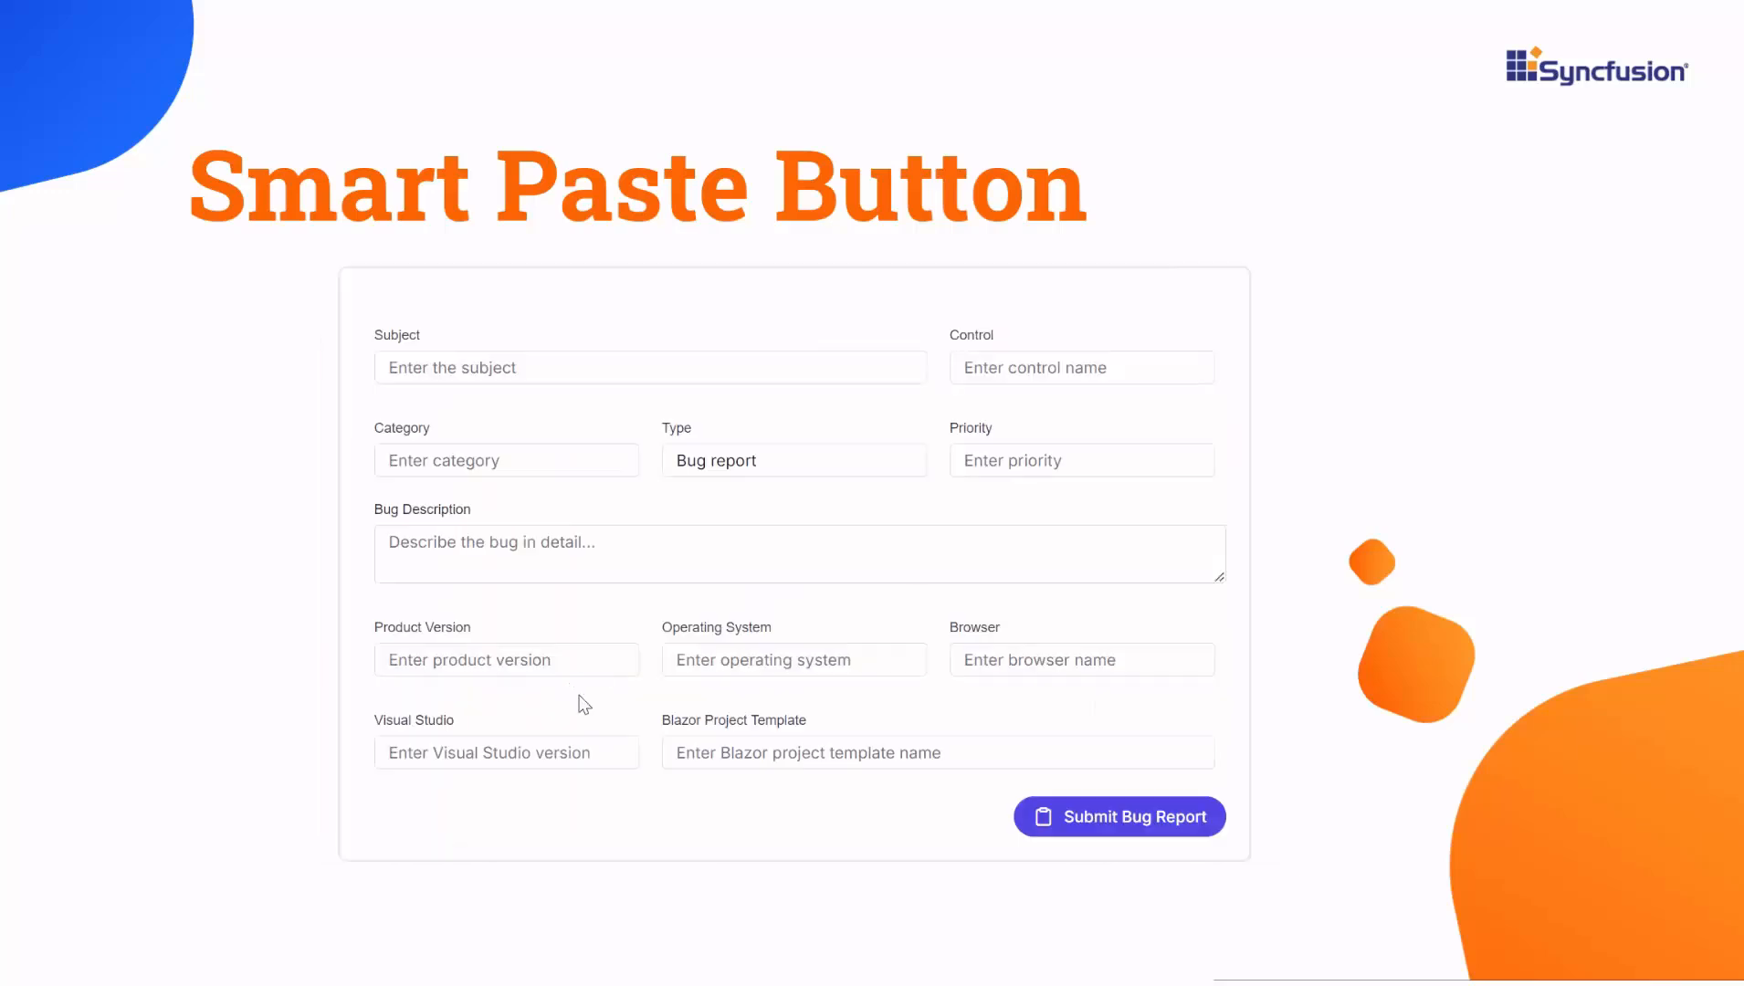
mouse_move(1009, 829)
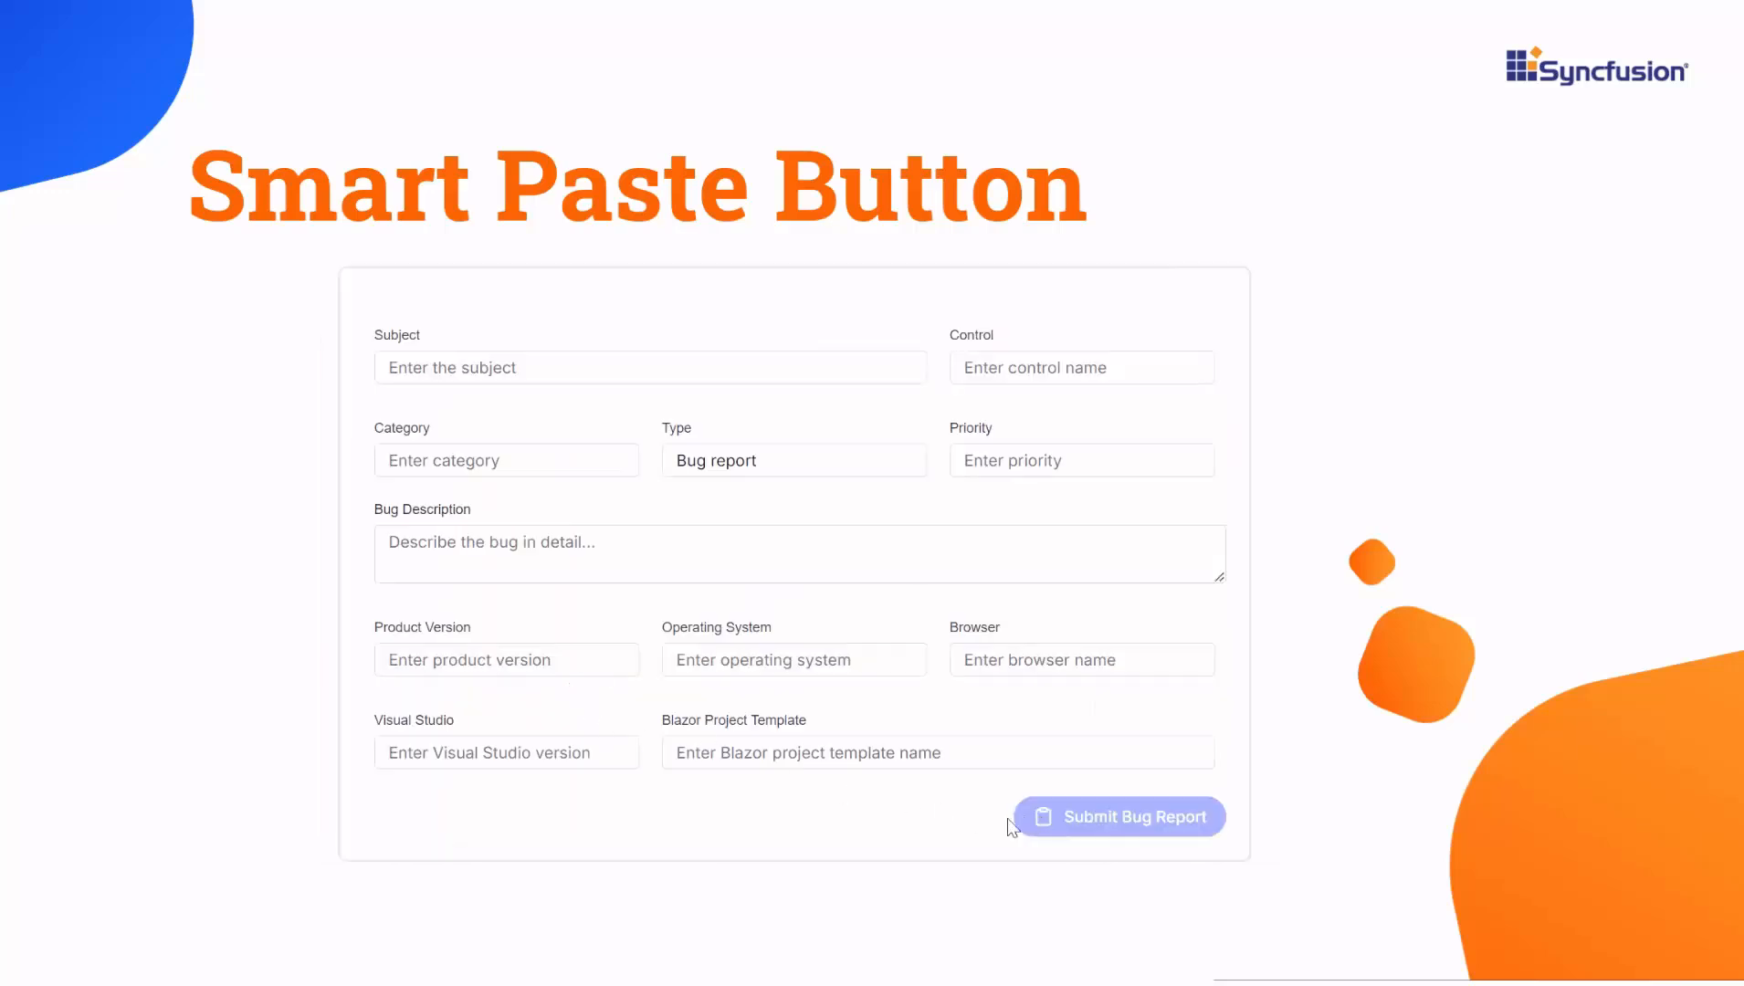
Leave the Smart Paste intro slide so the Visual Studio 2022 start window appears
left_click(1117, 817)
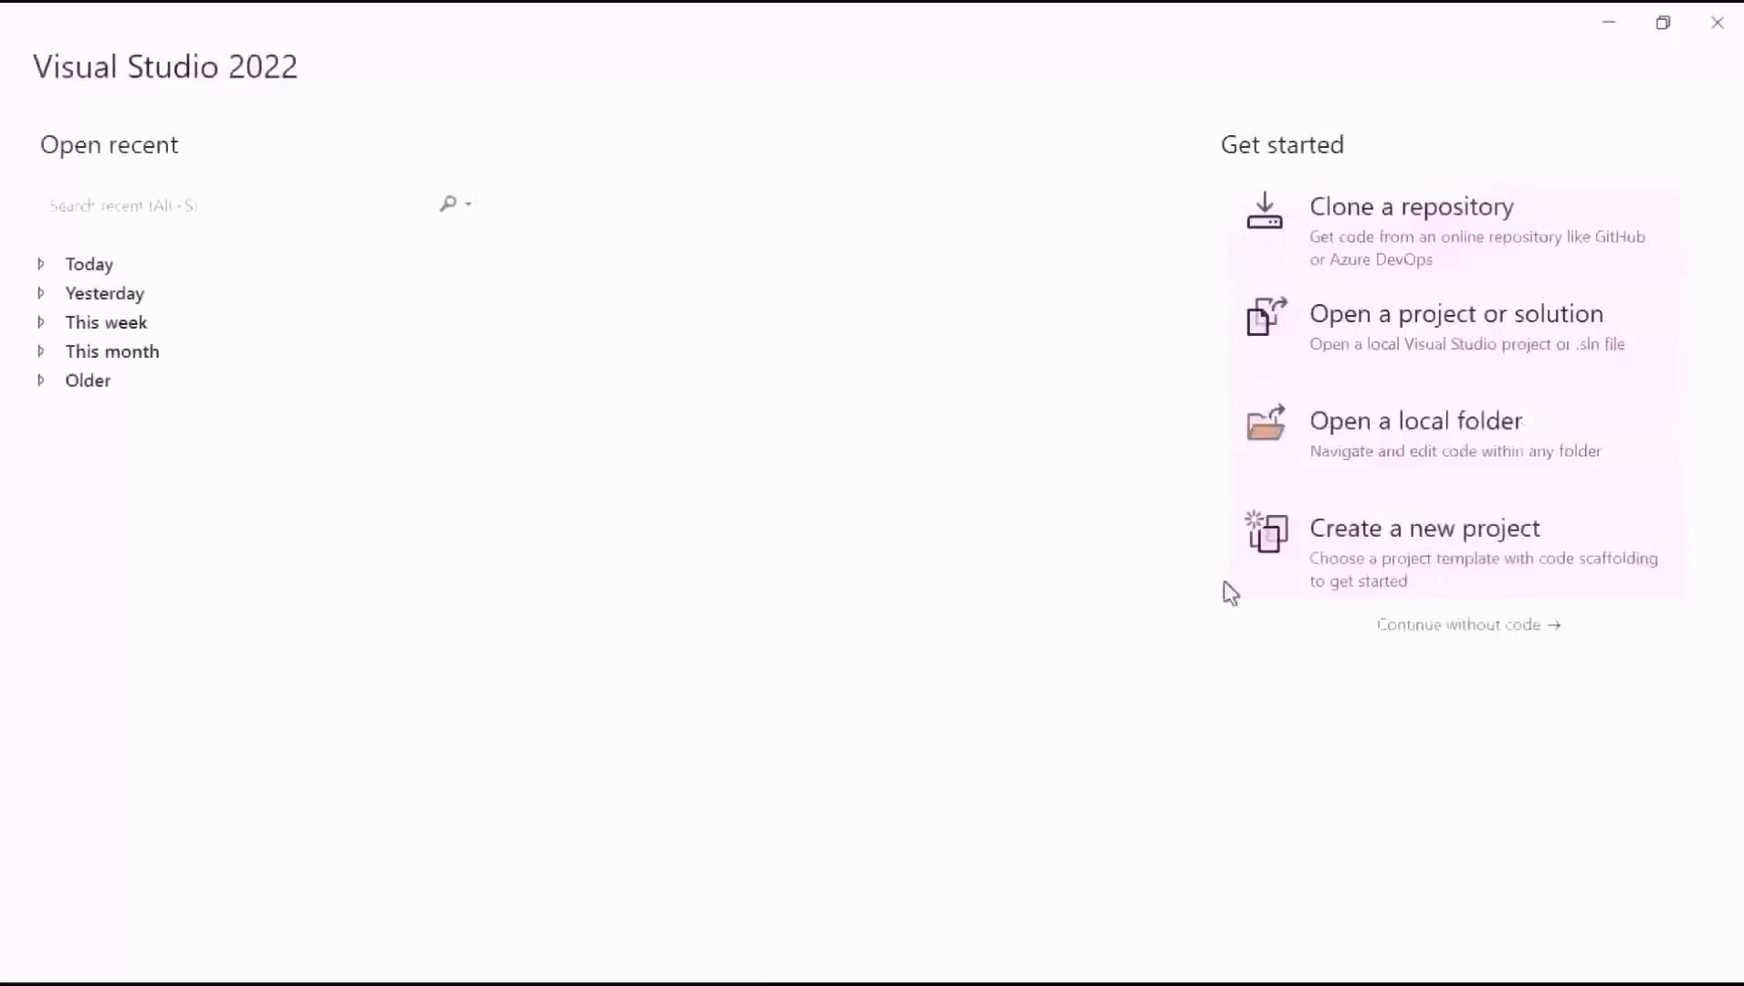
Create a new Blazor Web App project named SmartPasteButton
left_click(1425, 528)
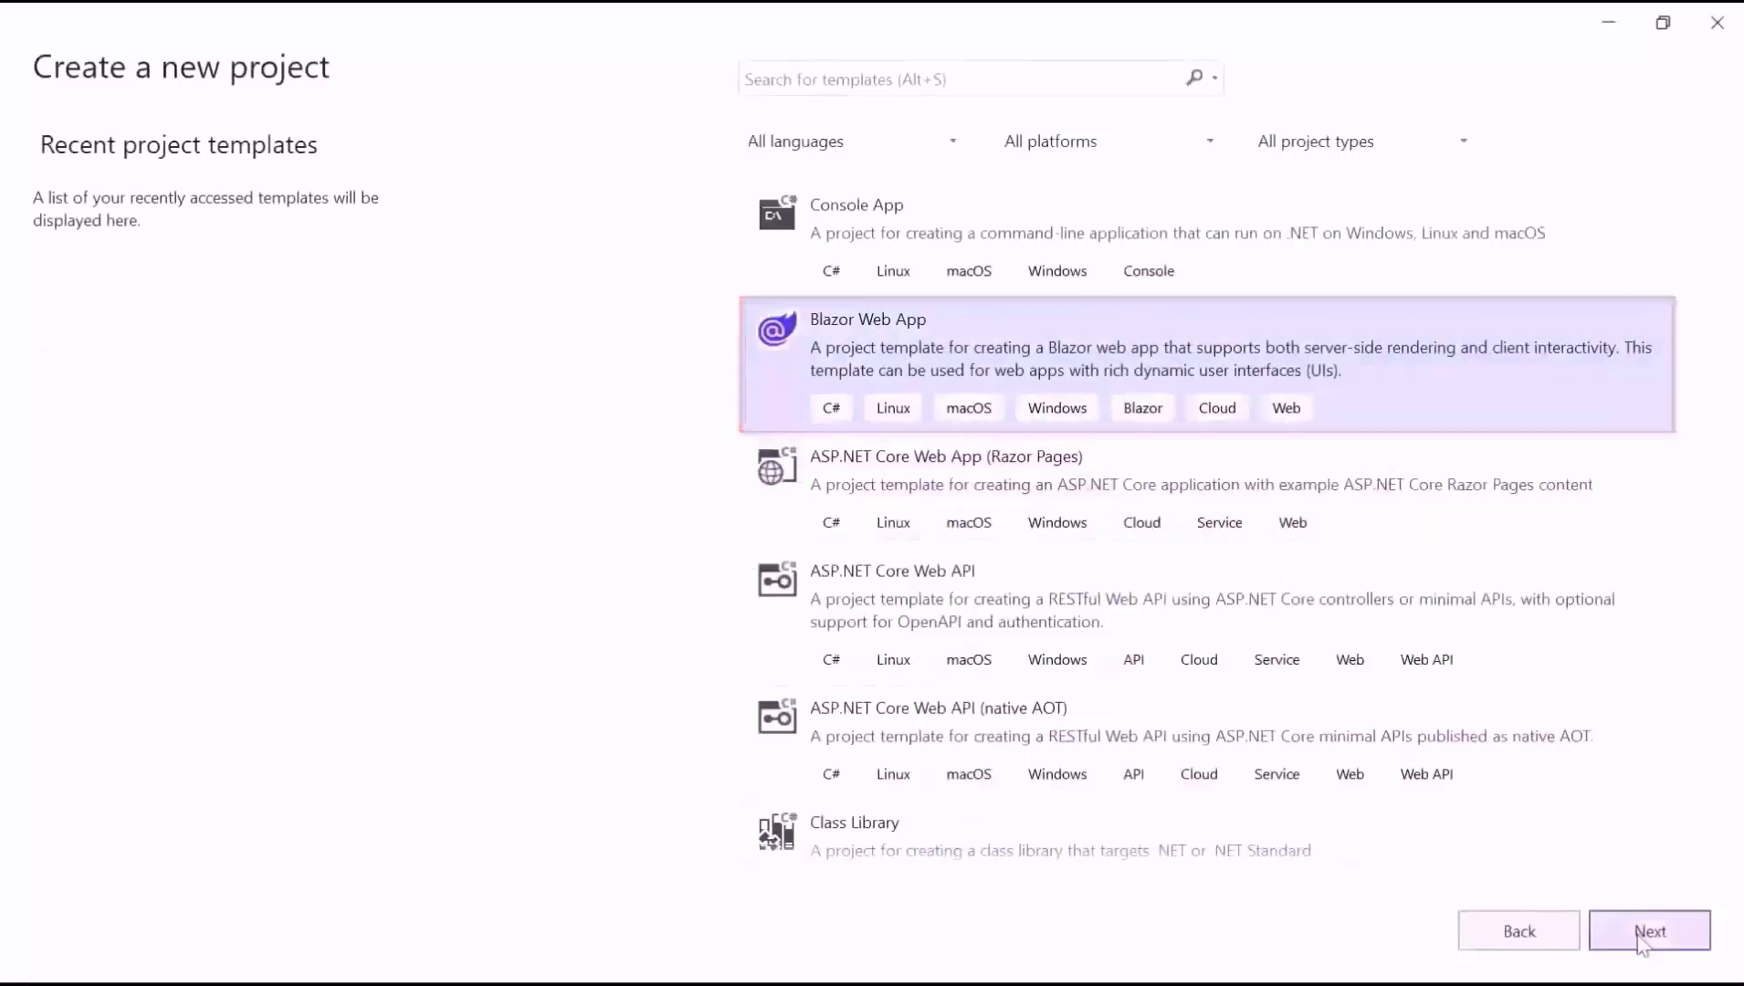
left_click(1649, 931)
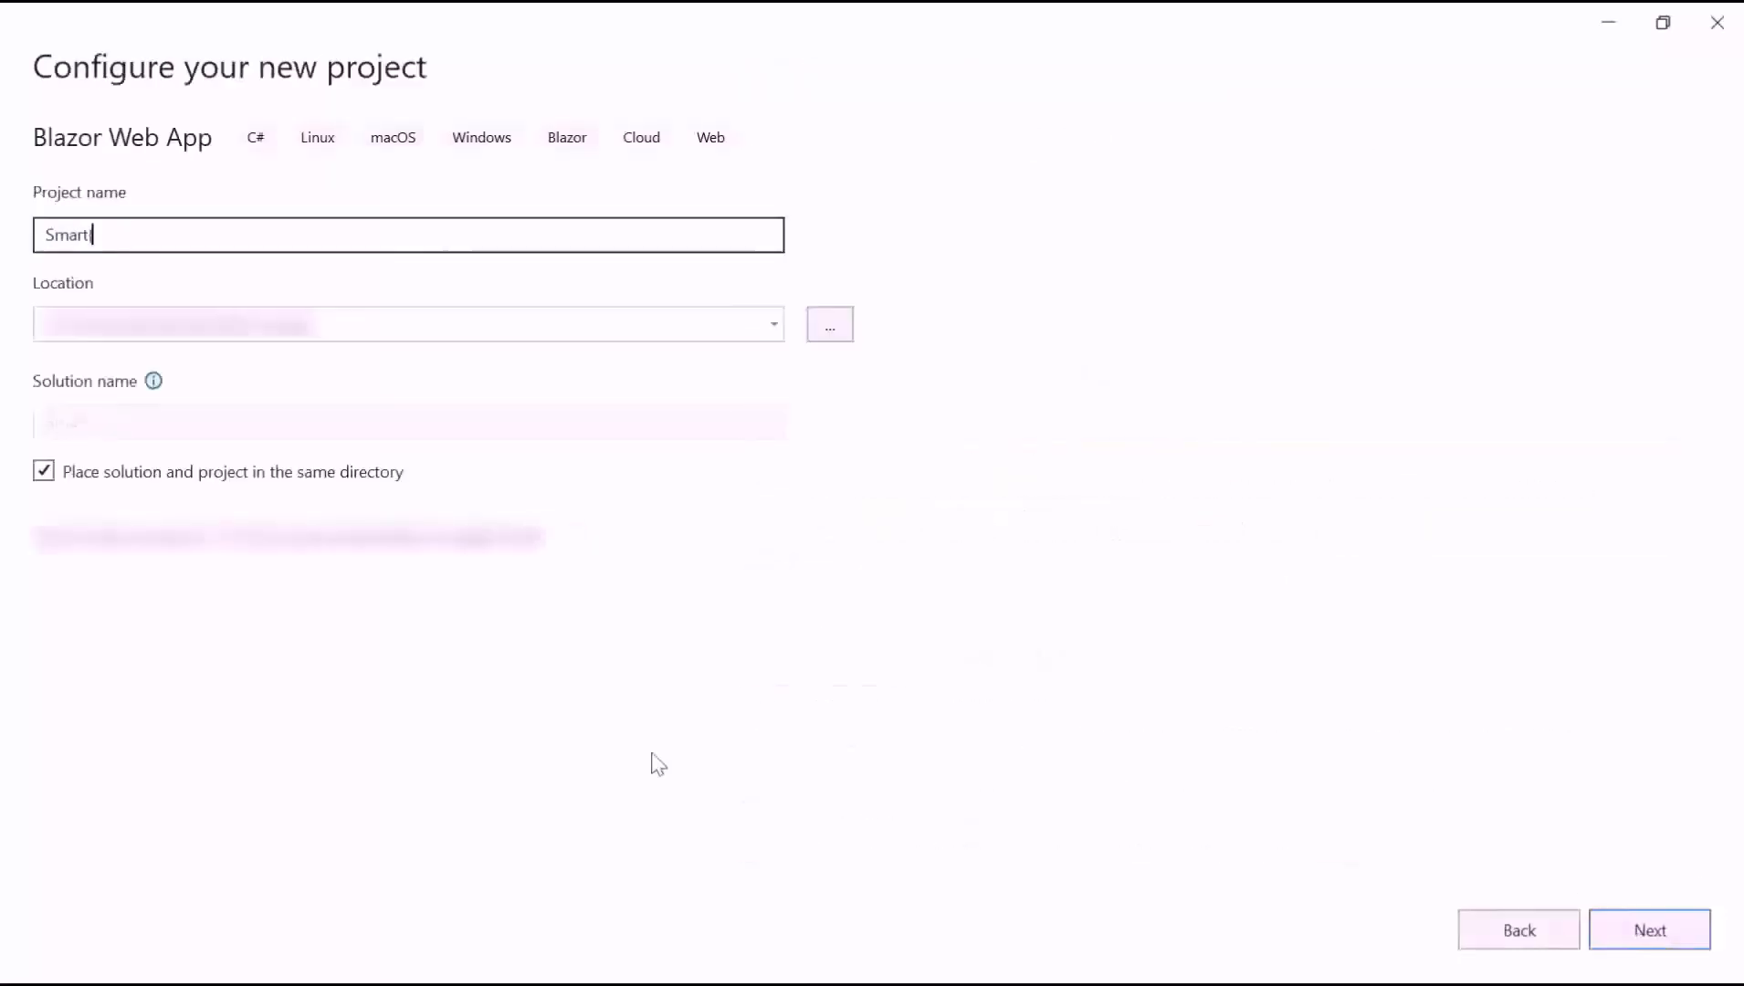
type("PasteButton")
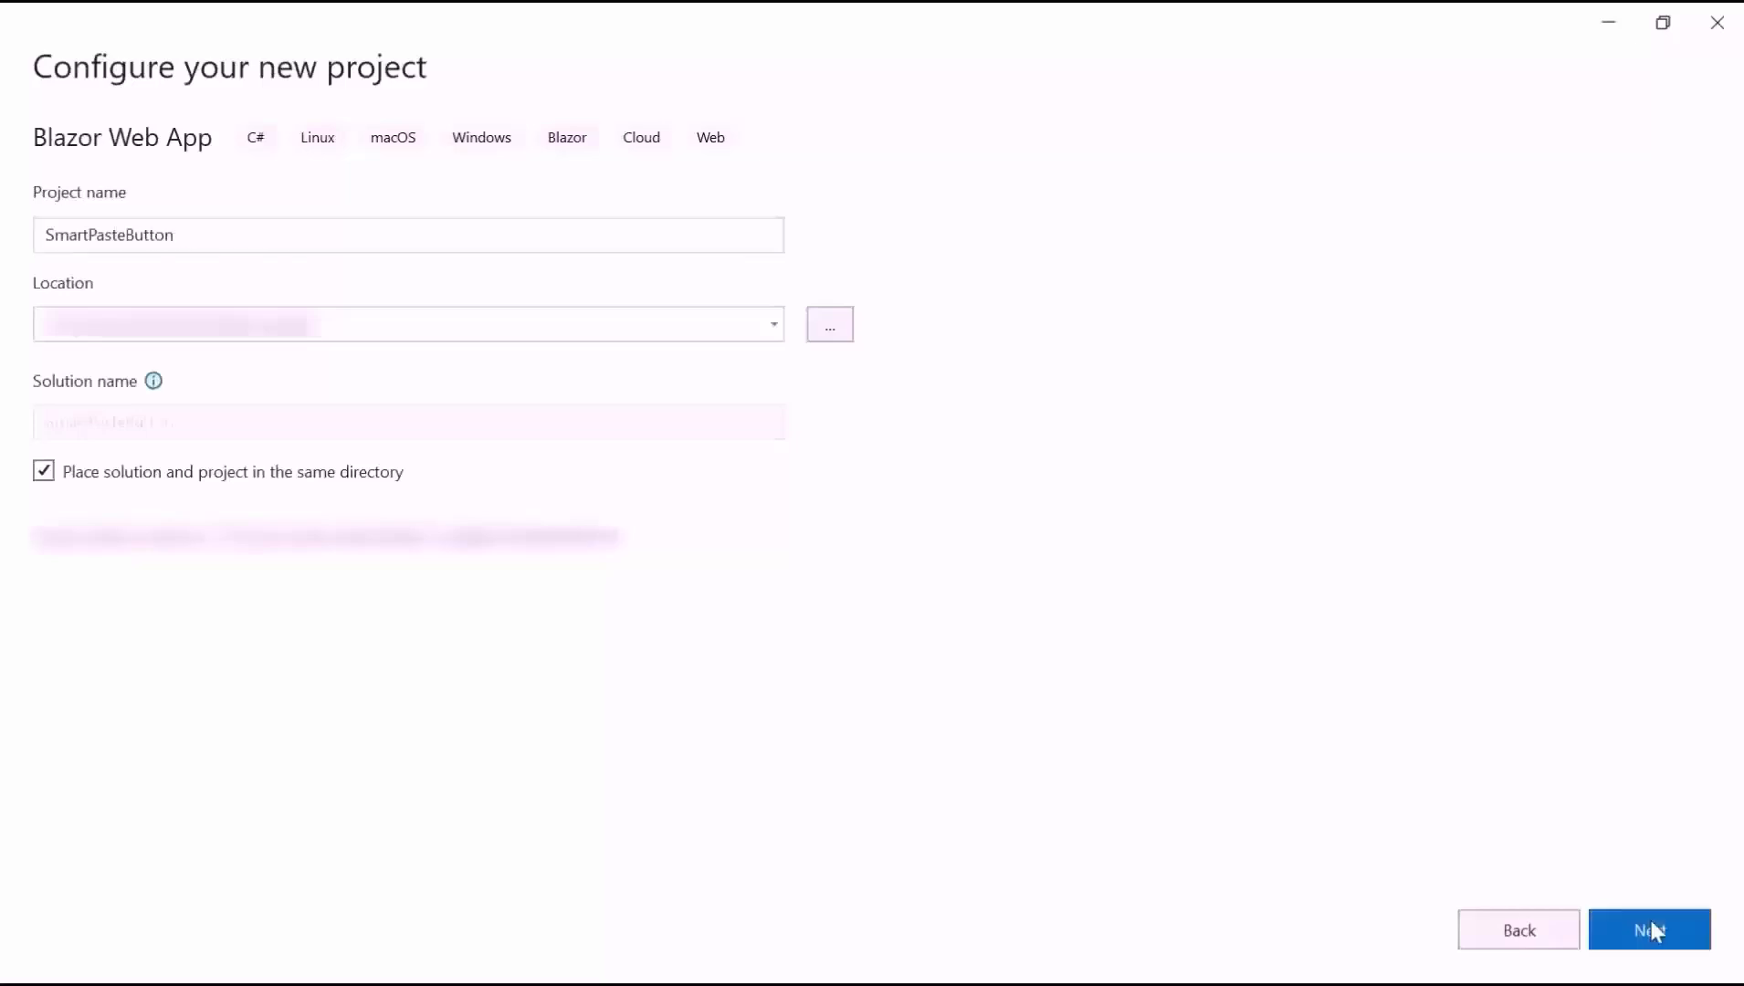
left_click(1649, 929)
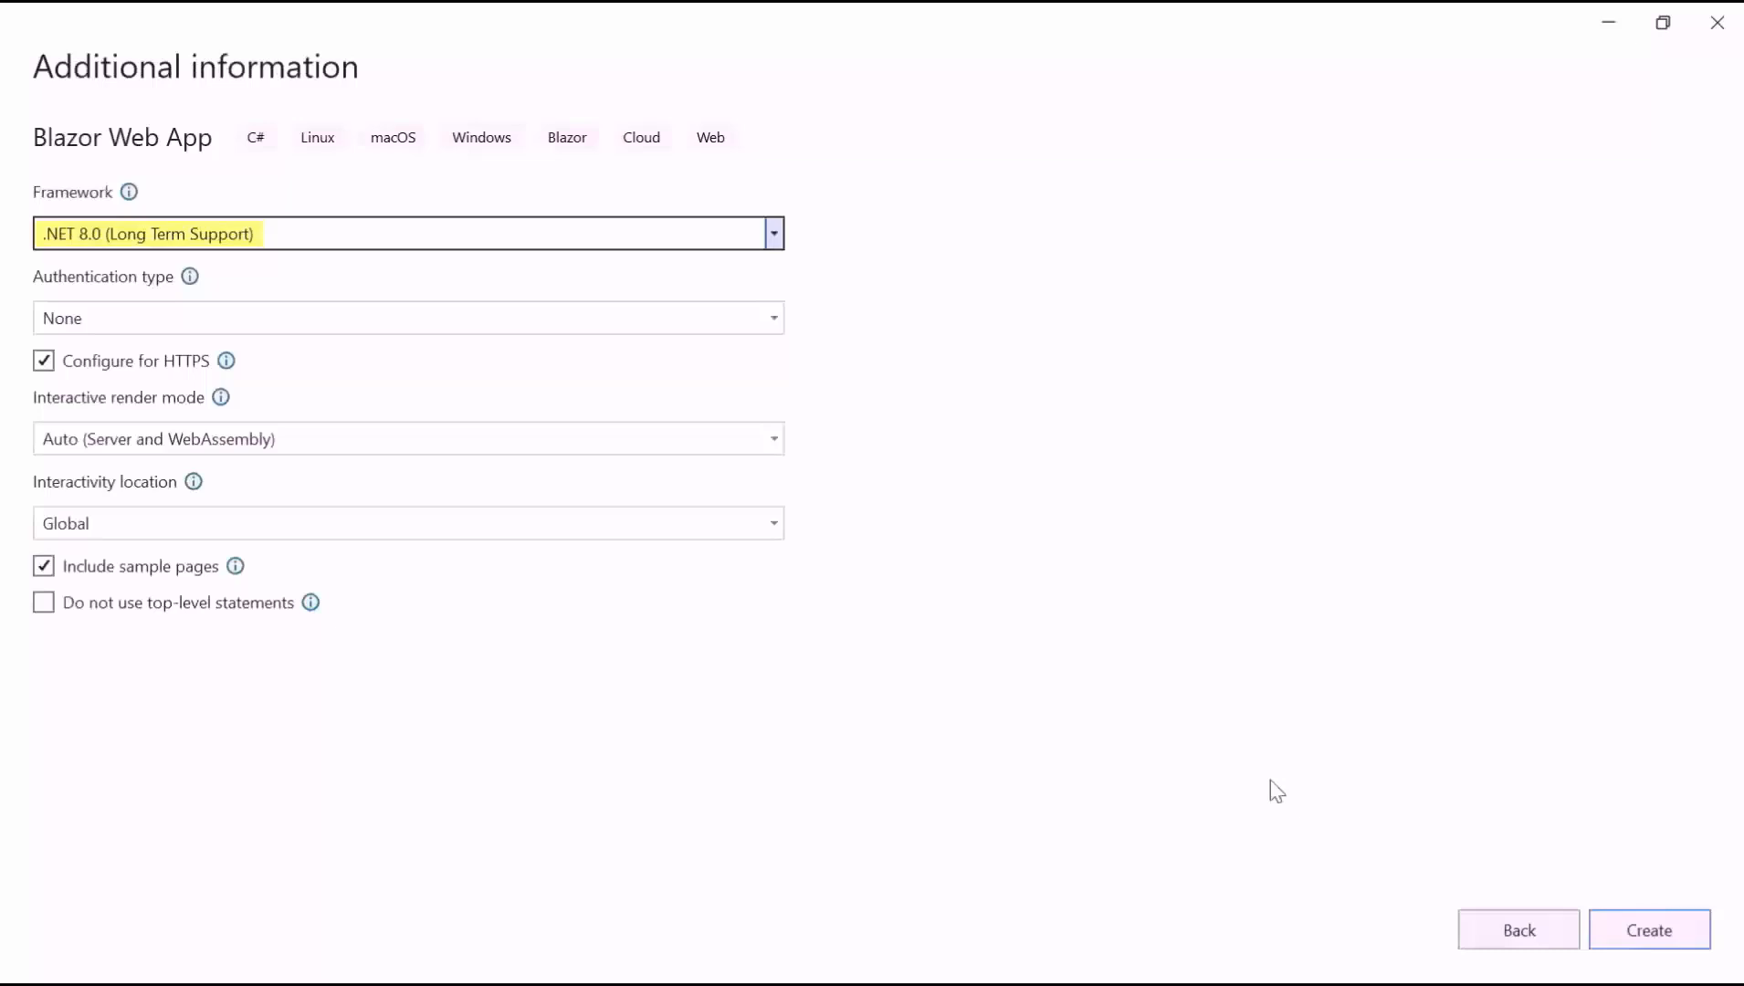
Set the Interactive render mode to Server and create the project
left_click(409, 439)
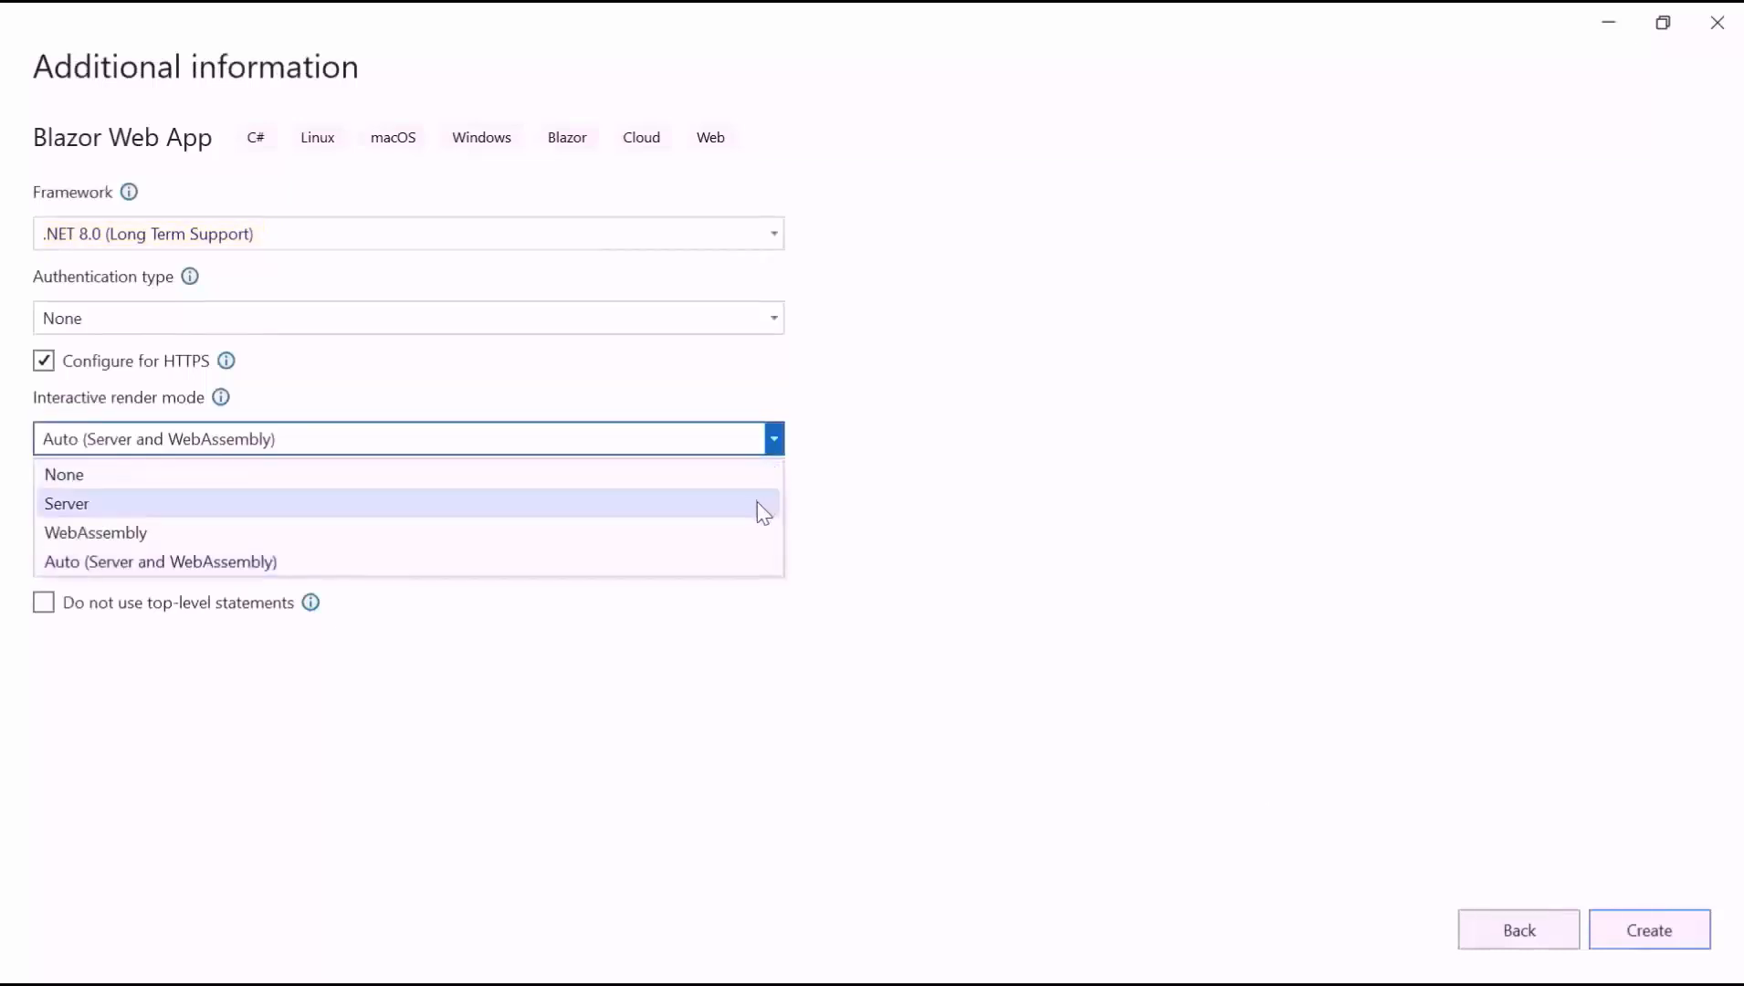
left_click(68, 504)
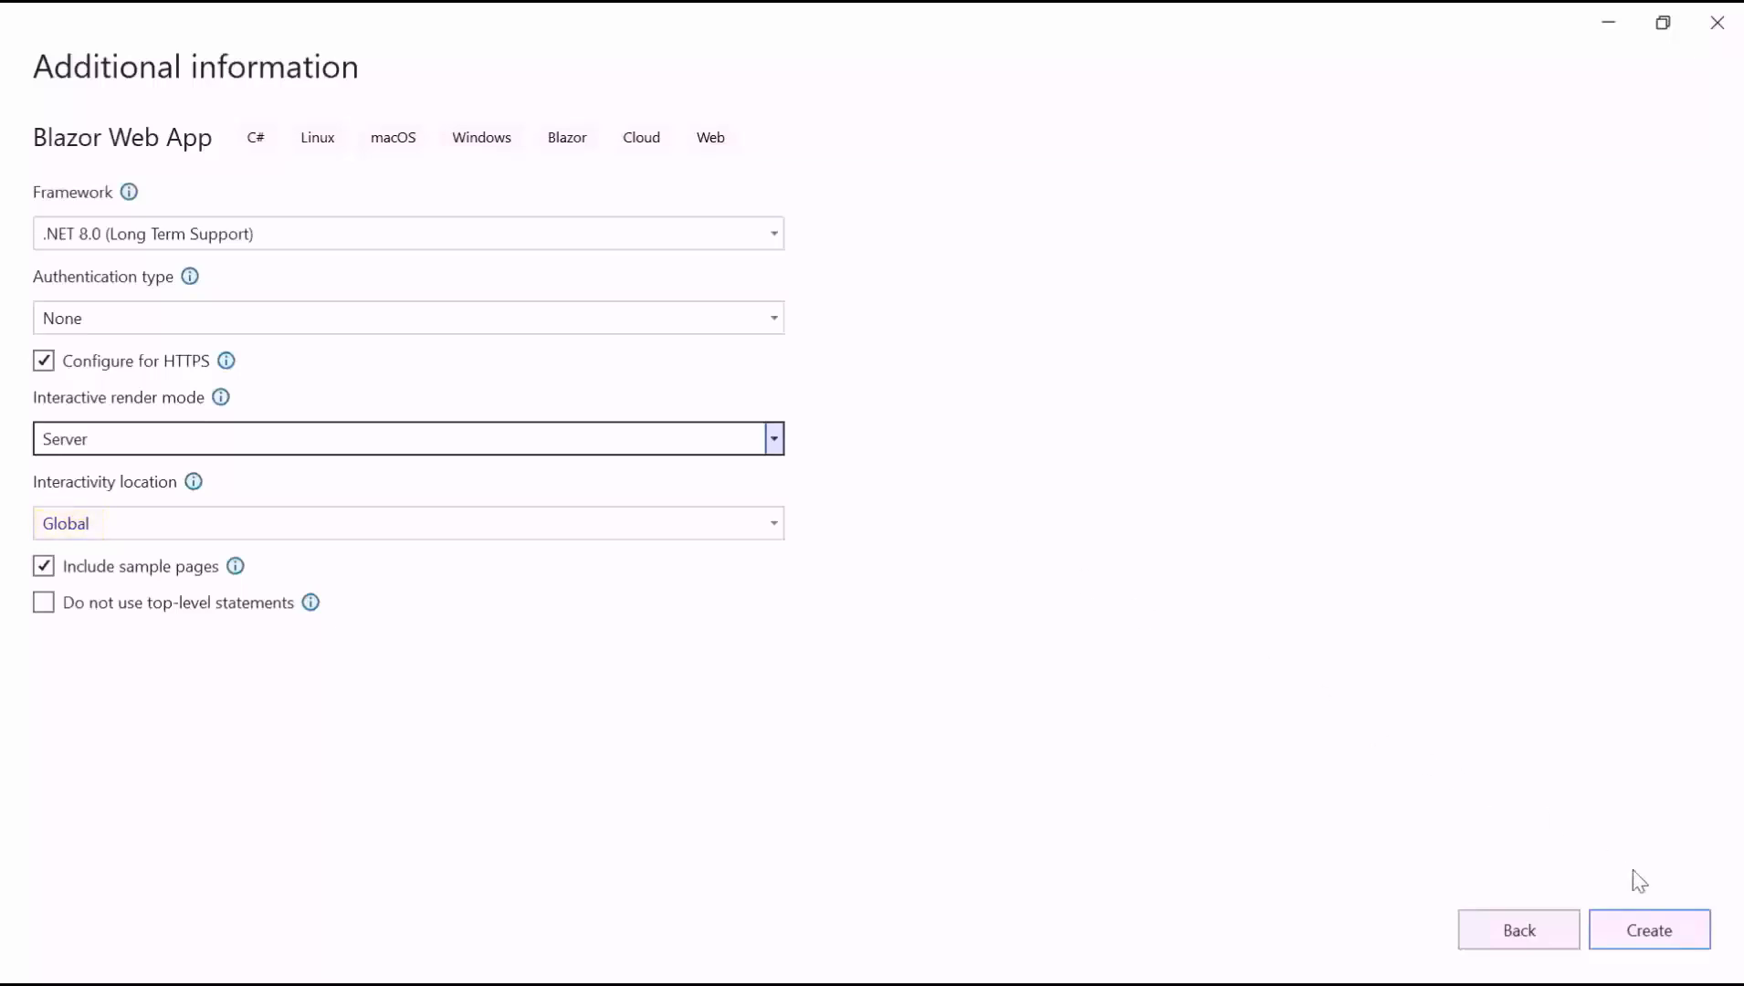
left_click(1649, 930)
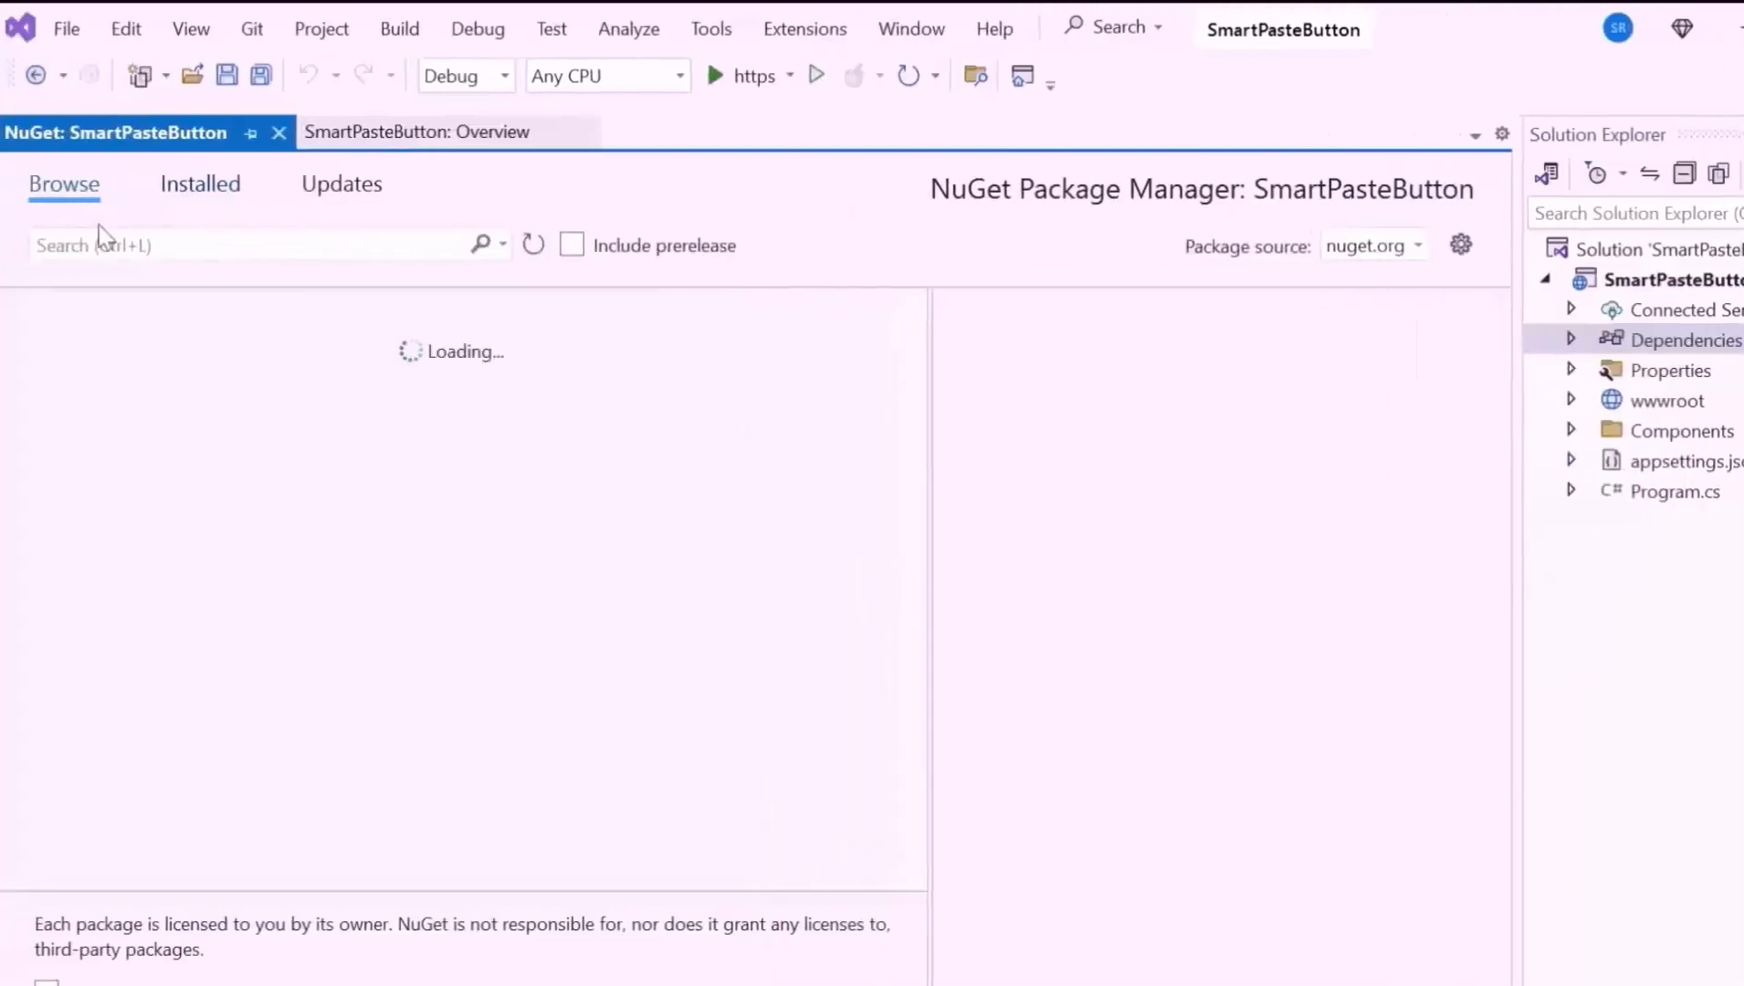
Install Syncfusion.Blazor.SmartComponents and Syncfusion.Blazor.Themes 27.1.50 from the NuGet Browse search
type("syncfusion.Blazor.Smart")
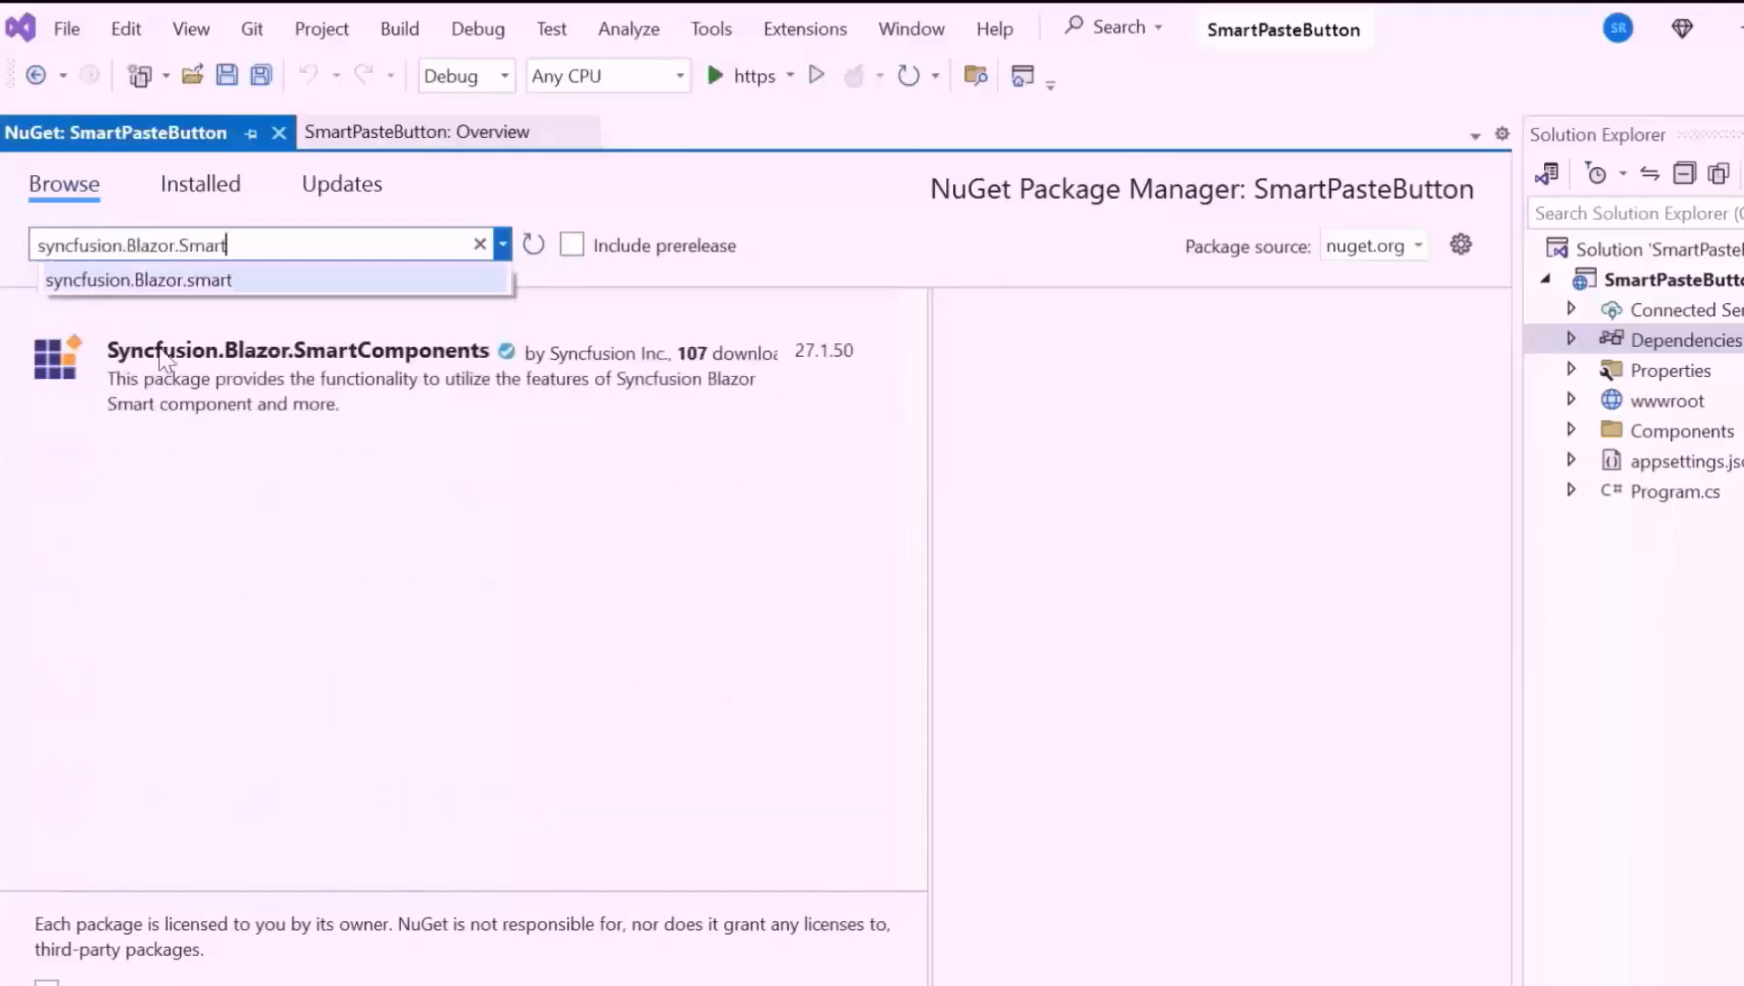
left_click(298, 351)
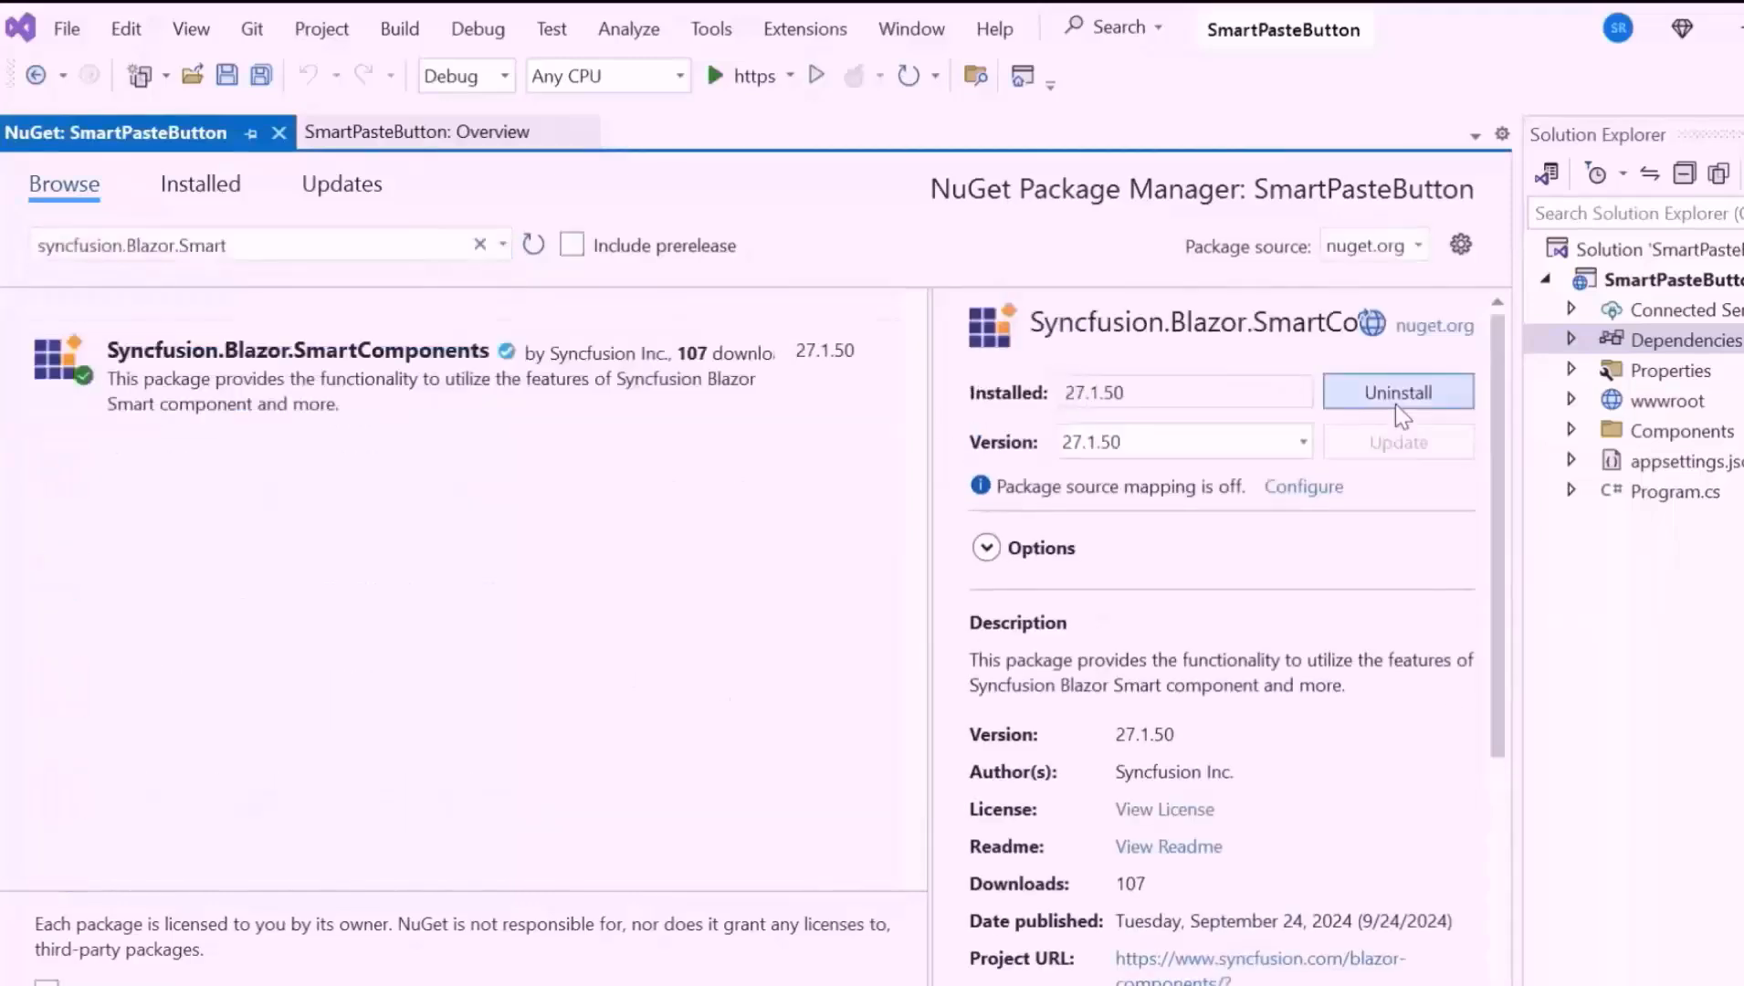
double_click(203, 245)
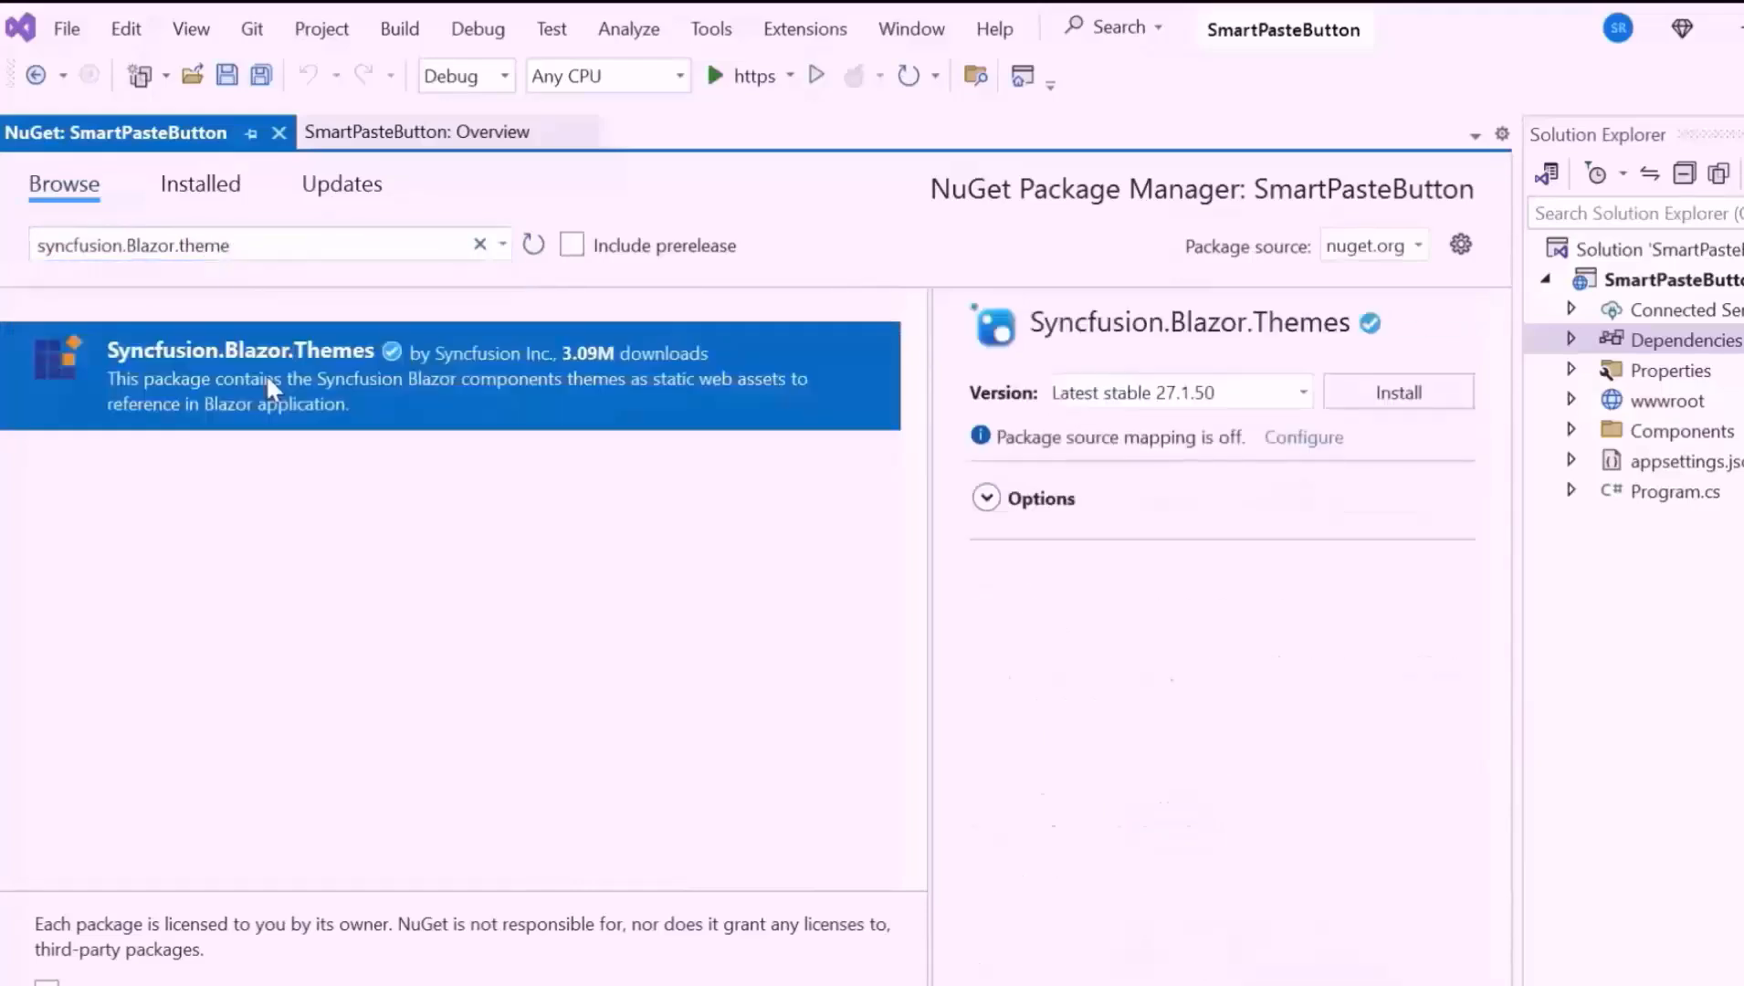
left_click(1395, 391)
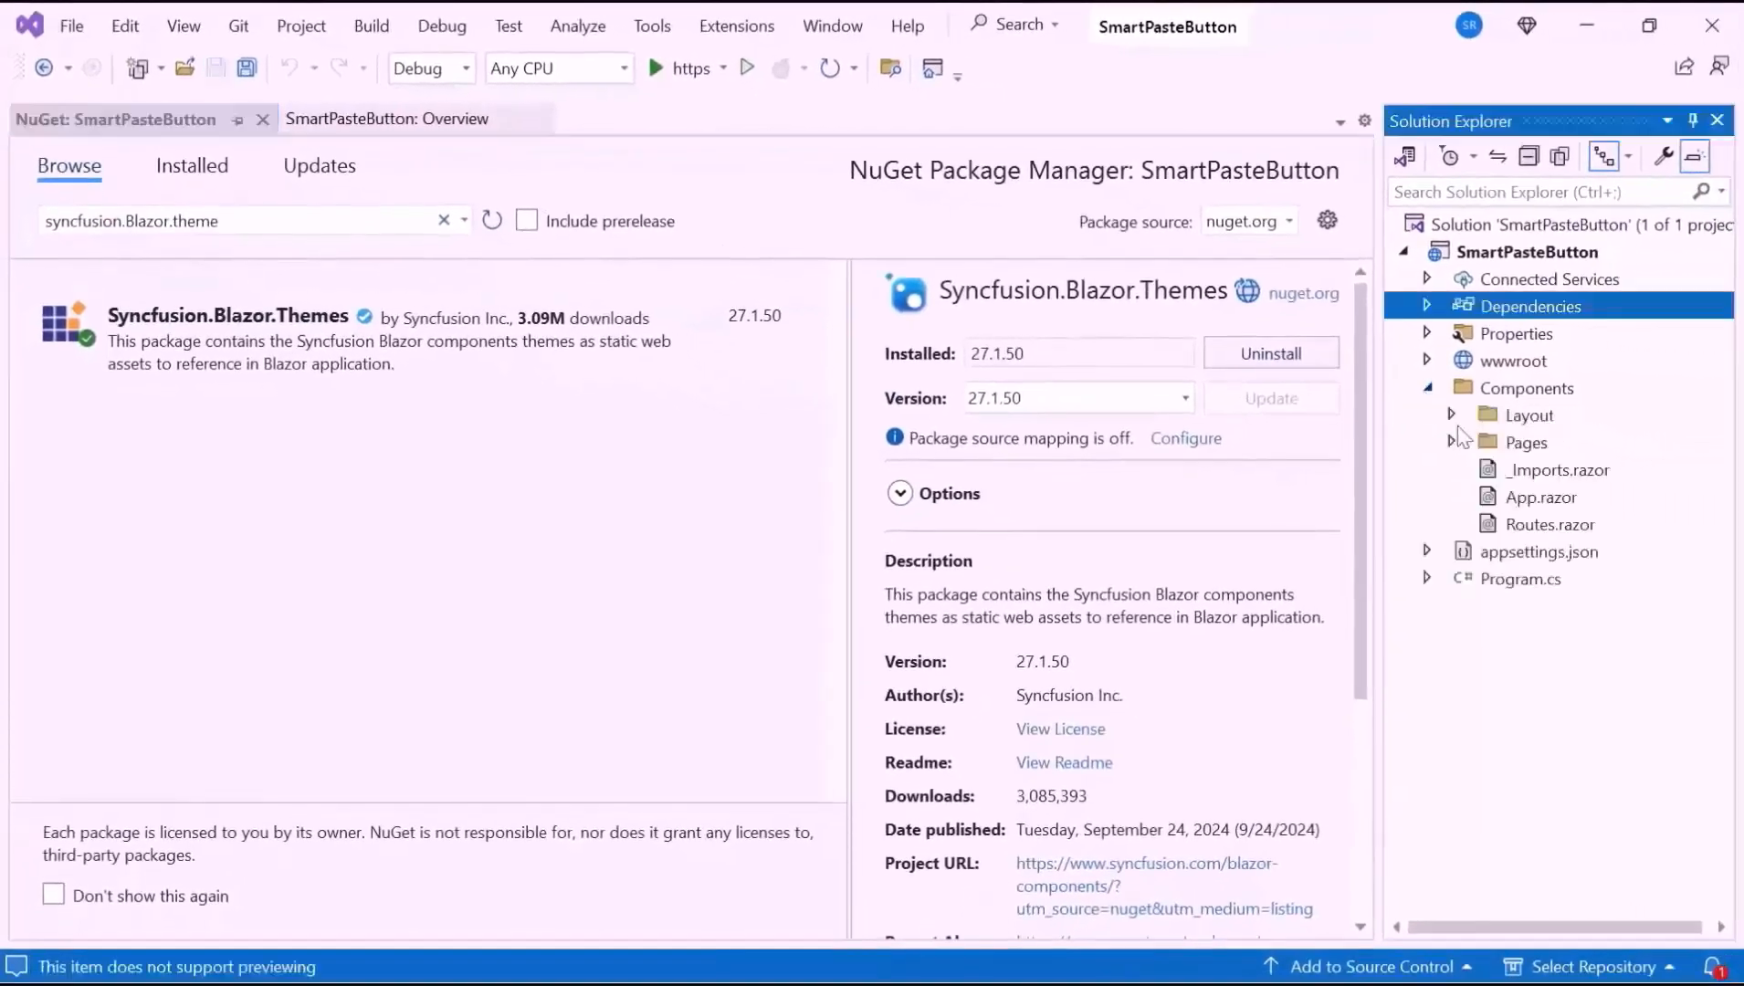
double_click(1567, 469)
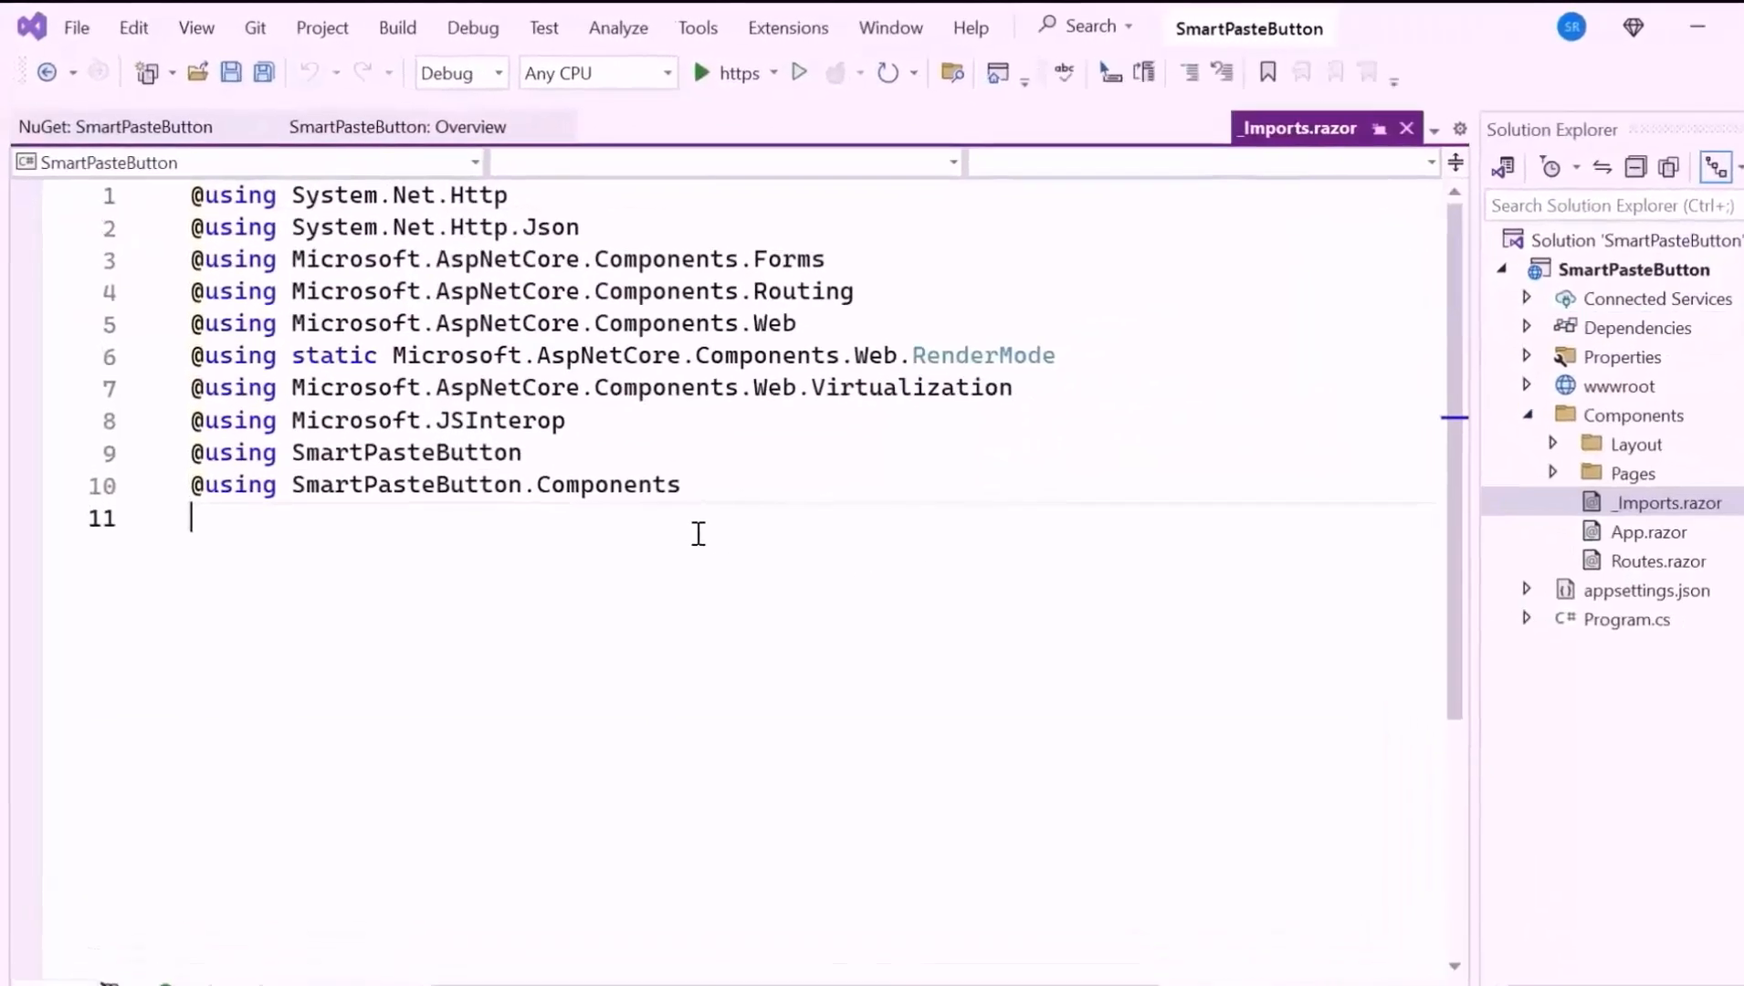
type("@using Syncfusion.Blazor.SmartComponents")
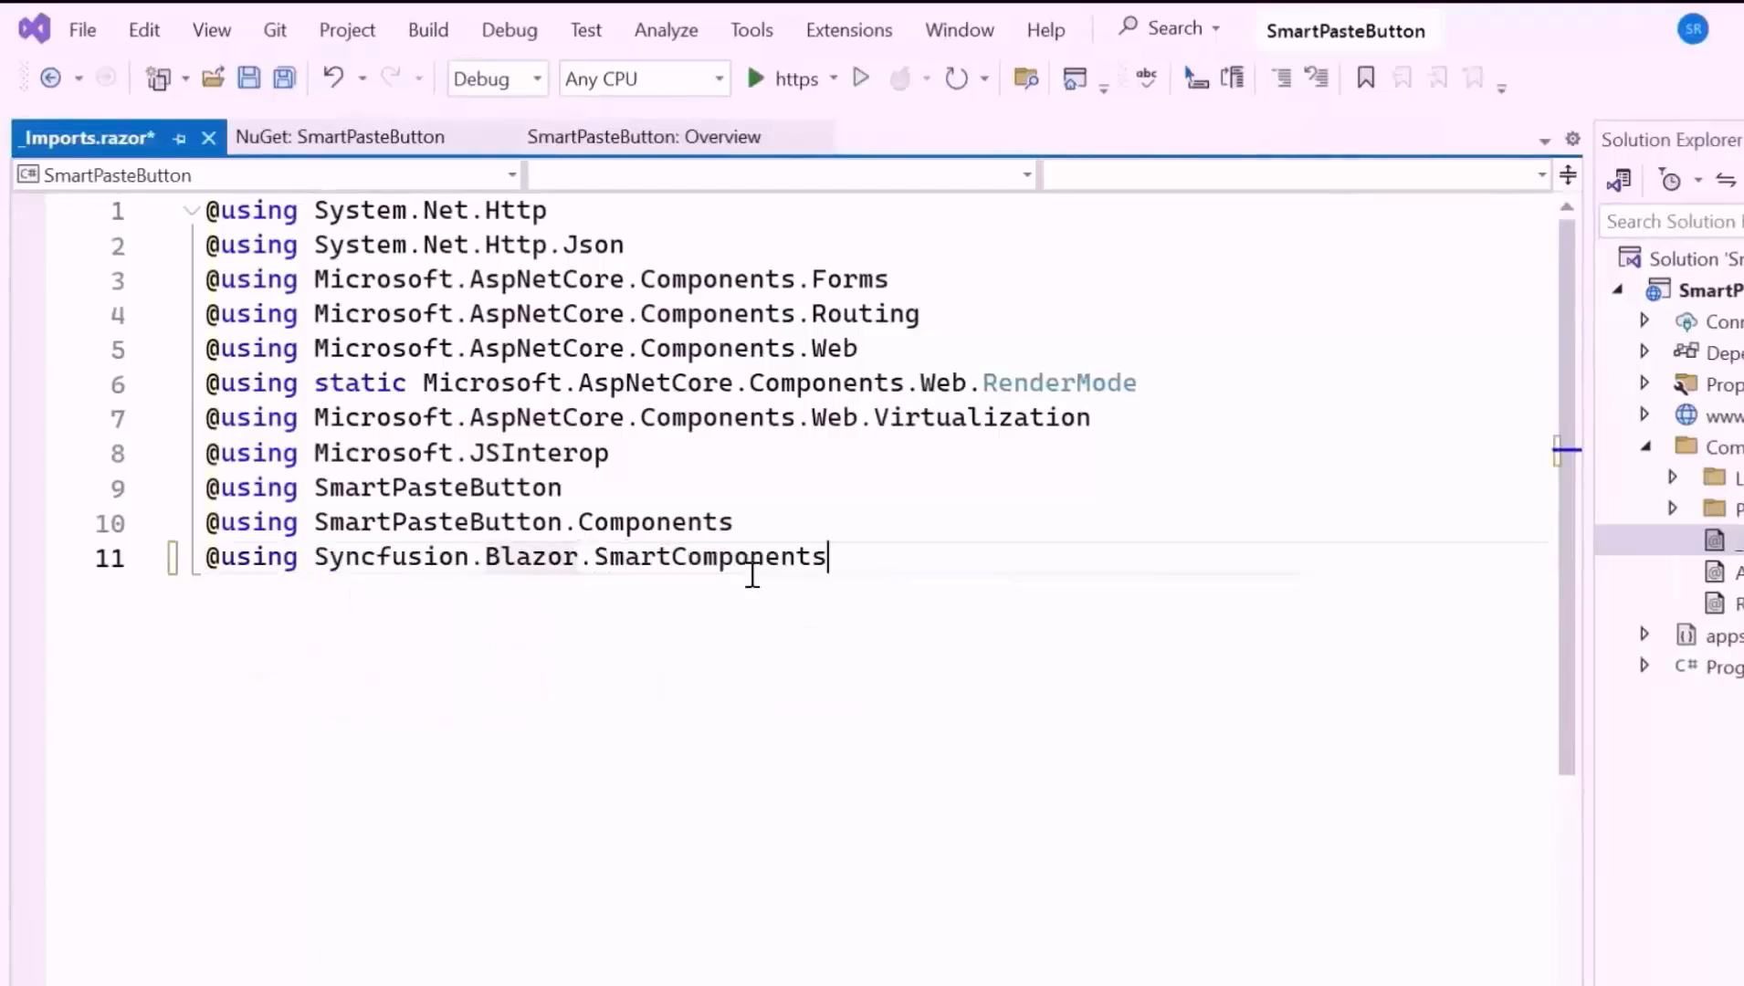
key("ctrl+s")
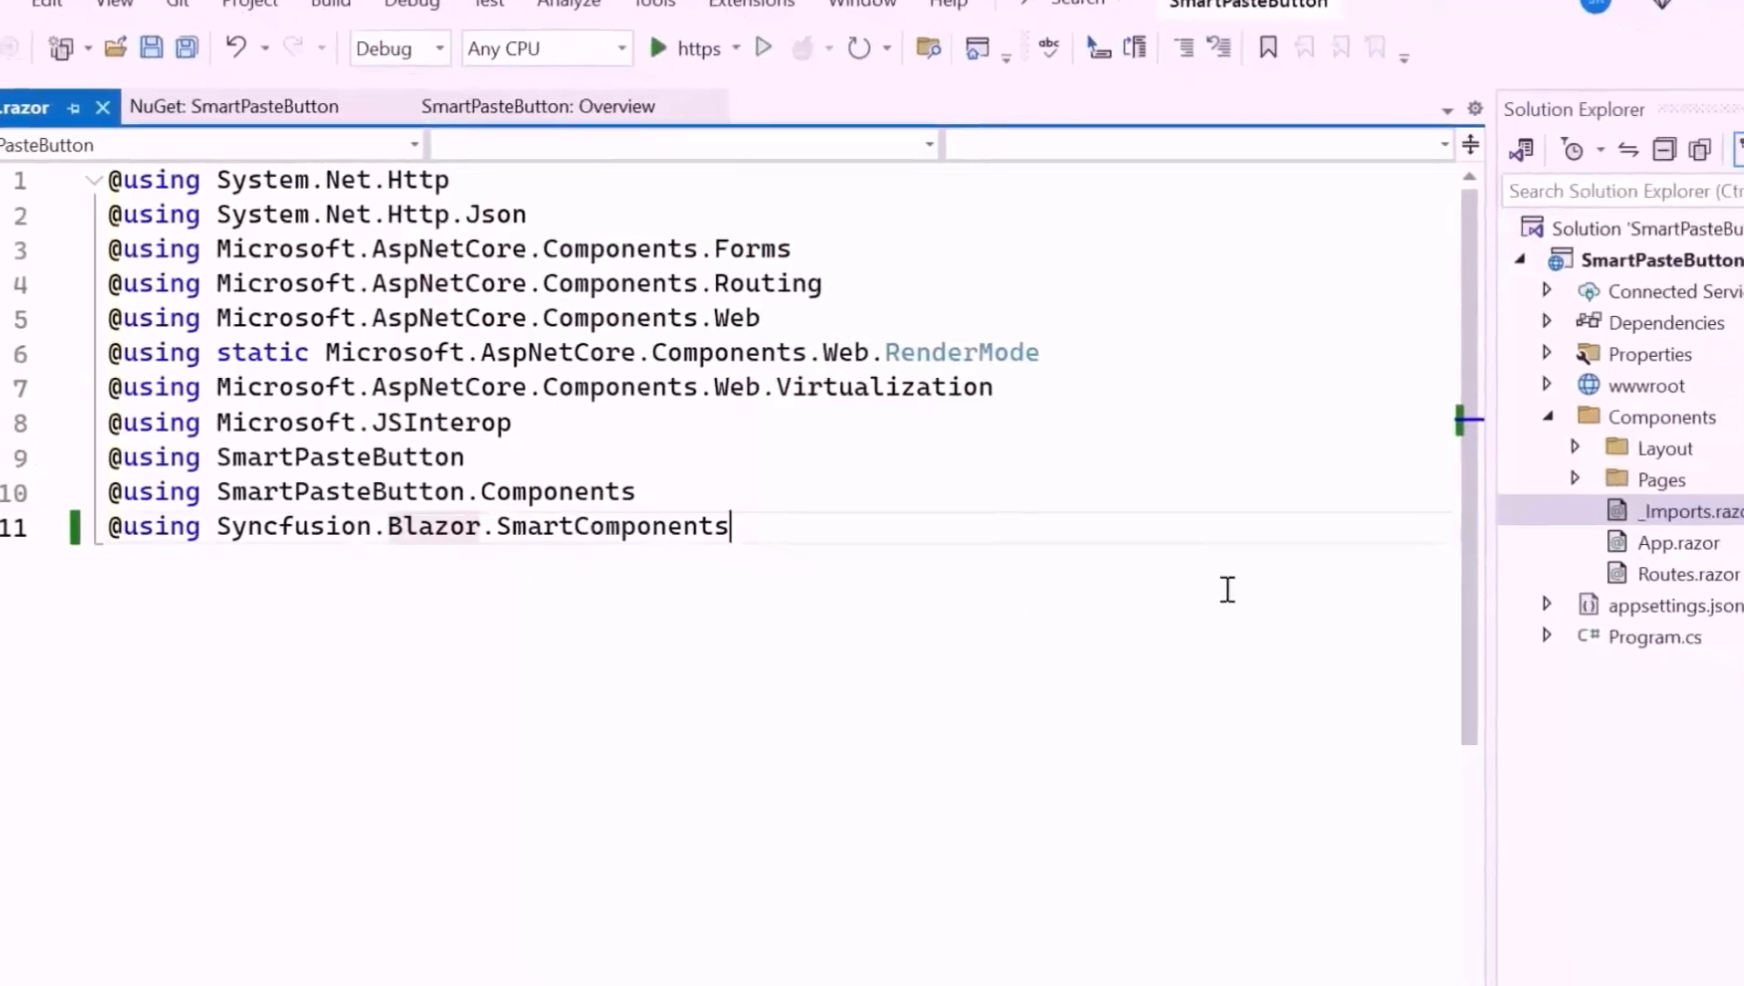
In Program.cs add using Syncfusion.Blazor; and builder.Services.AddSyncfusionBlazor(); with blank lines below
left_click(1654, 656)
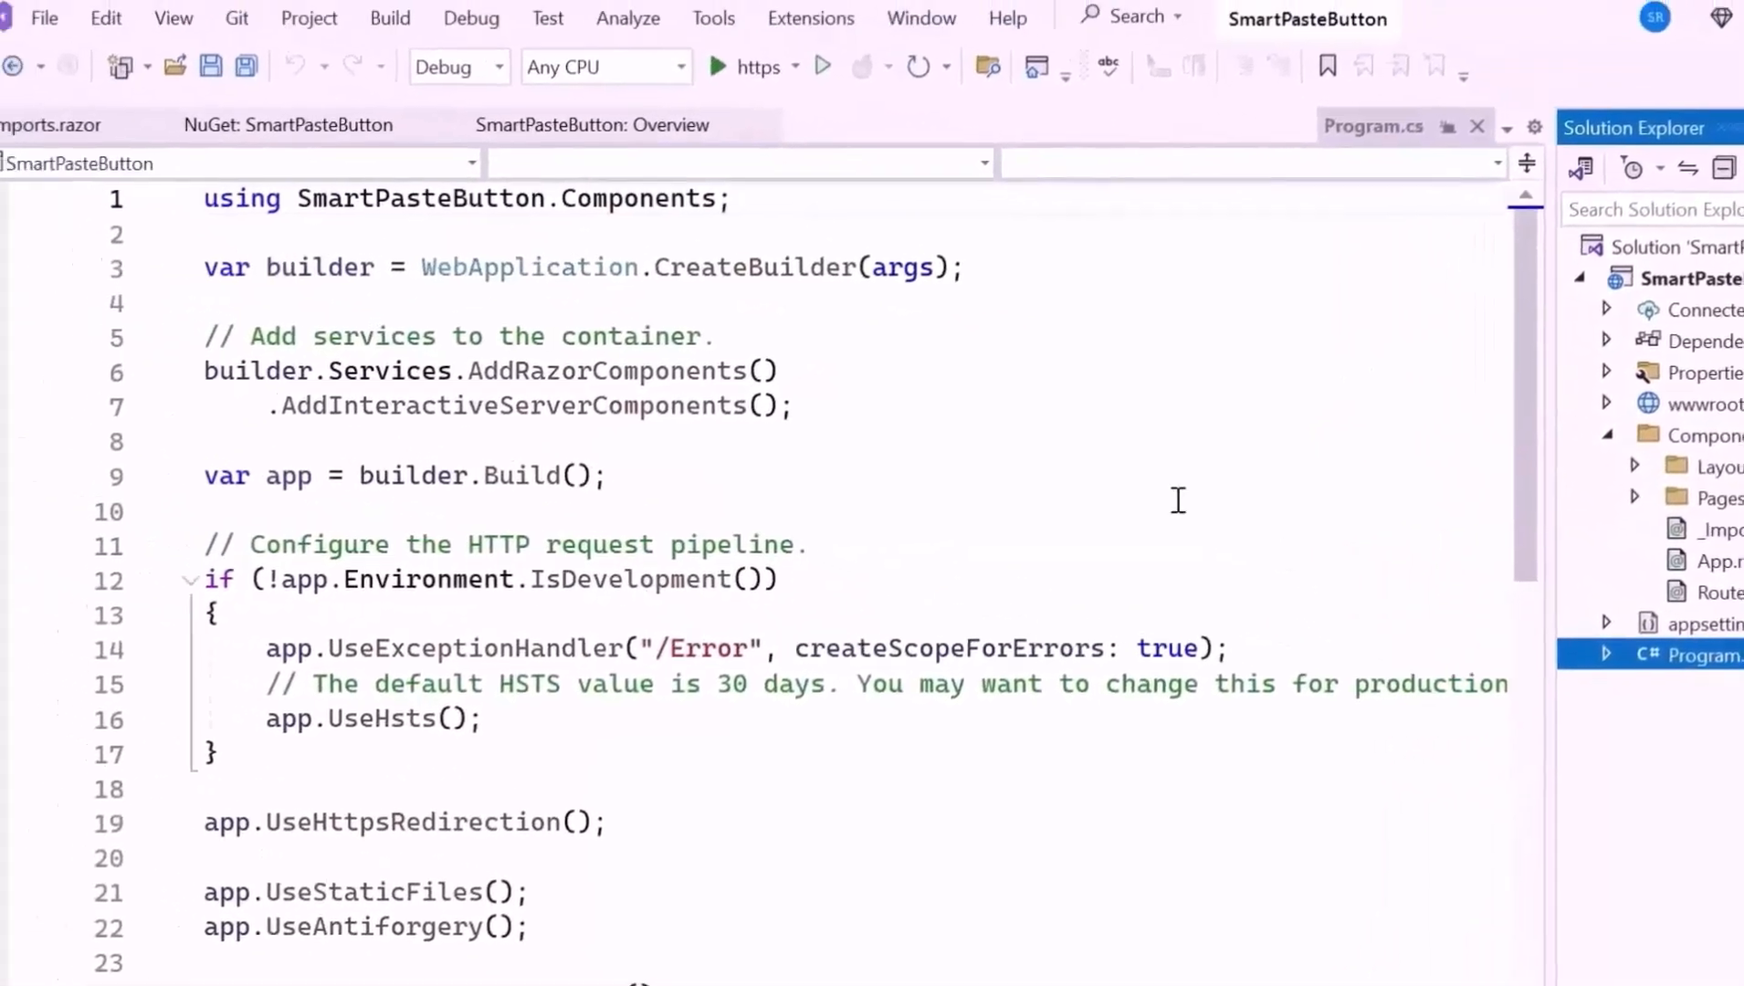
type("using s")
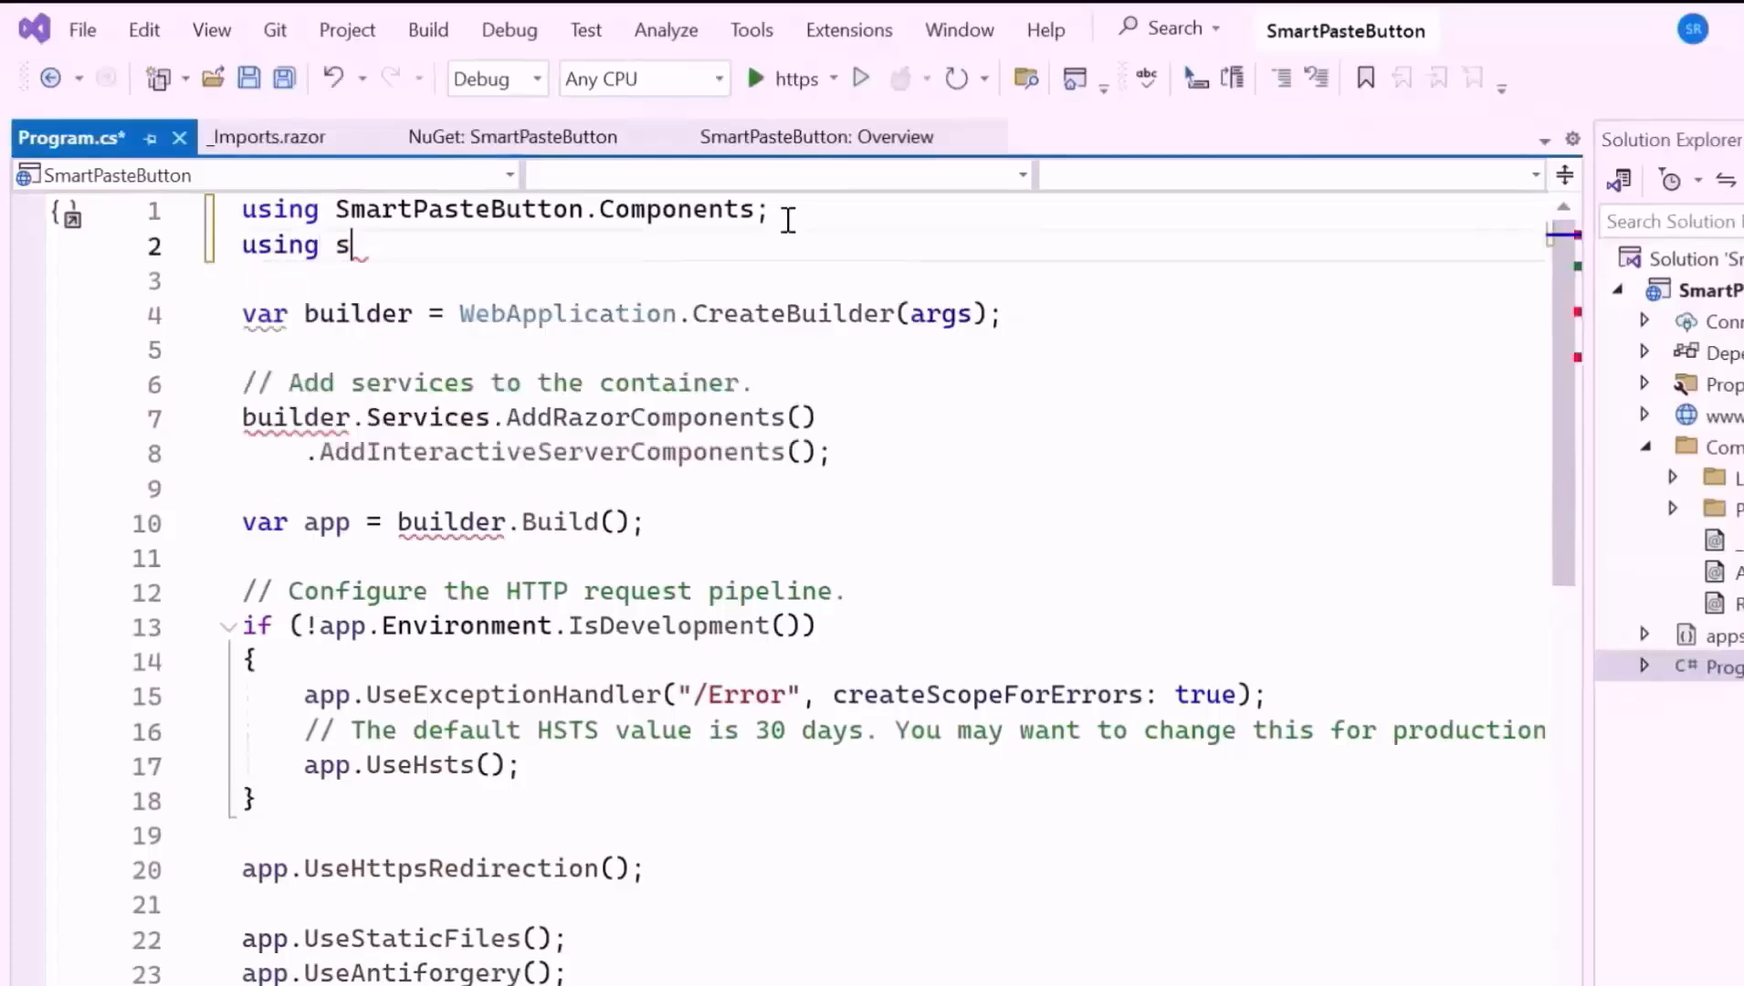
type("yncfusion.Blazor;")
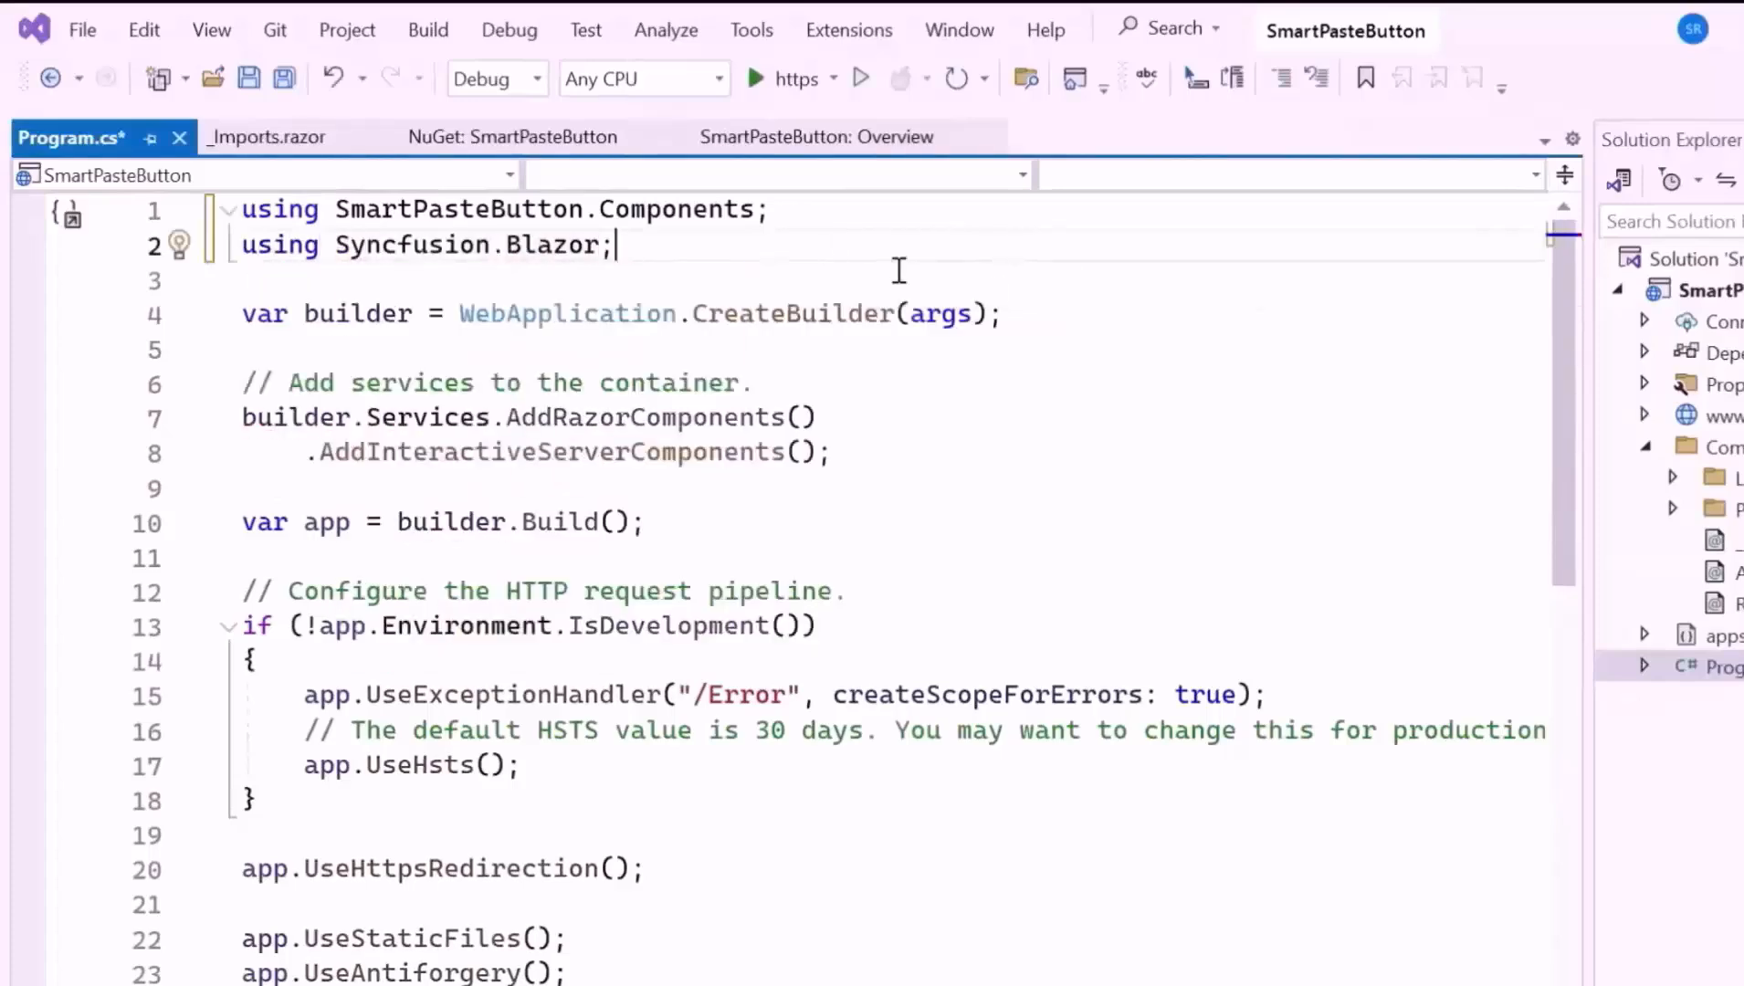
type("builder.Services.")
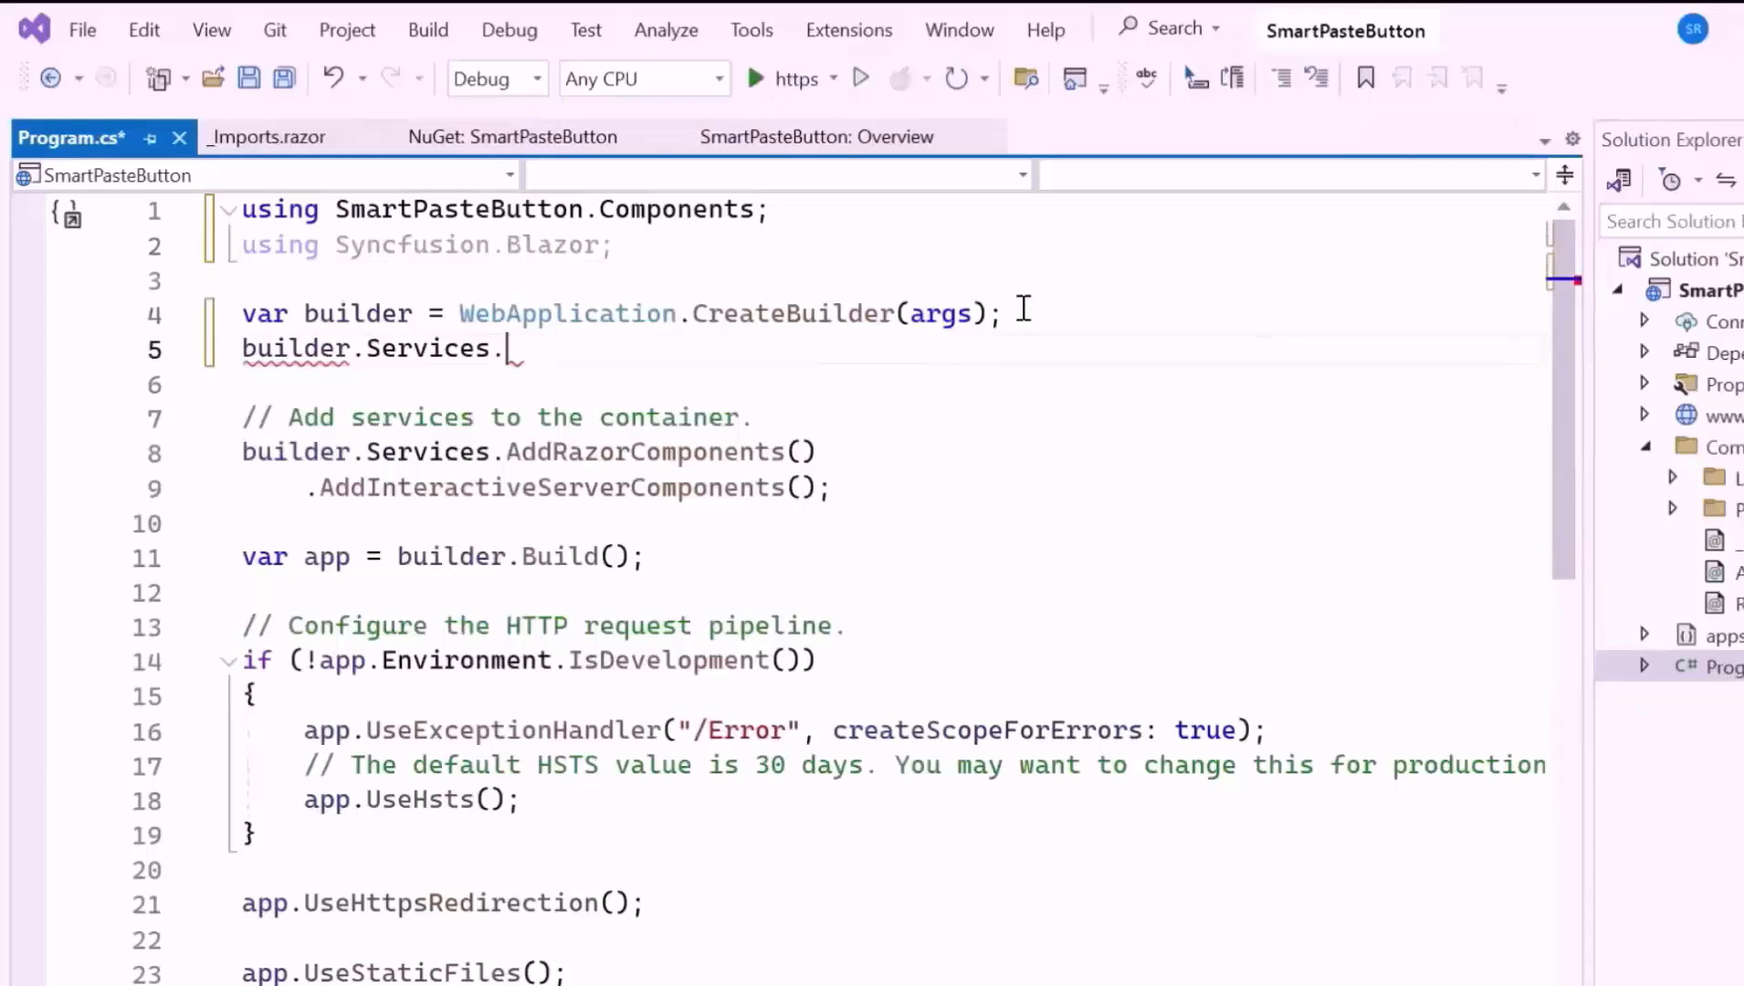
type("AddSyncfusionBlazor();")
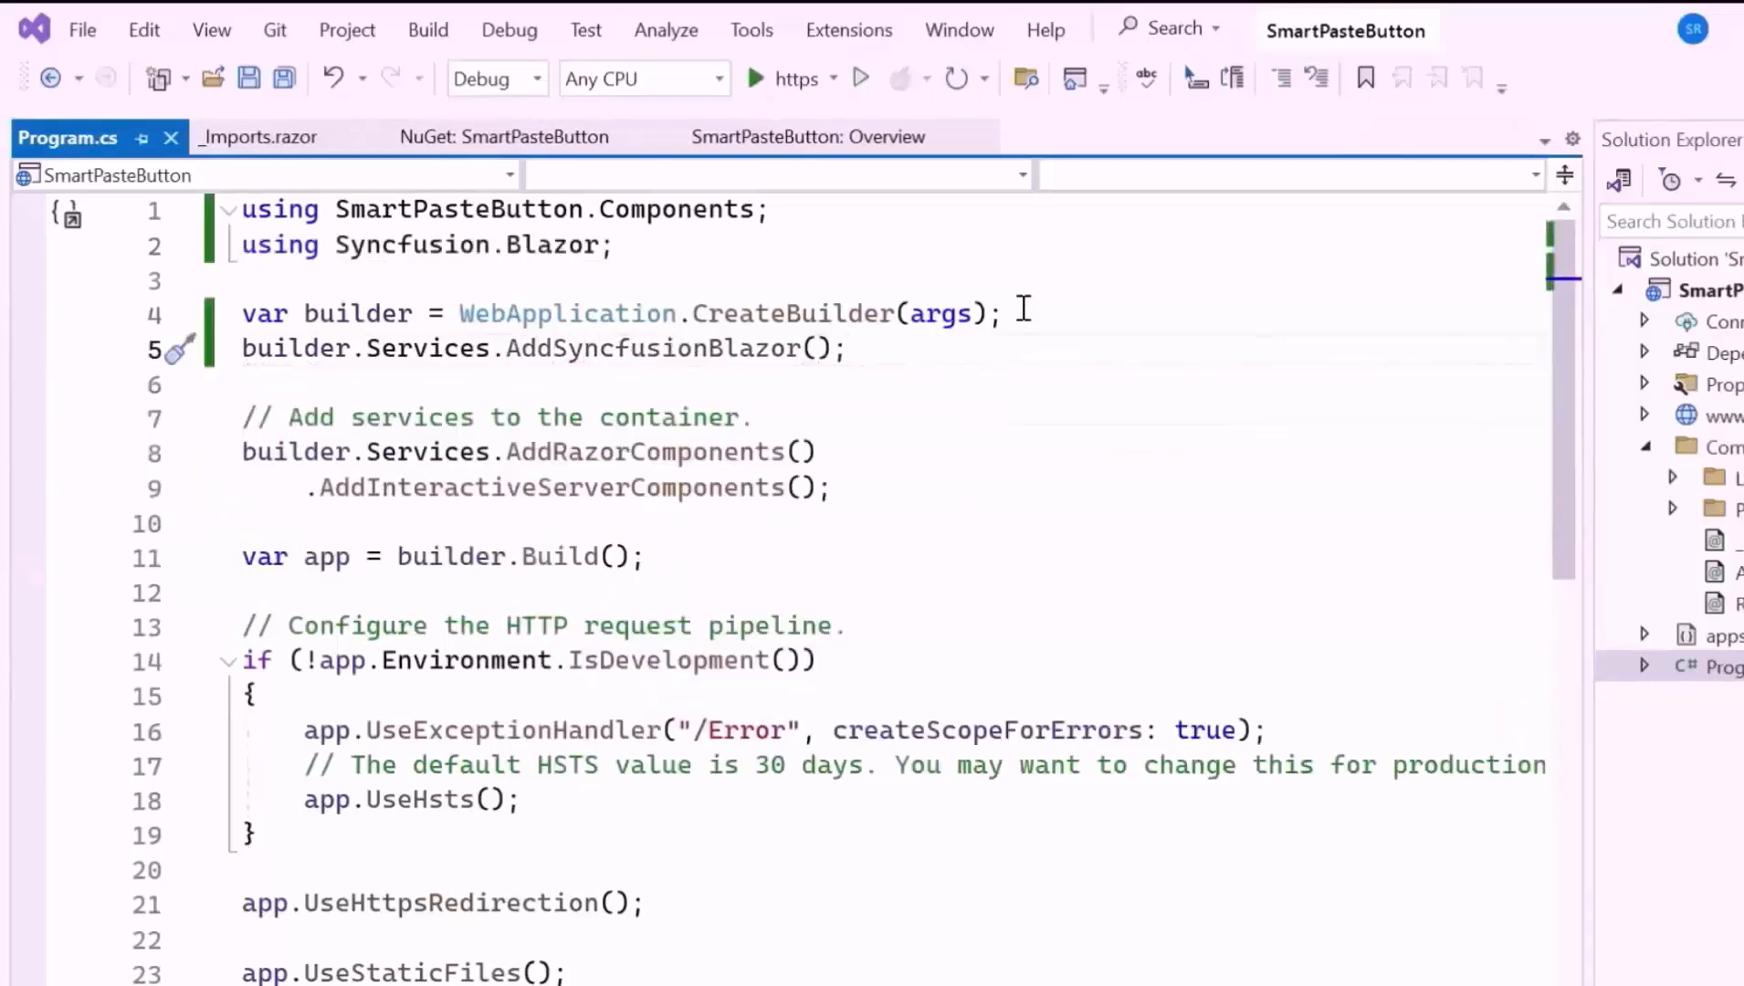
left_click(847, 347)
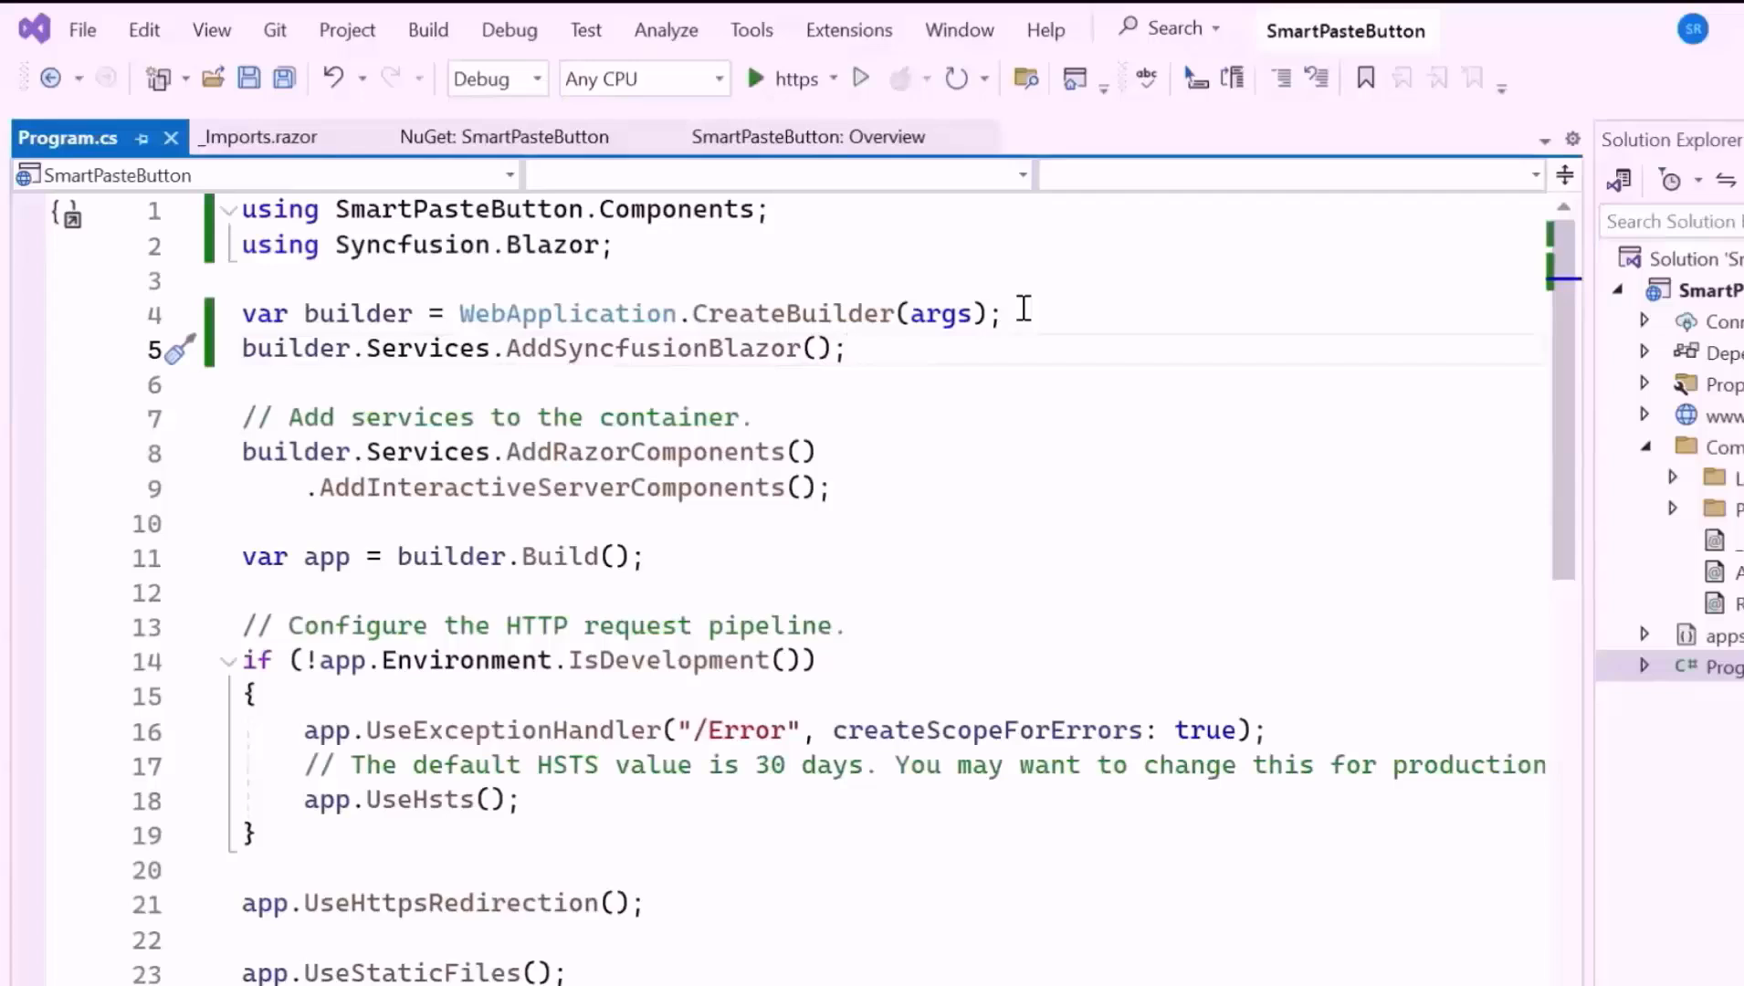
left_click(850, 347)
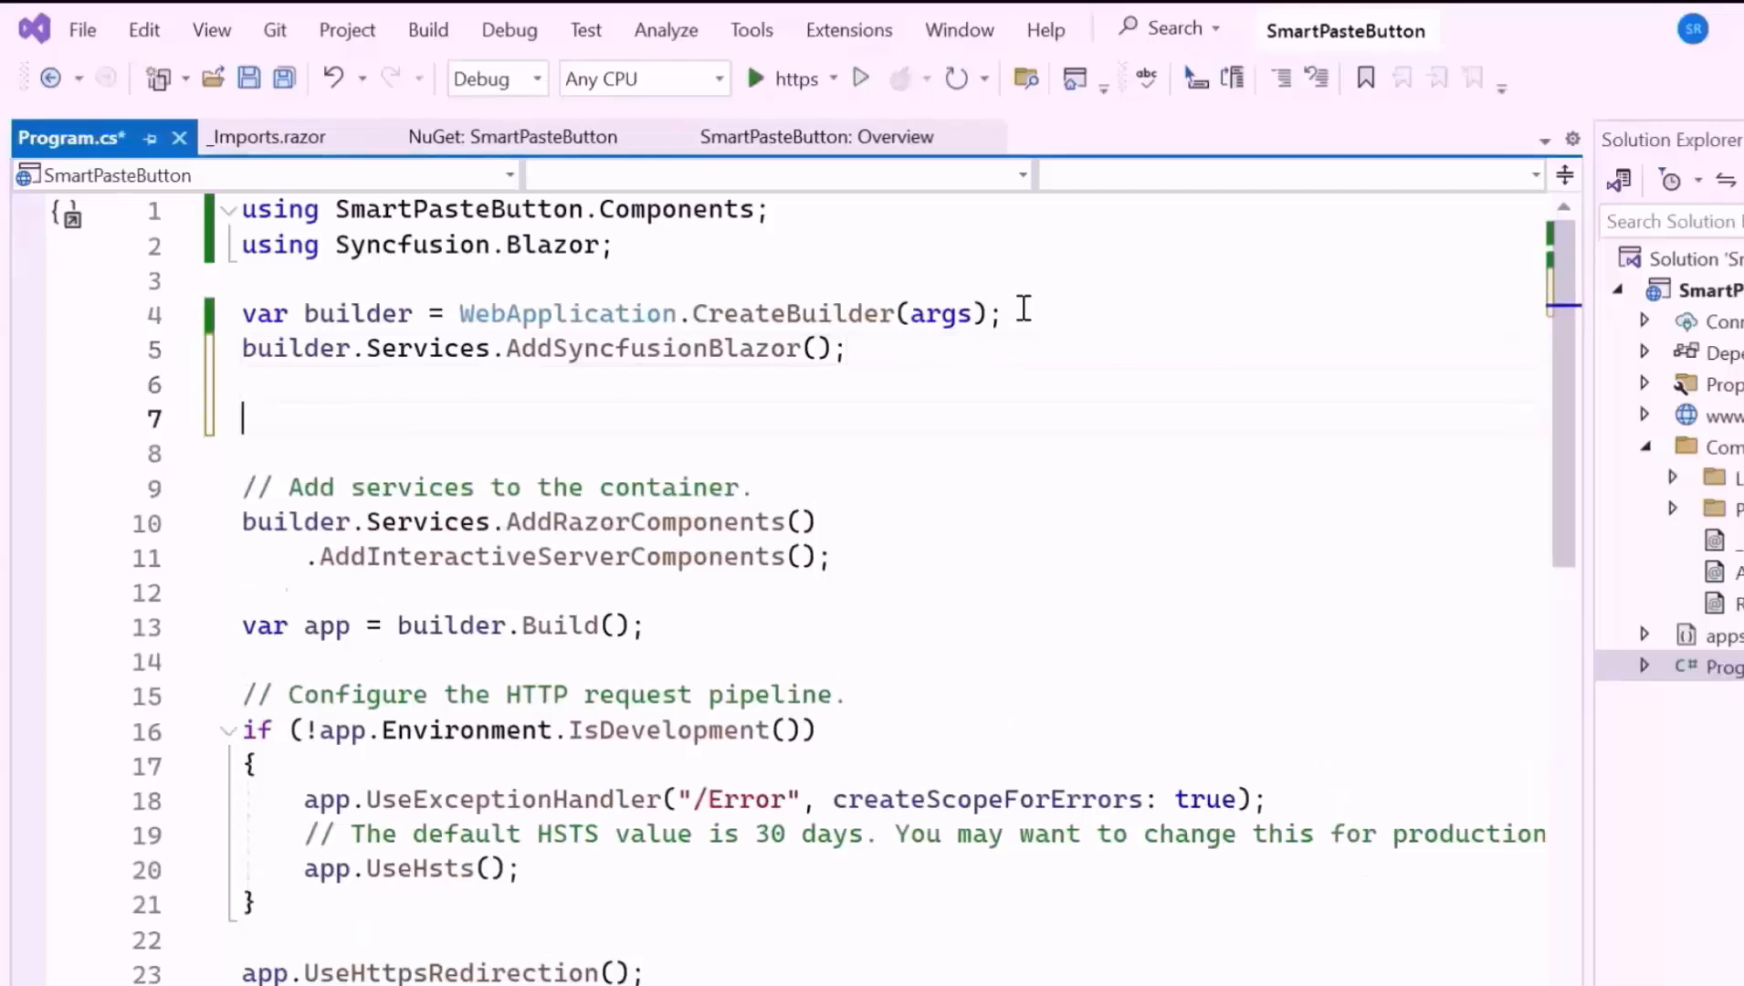
Declare string apiKey = "api-key"; and string deploymentName = "deploymentName";
type("string")
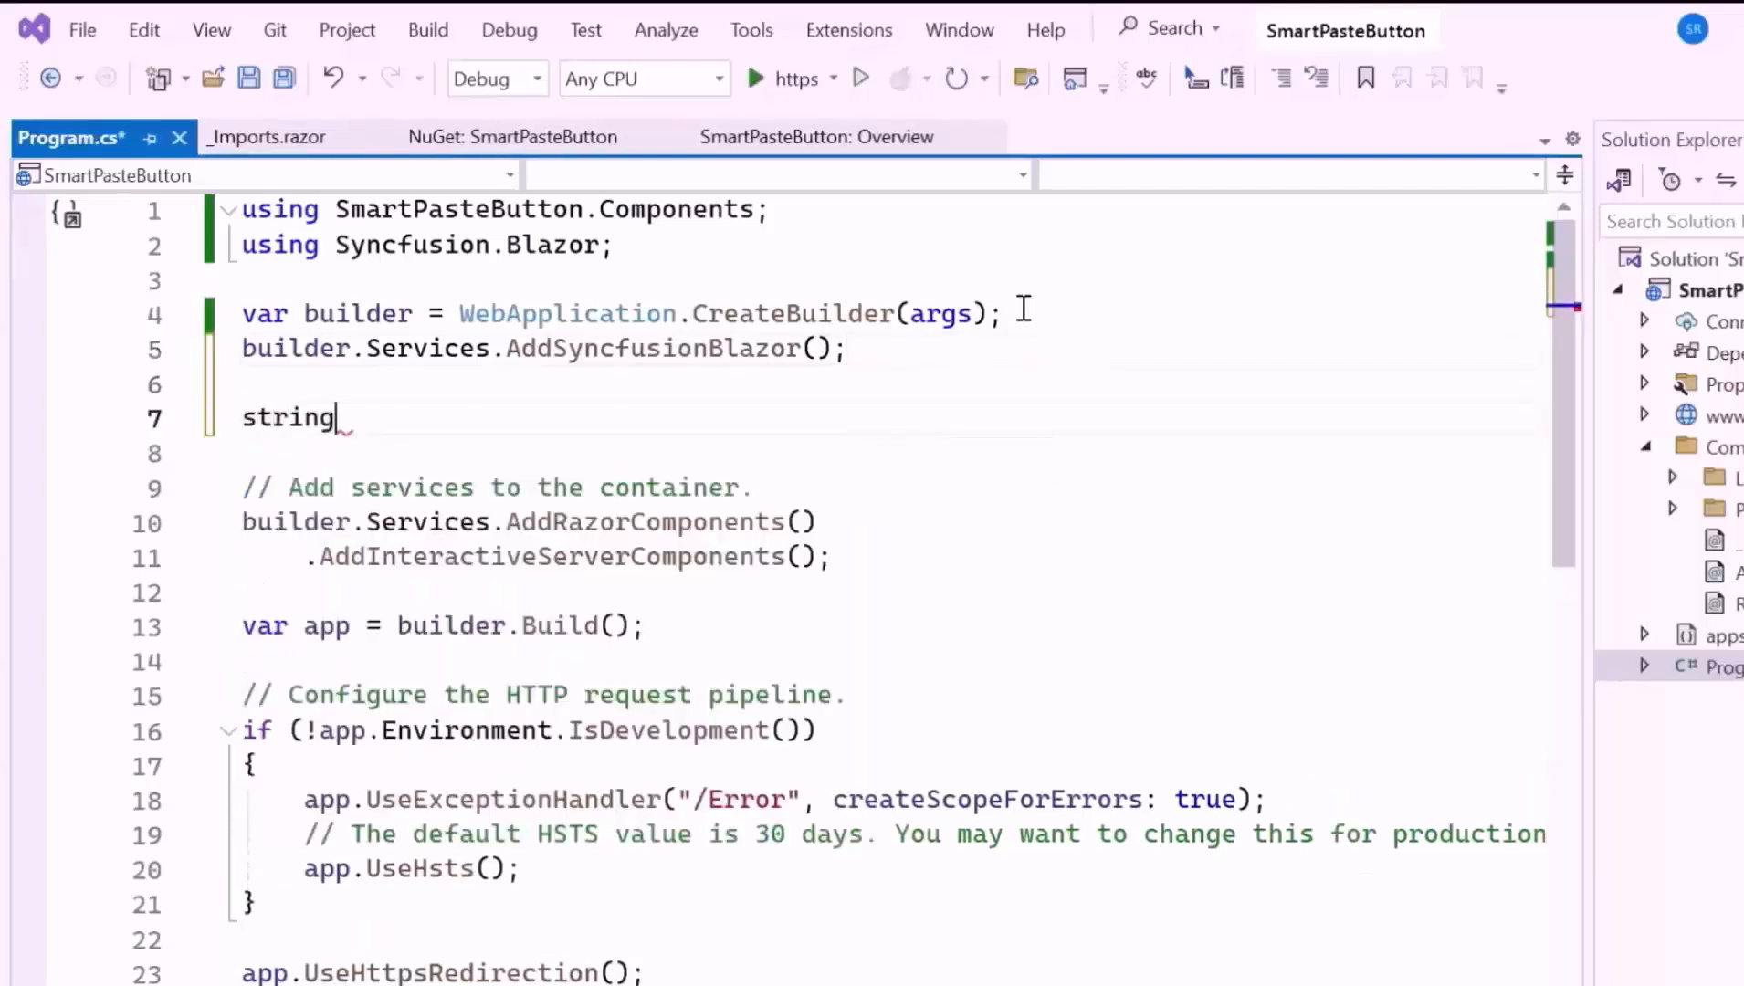
type("apiKey =")
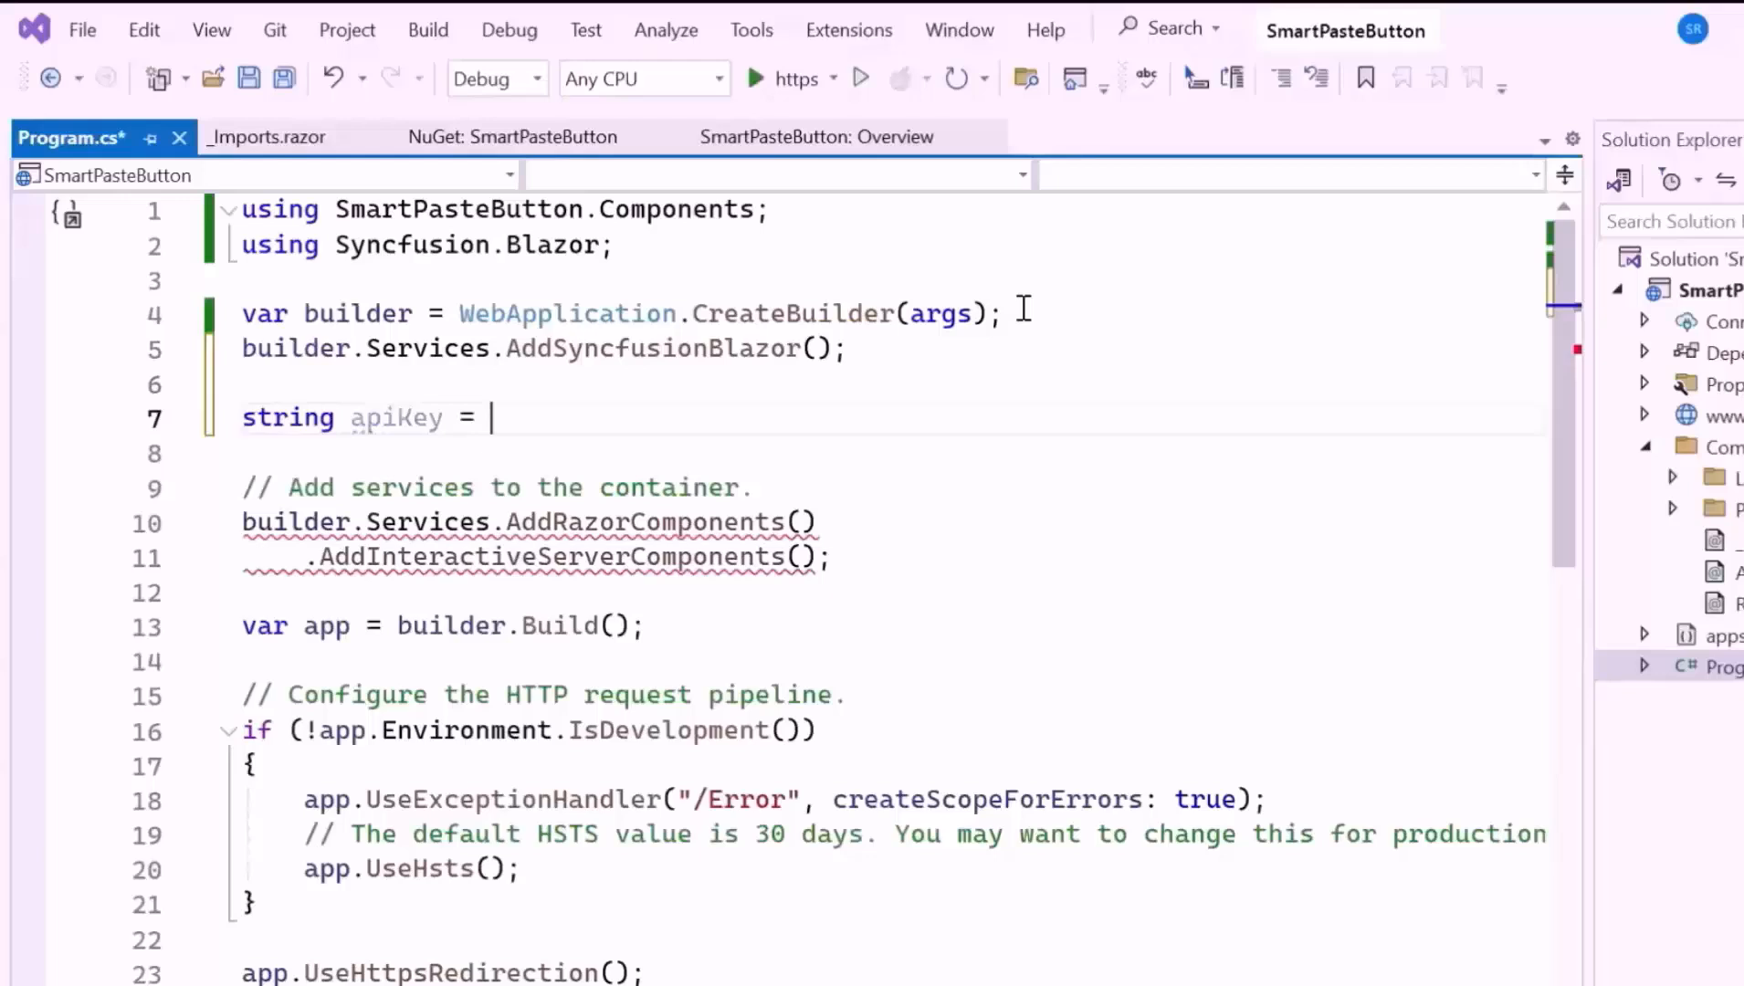
type("\"api-key\";")
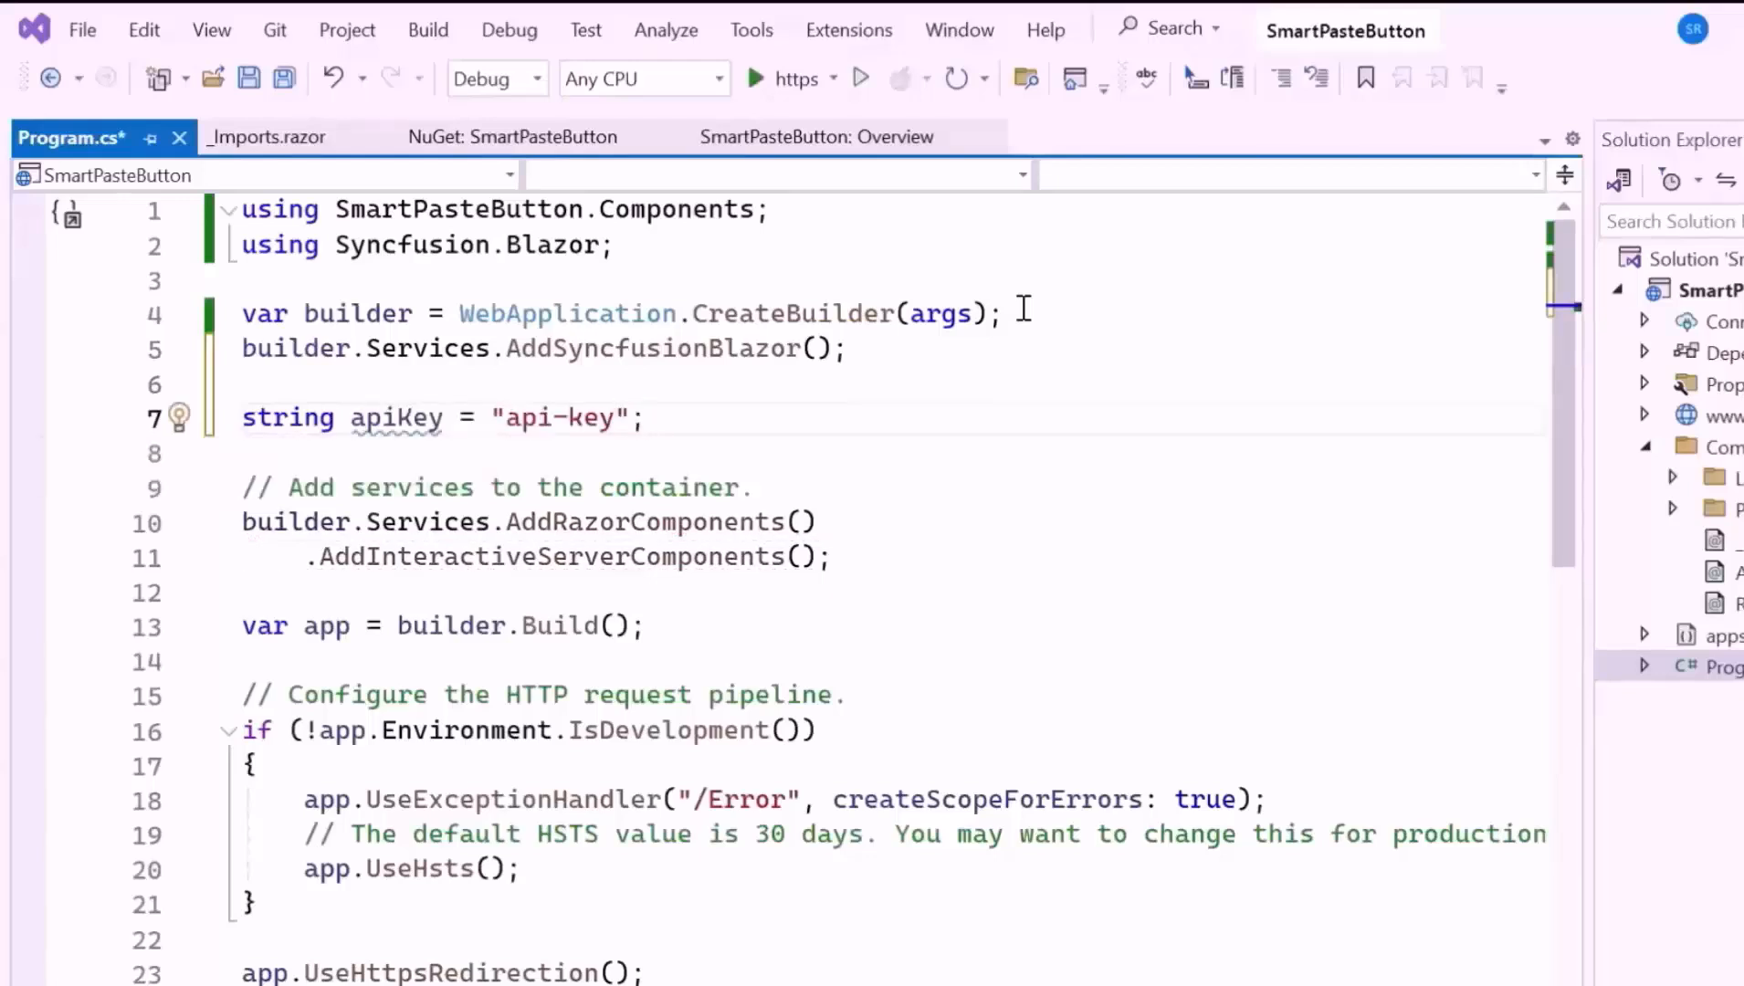
type("s")
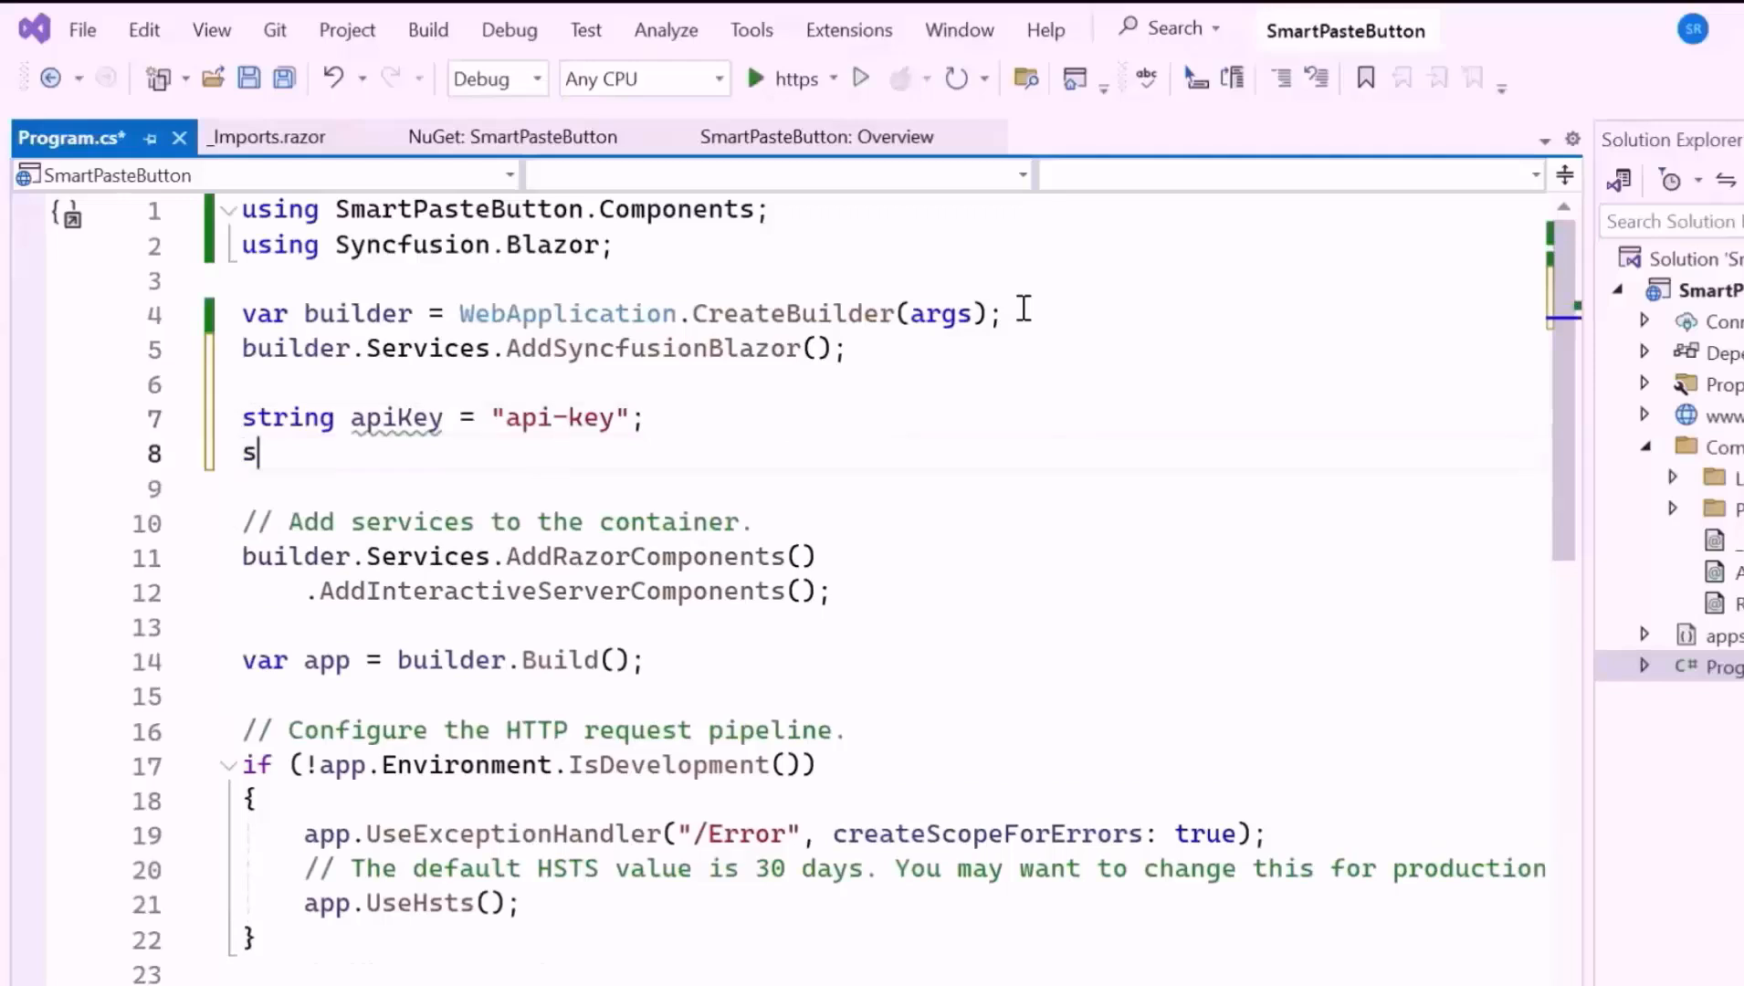
type("tring deploymentName")
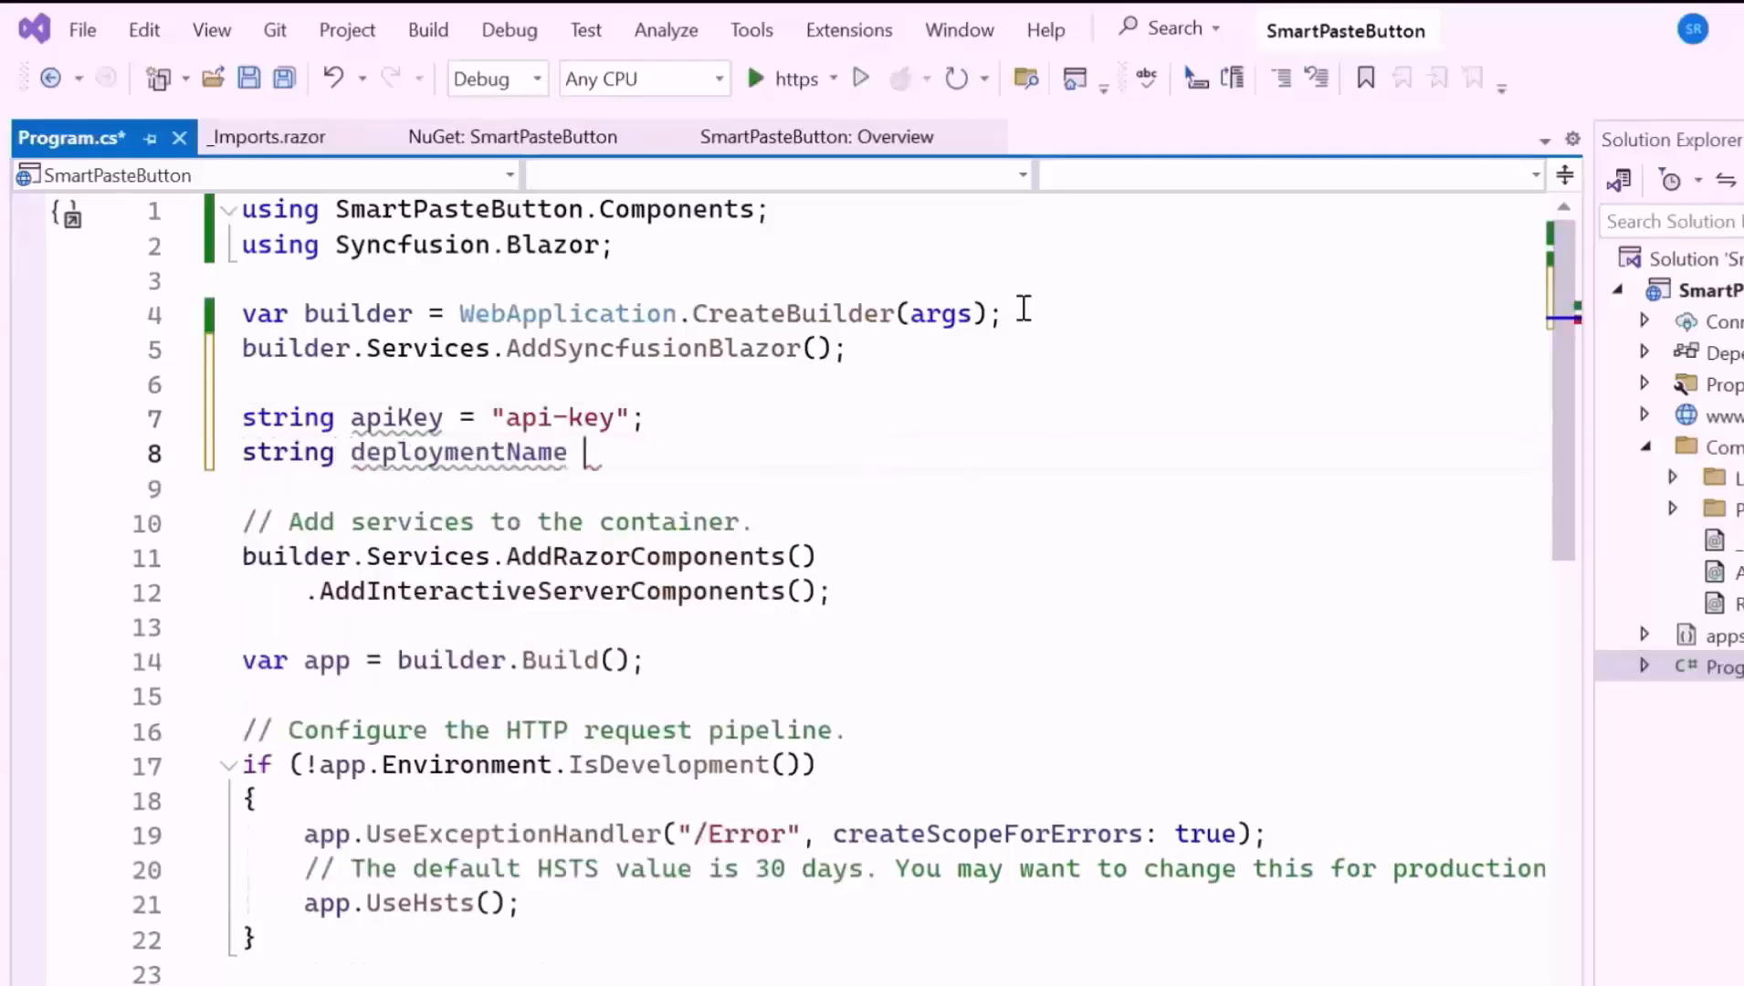
type("= \"deploymentName\";")
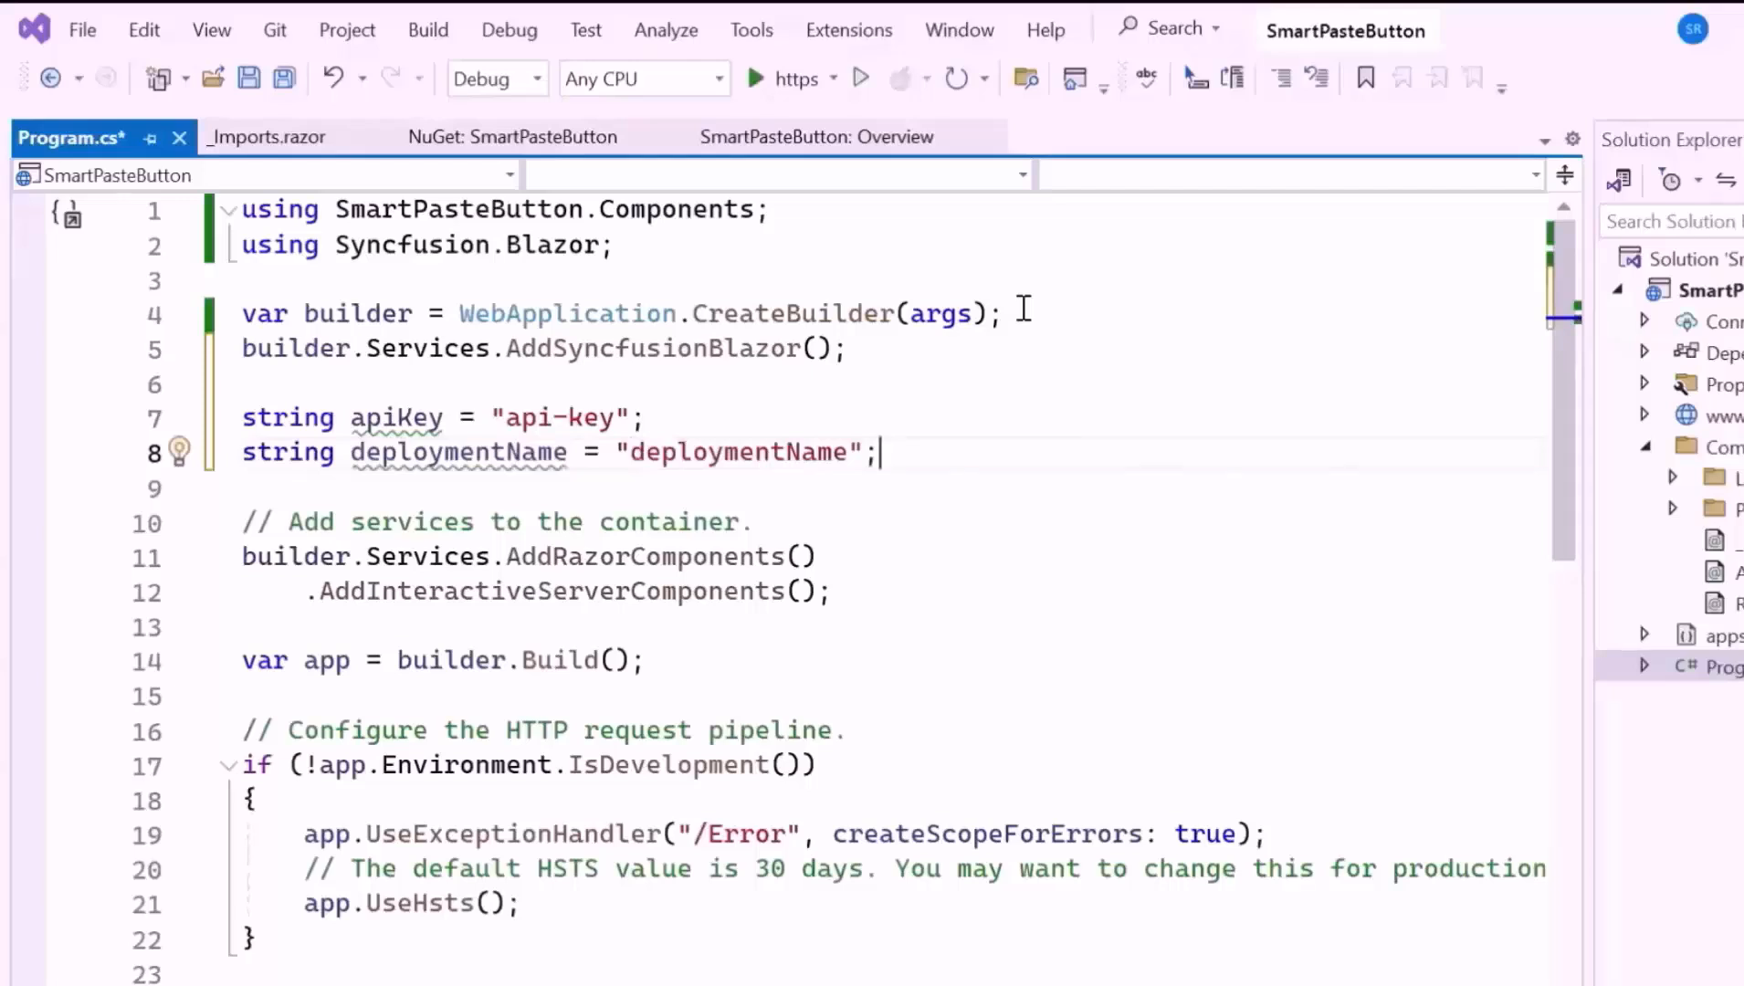
Declare string endpoint = ""; on a new line below them
key("Return")
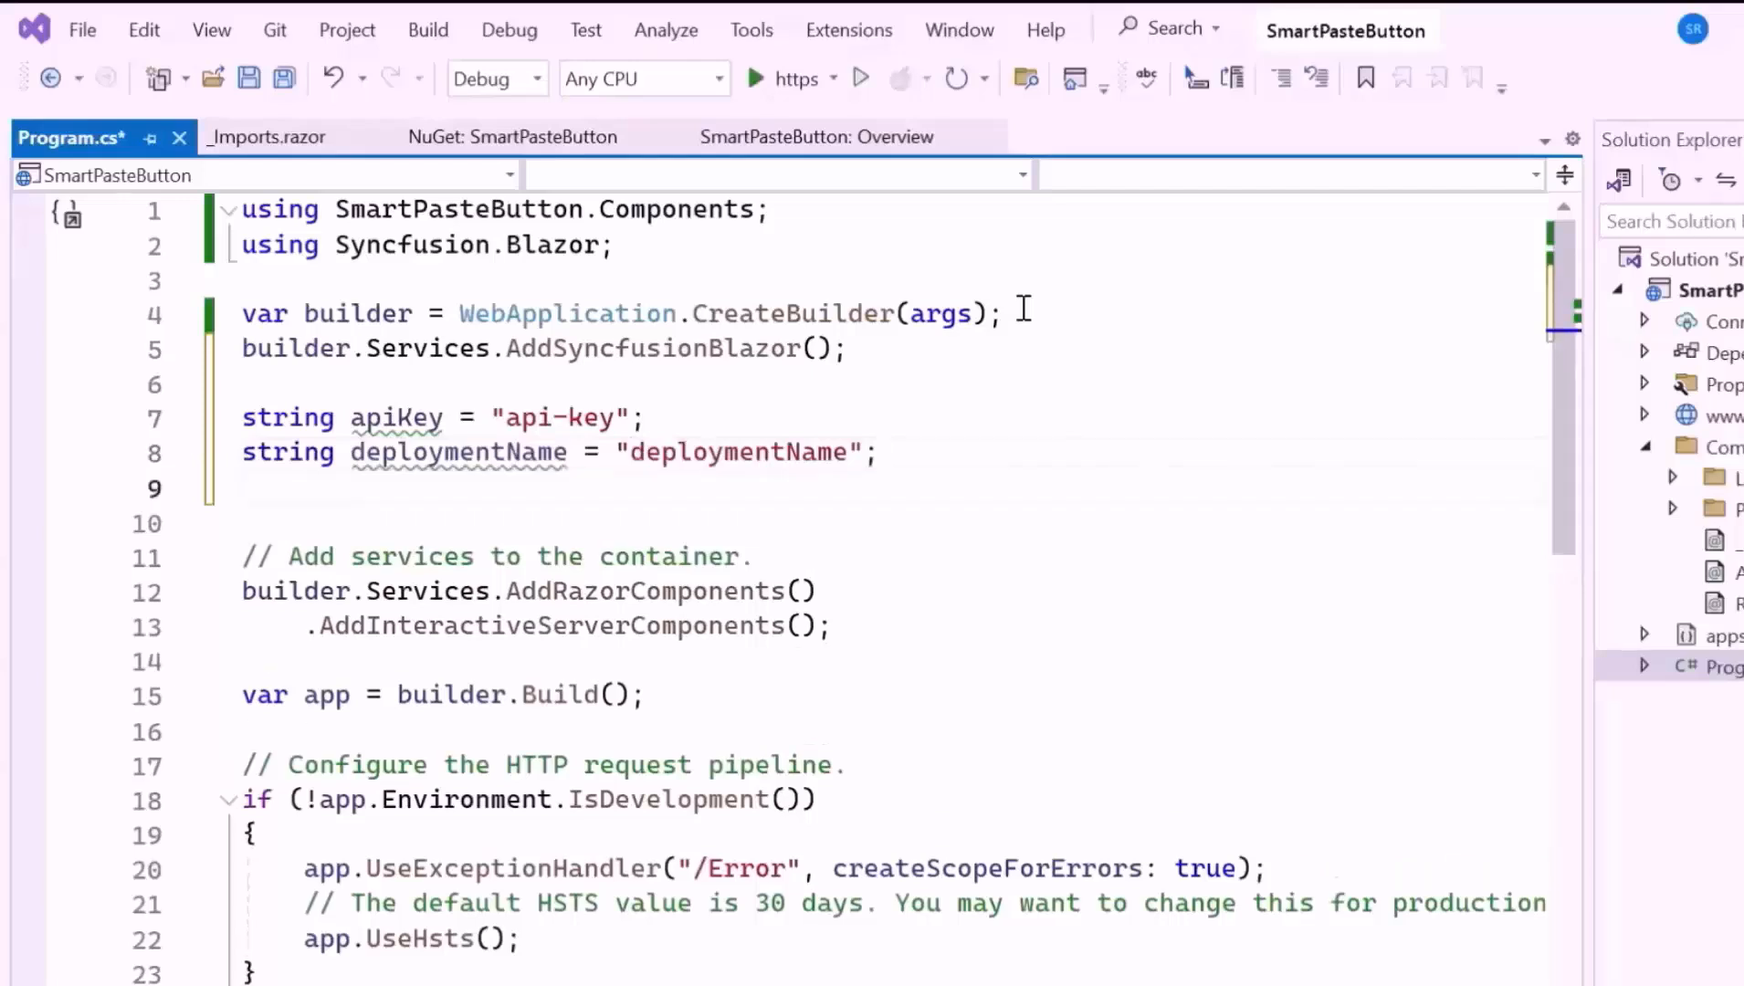
type("string endpoint = \"\";")
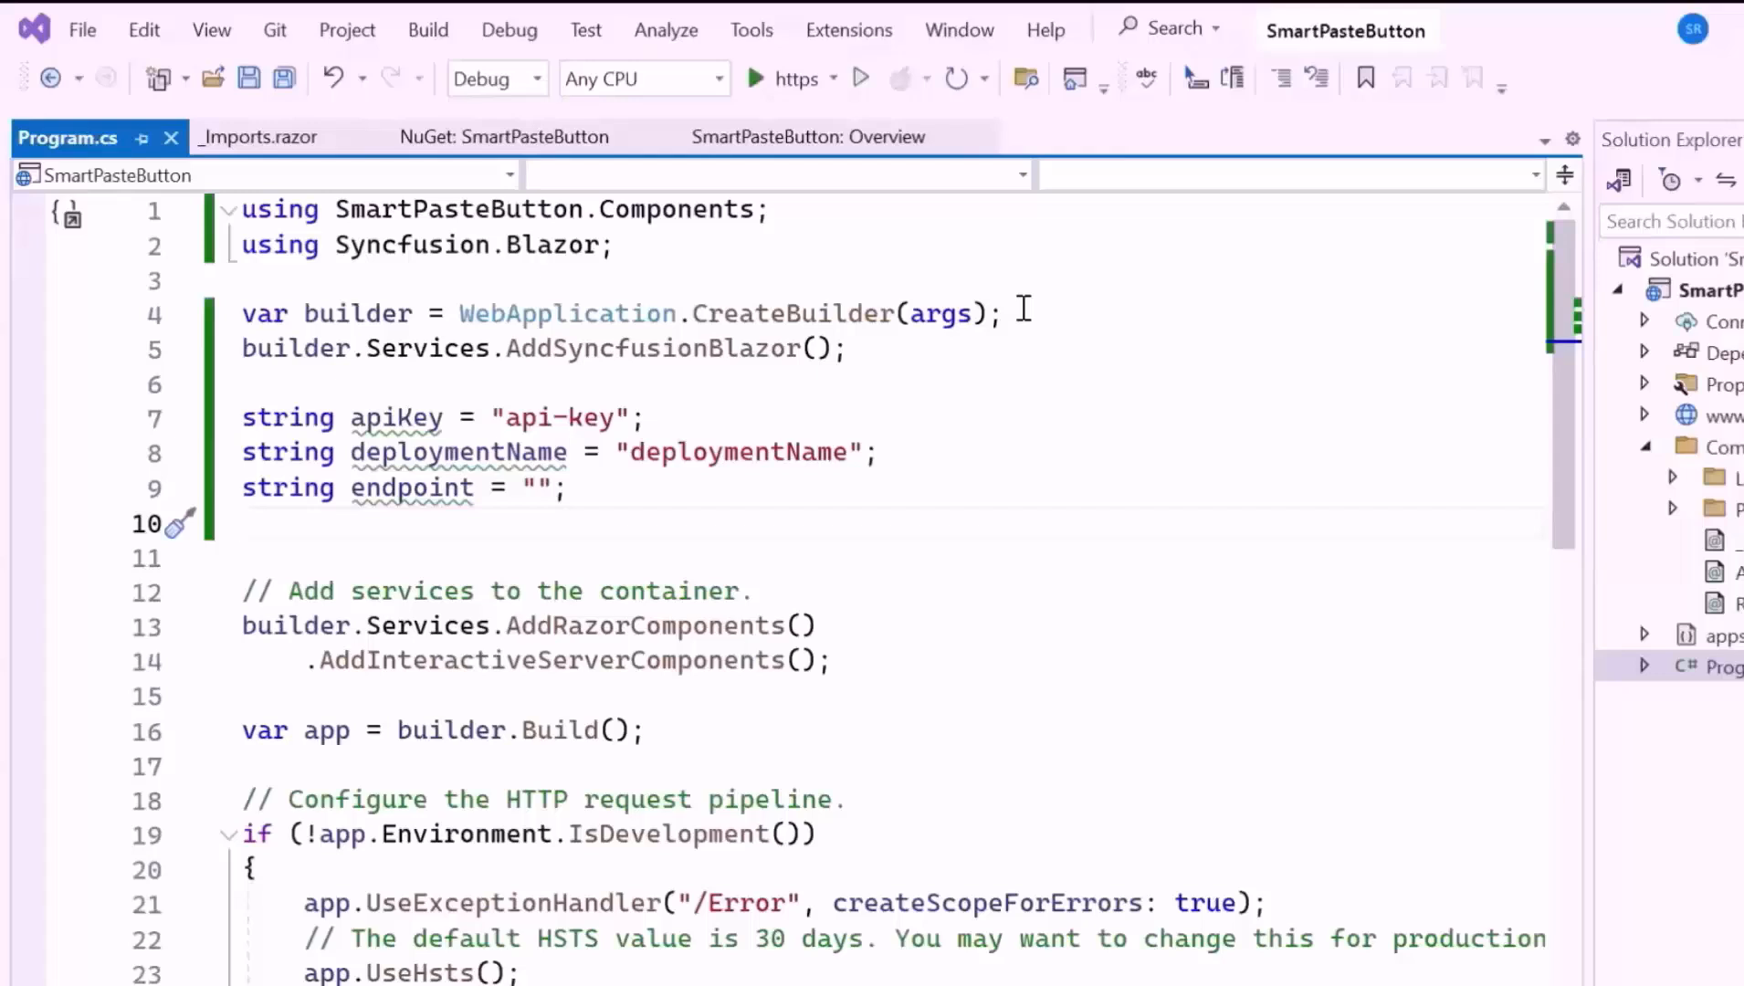
left_click(245, 523)
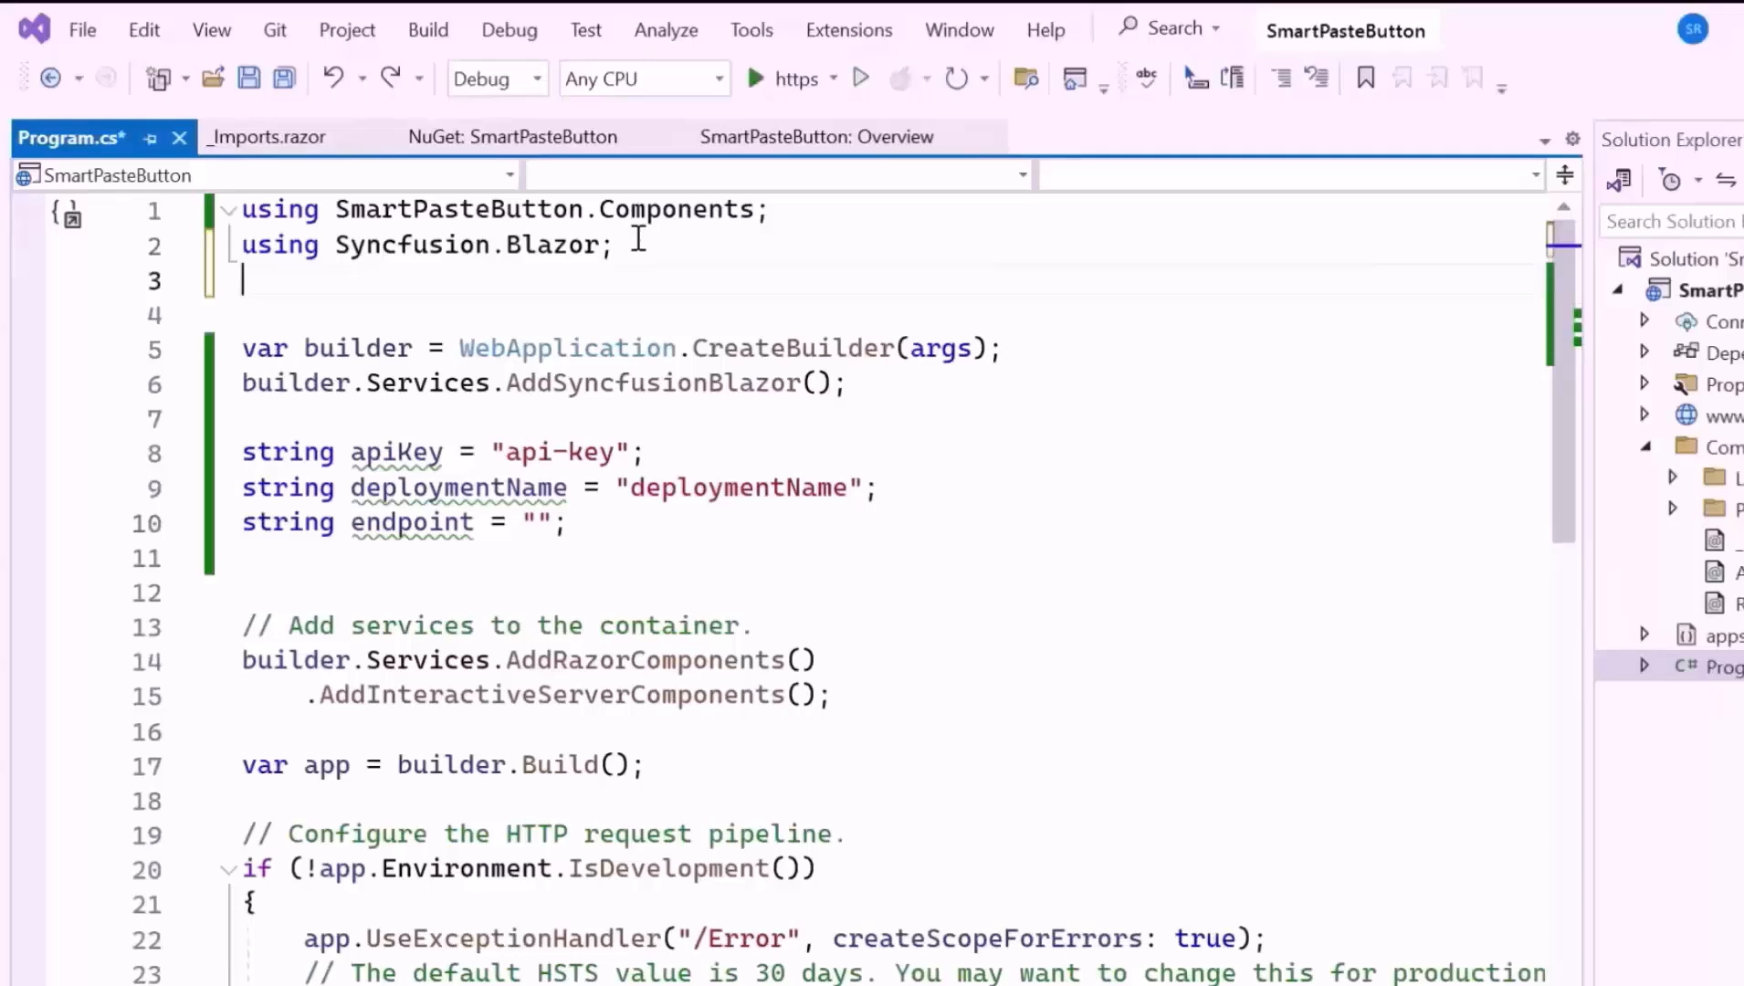
Import Syncfusion.Blazor.SmartComponents and add builder.Services.AddSyncfusionSmartComponents()
type("using Syncfusion.b")
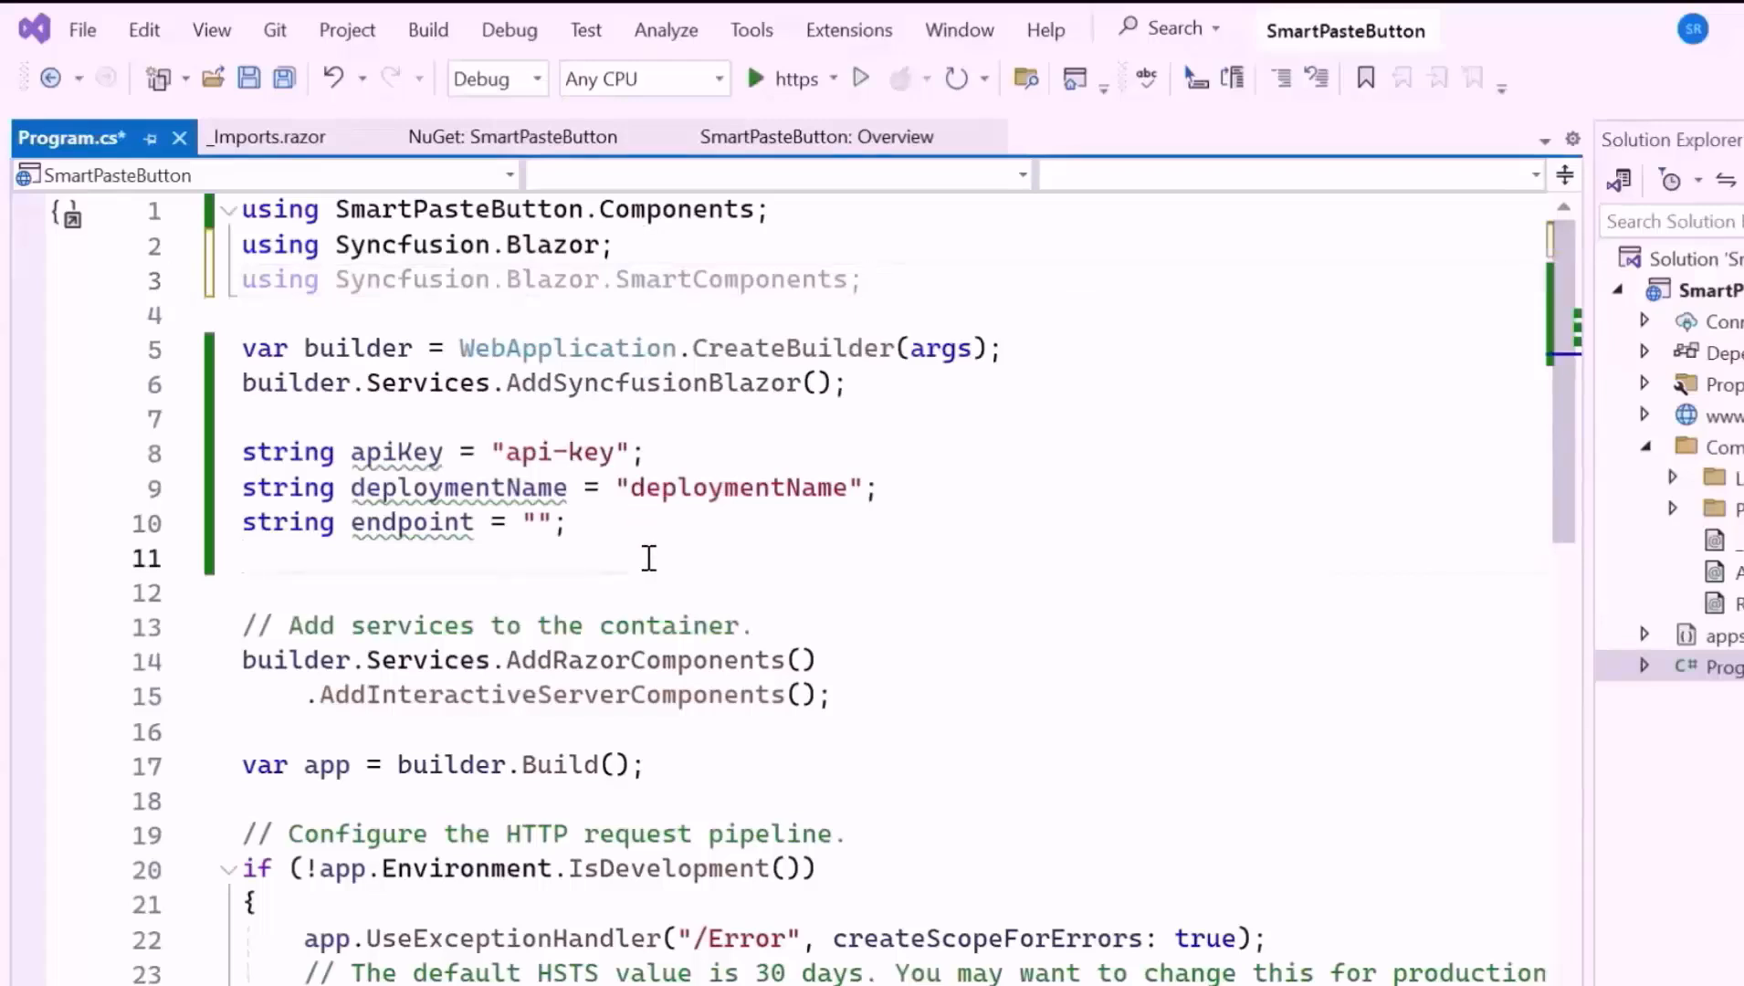
type("builder.s")
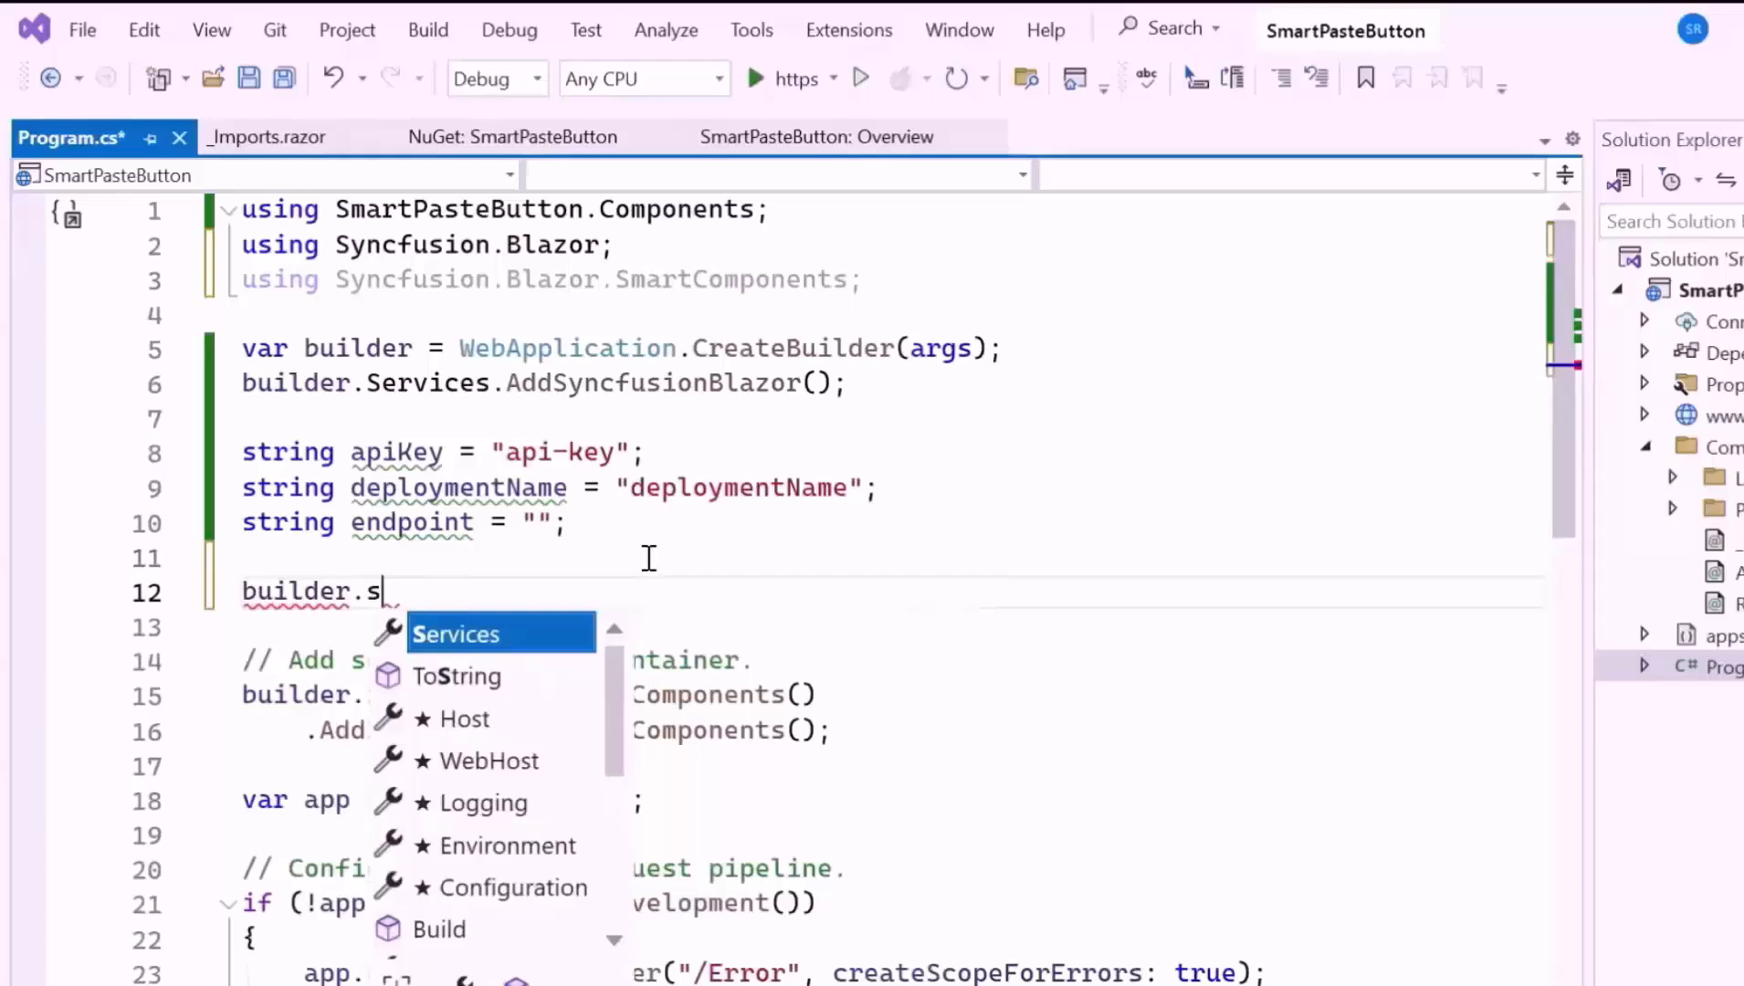
type("ervices.adds")
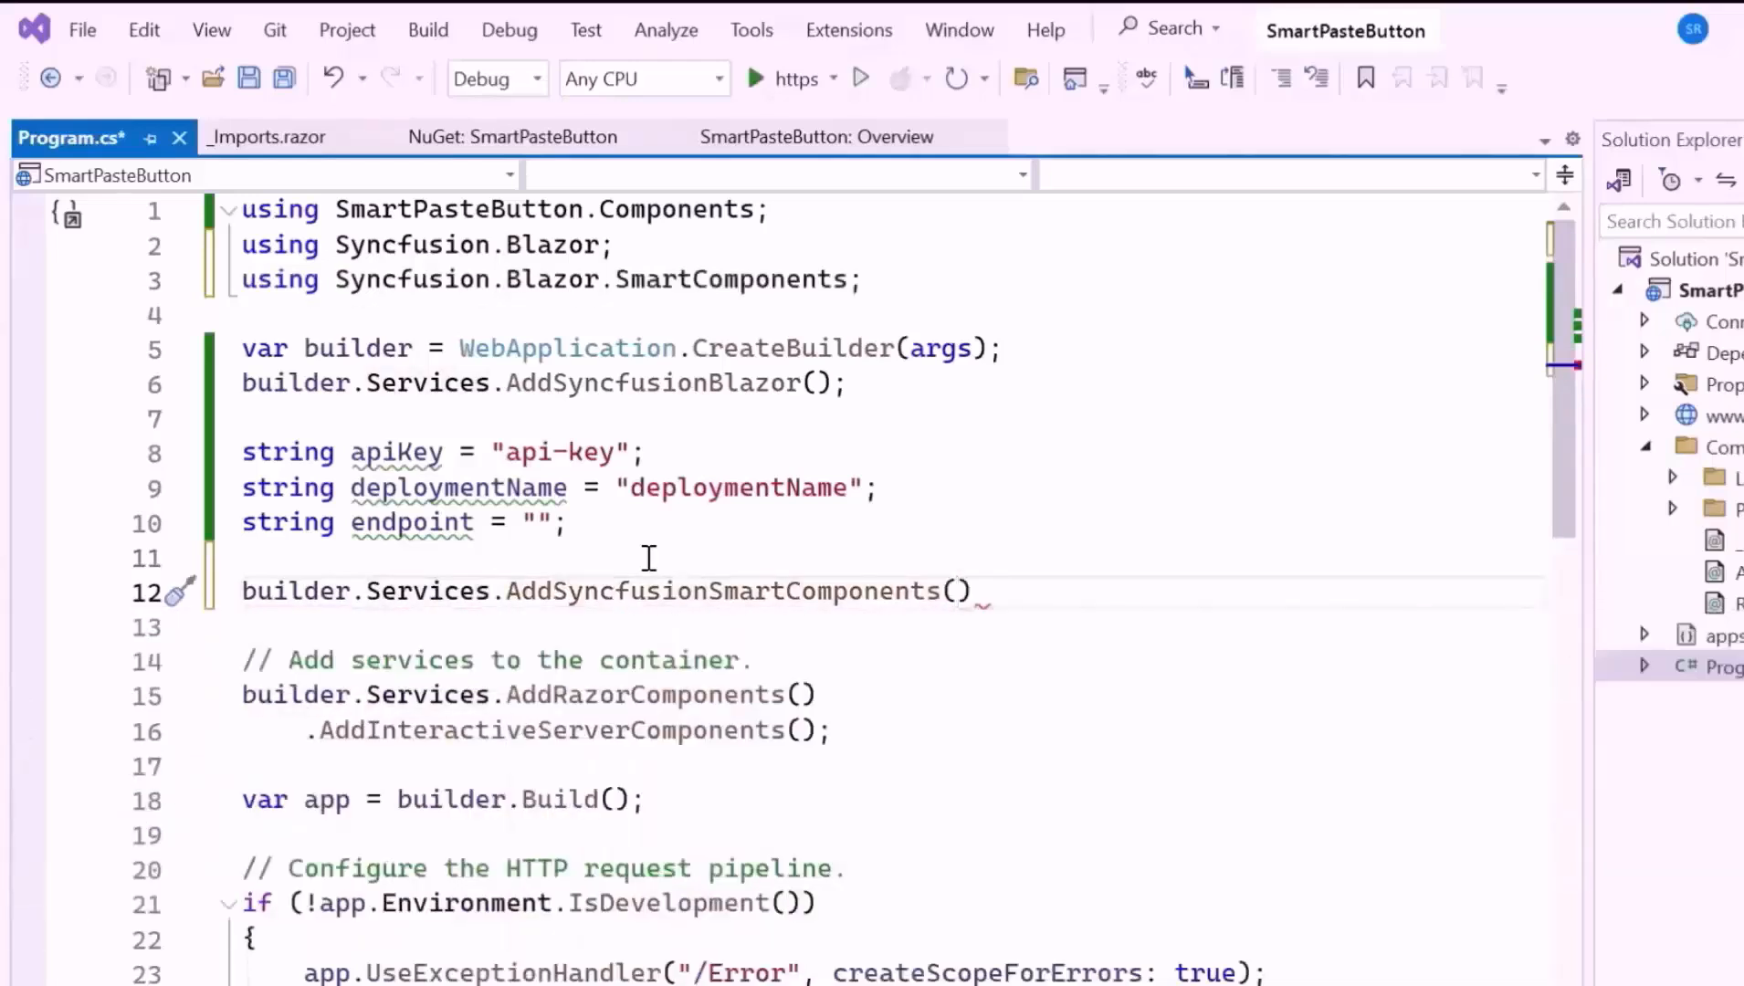
left_click(956, 590)
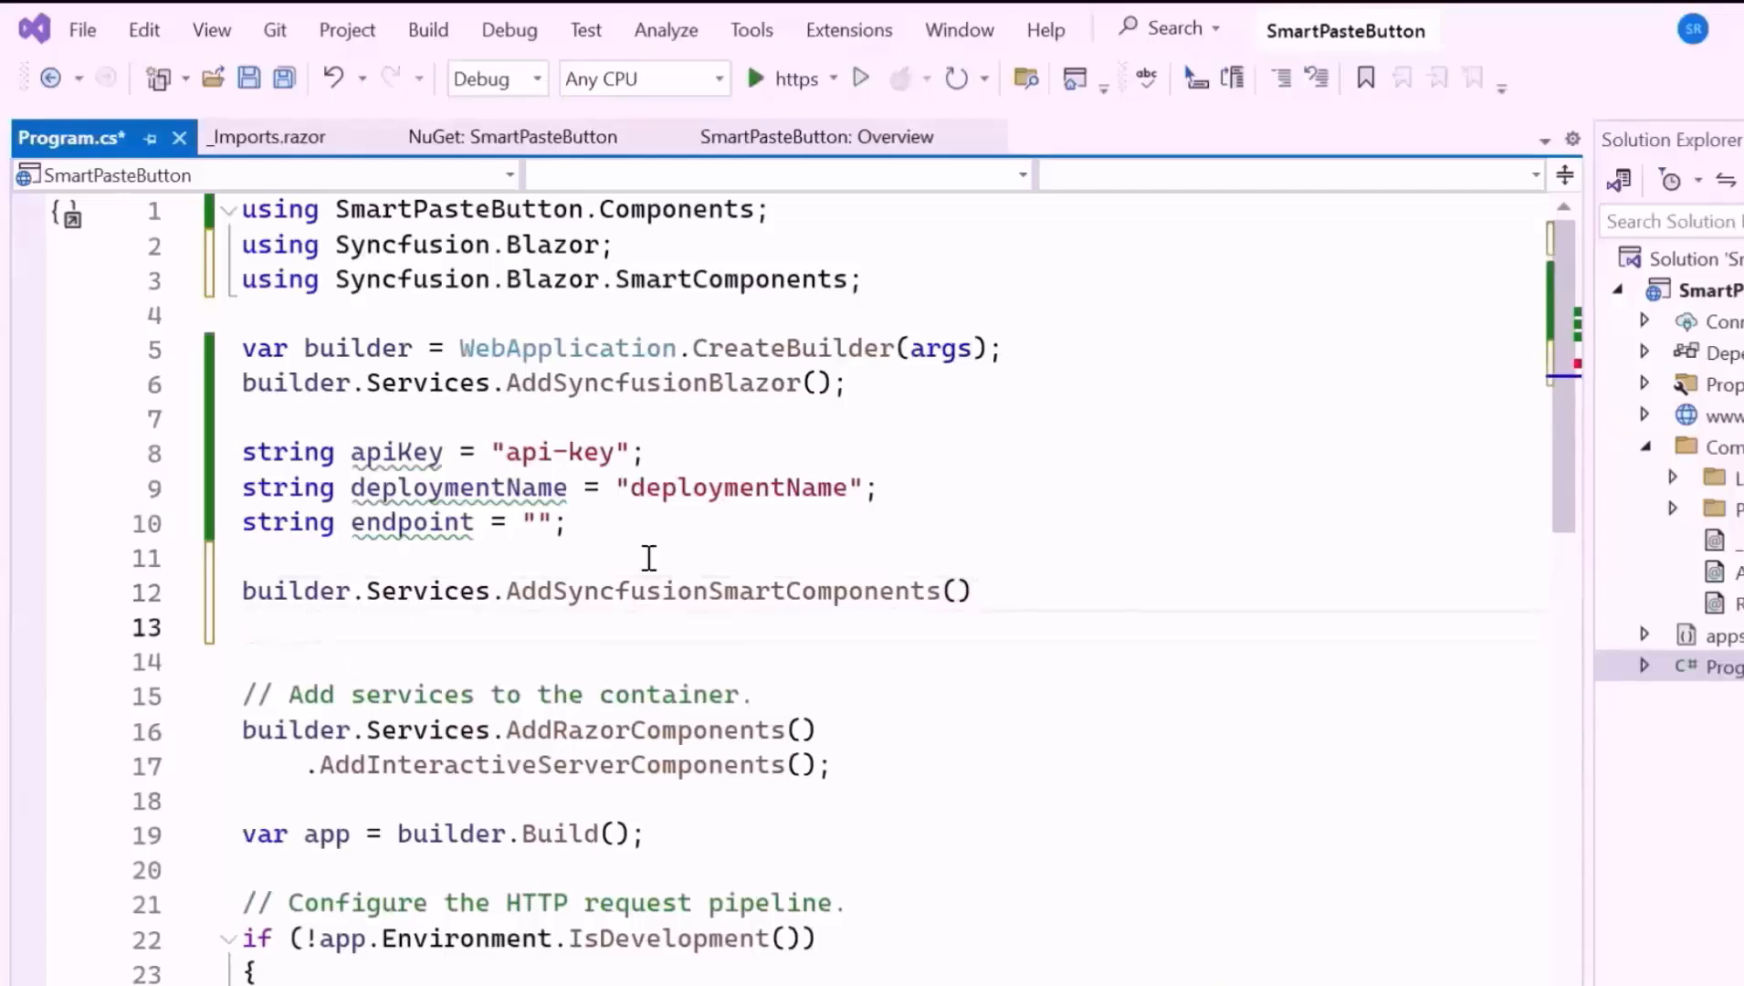
Chain ConfigureCredentials(new AIServiceCredentials(apiKey, deploymentName, endpoint)).InjectOpenAIInference(); and save Program.cs
type(".ConfigureCredentials(")
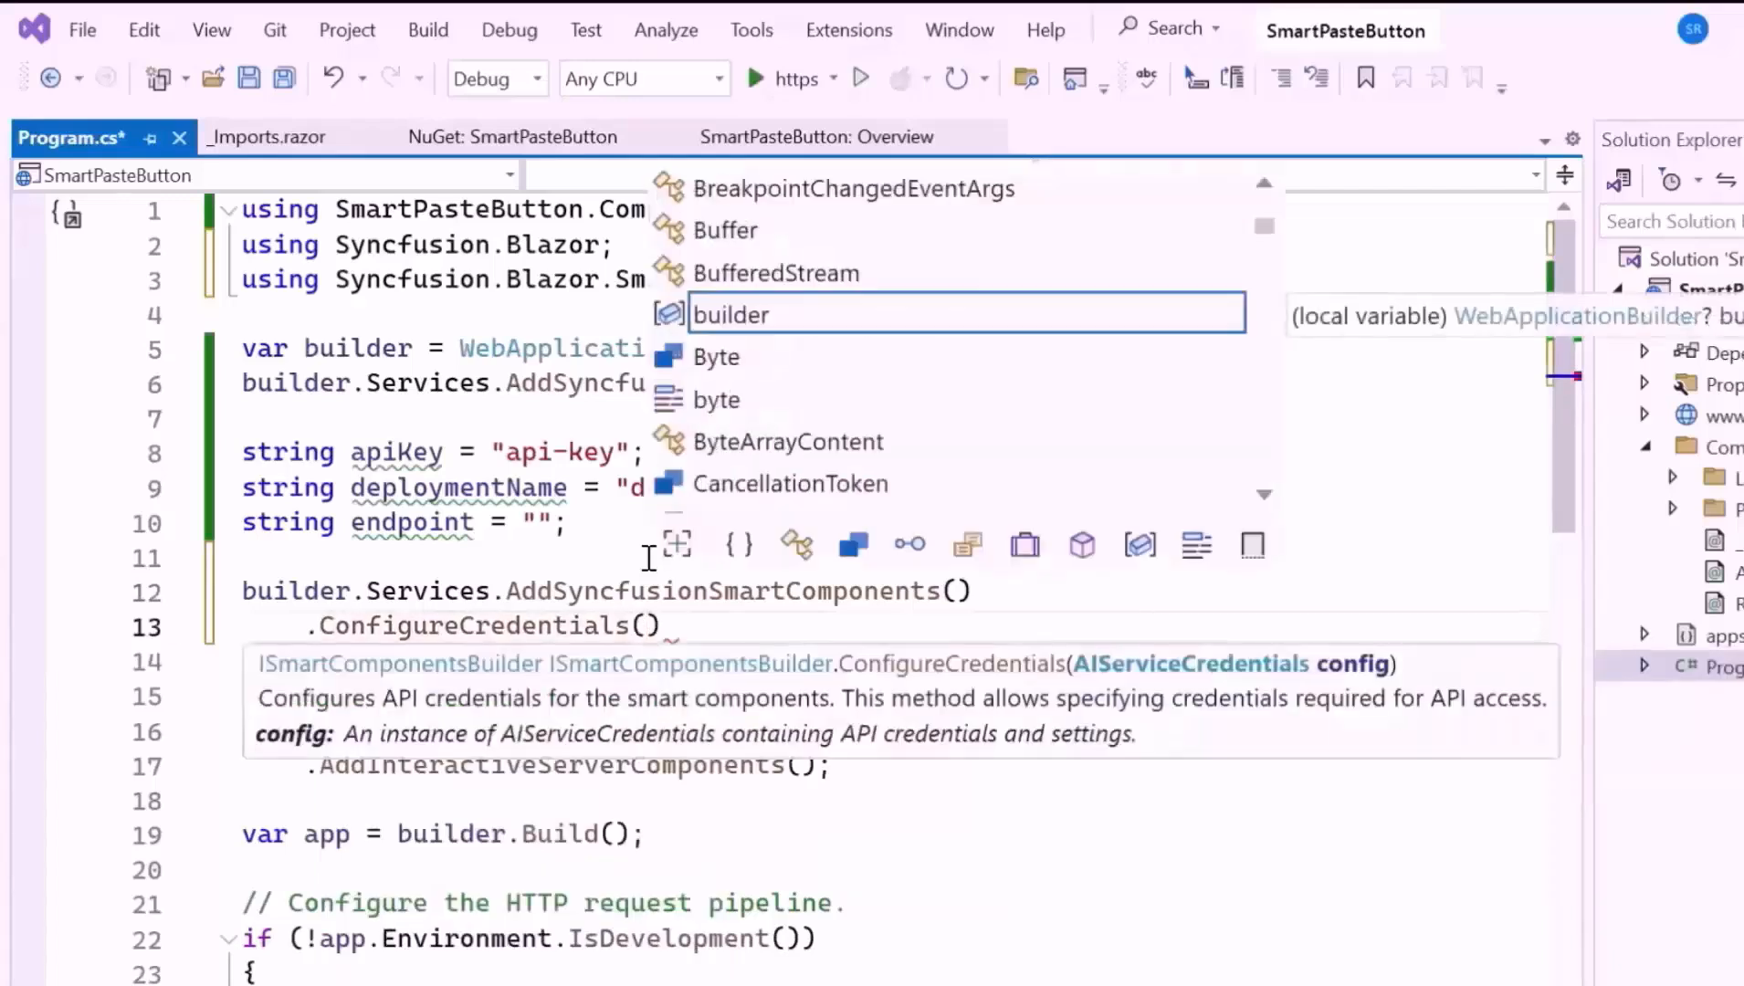
key("Escape")
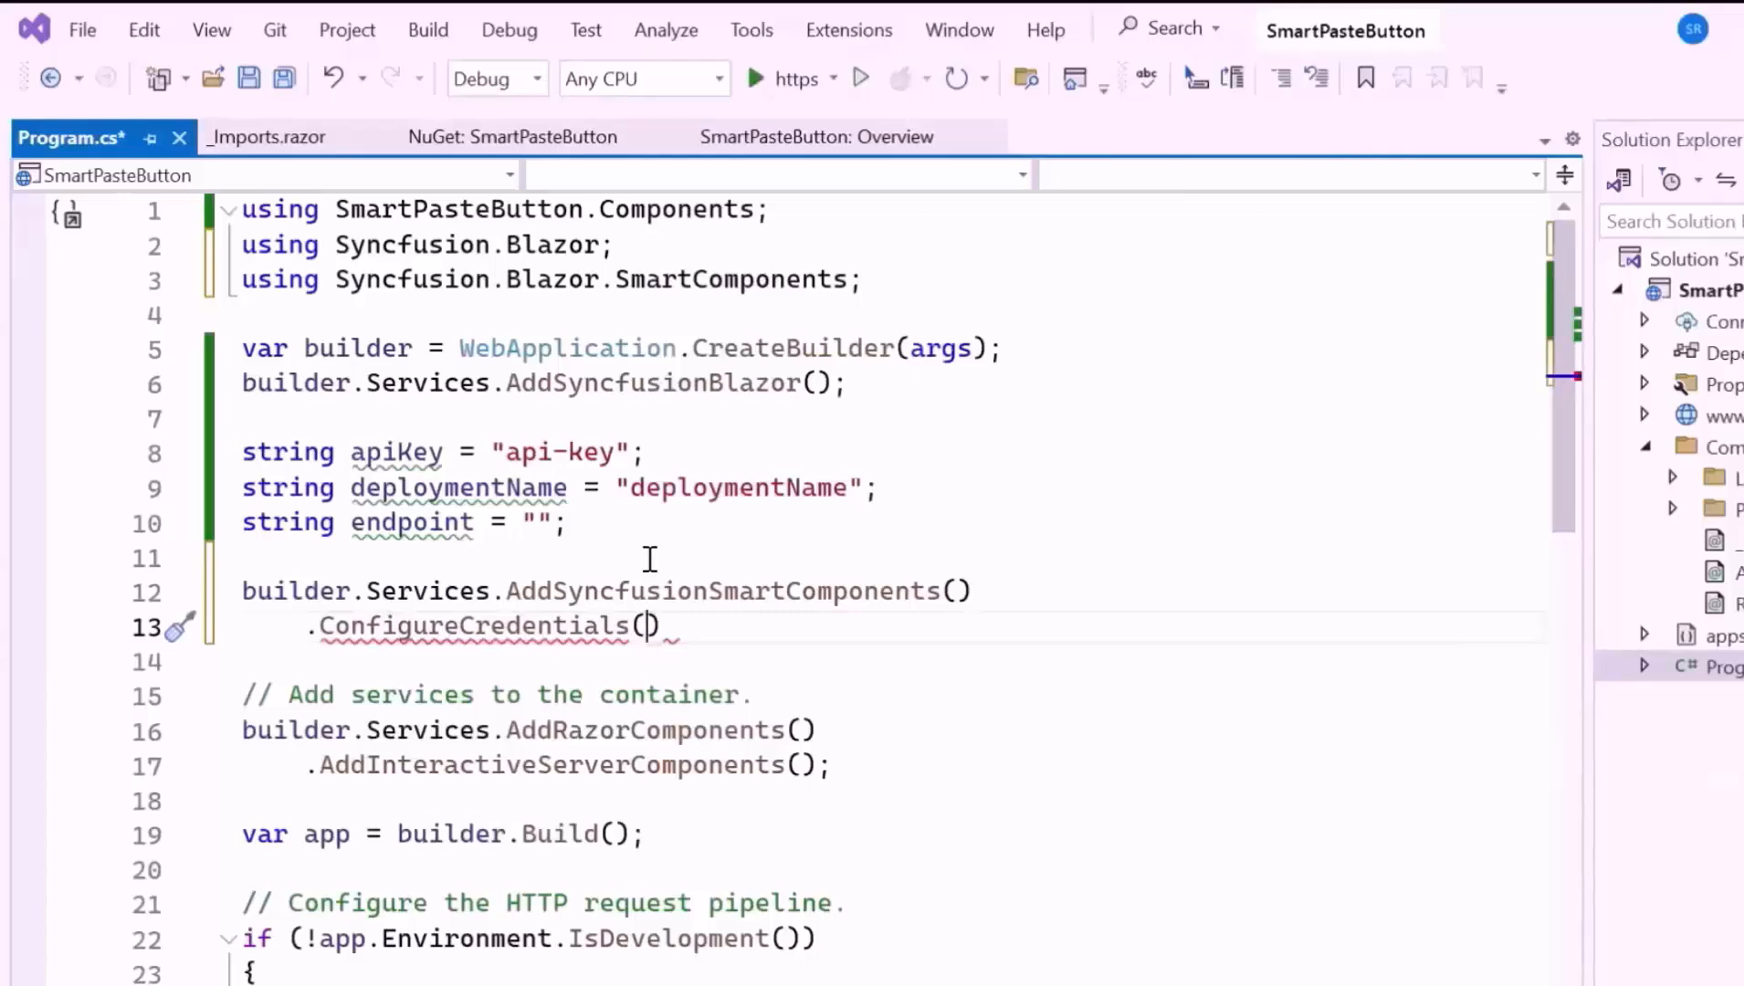
type("new AIServiceCredentials(apiKey, deploymentName, endpoint)")
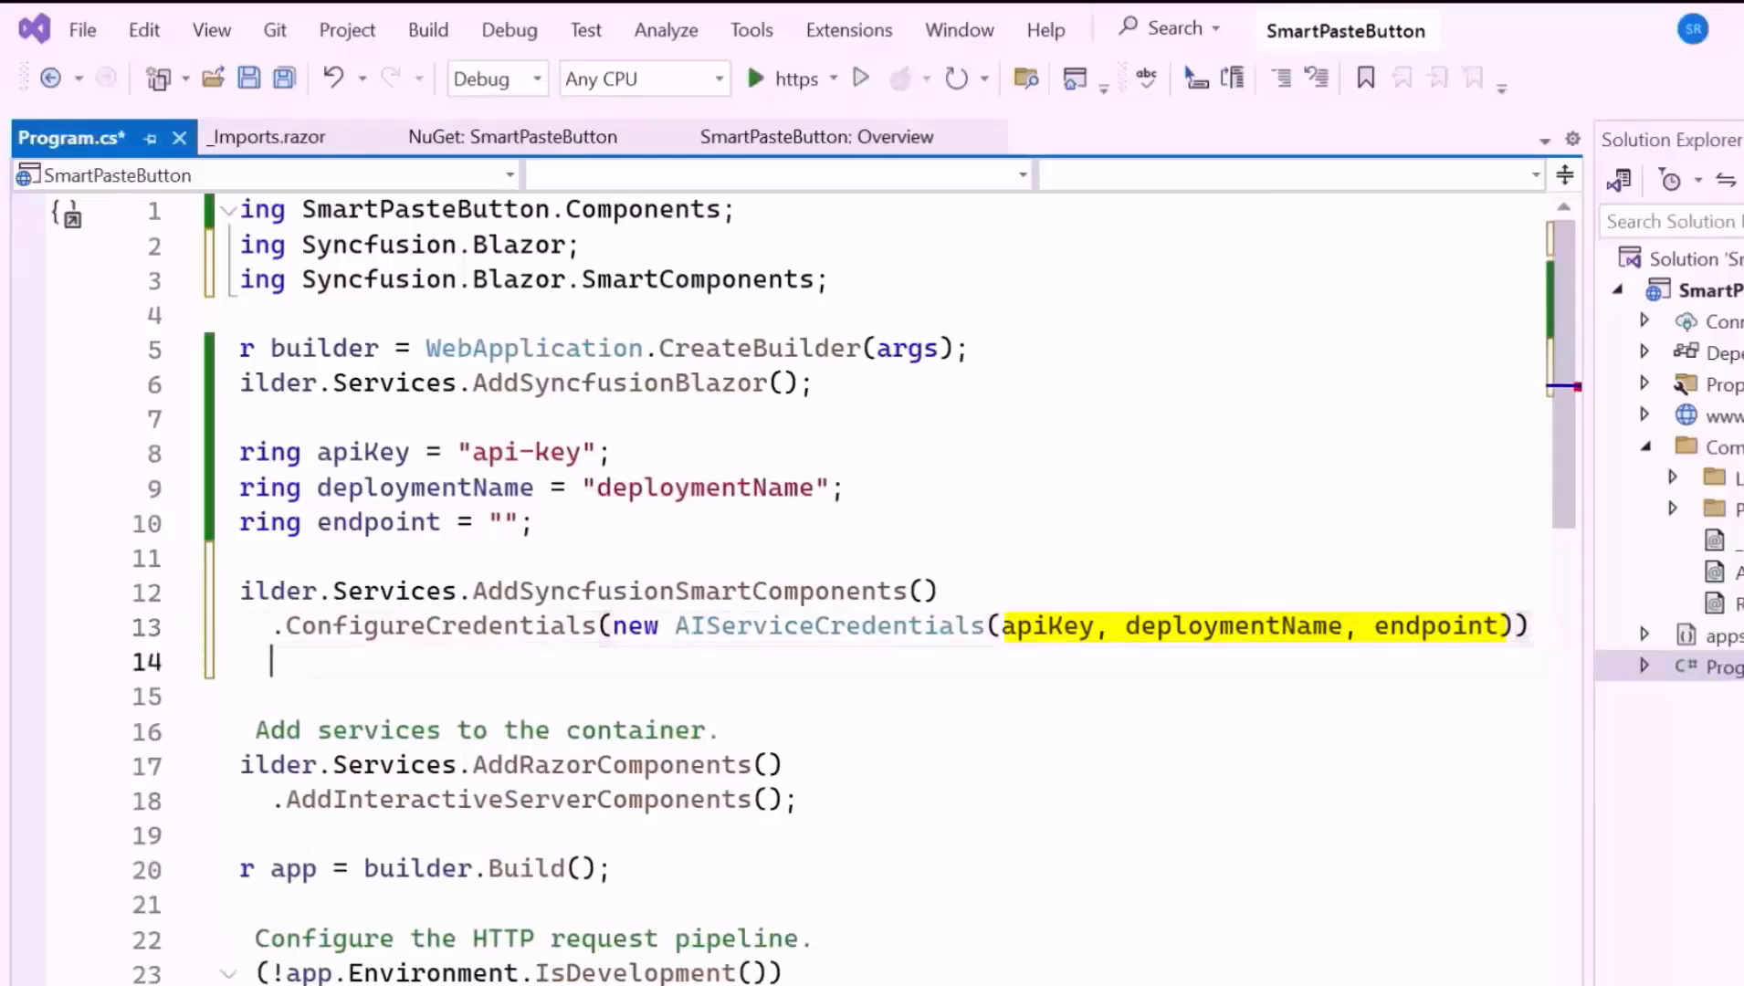
type(".")
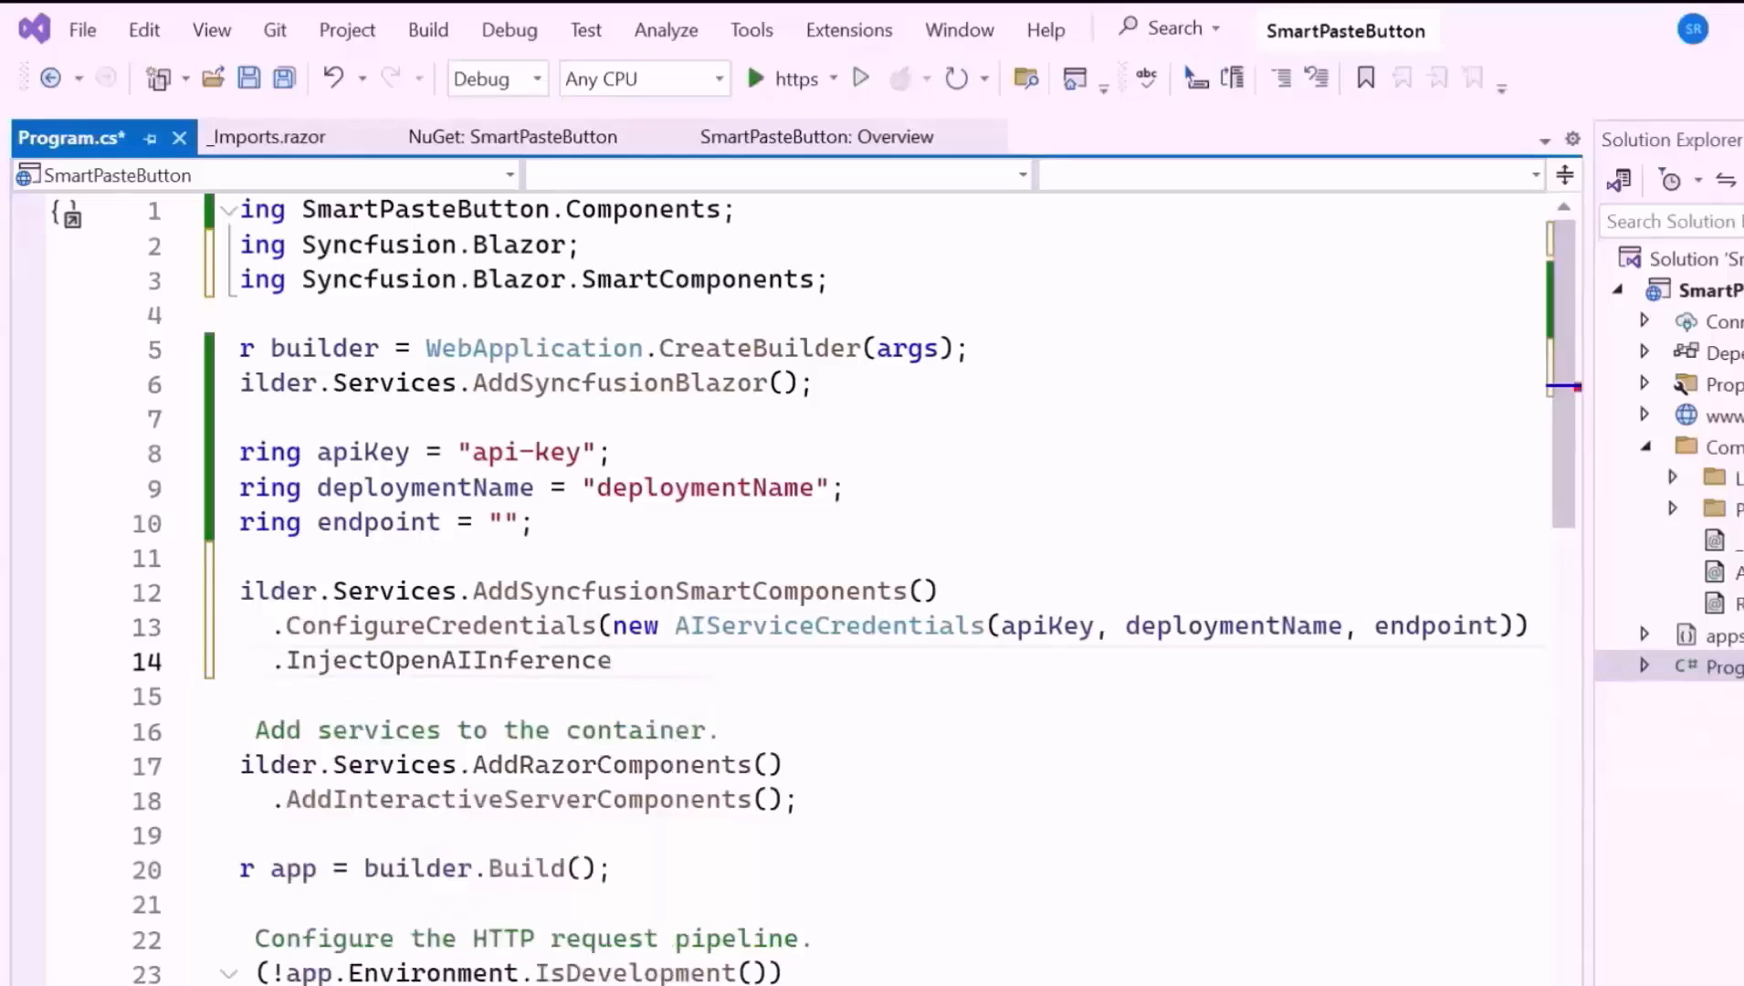
type("()")
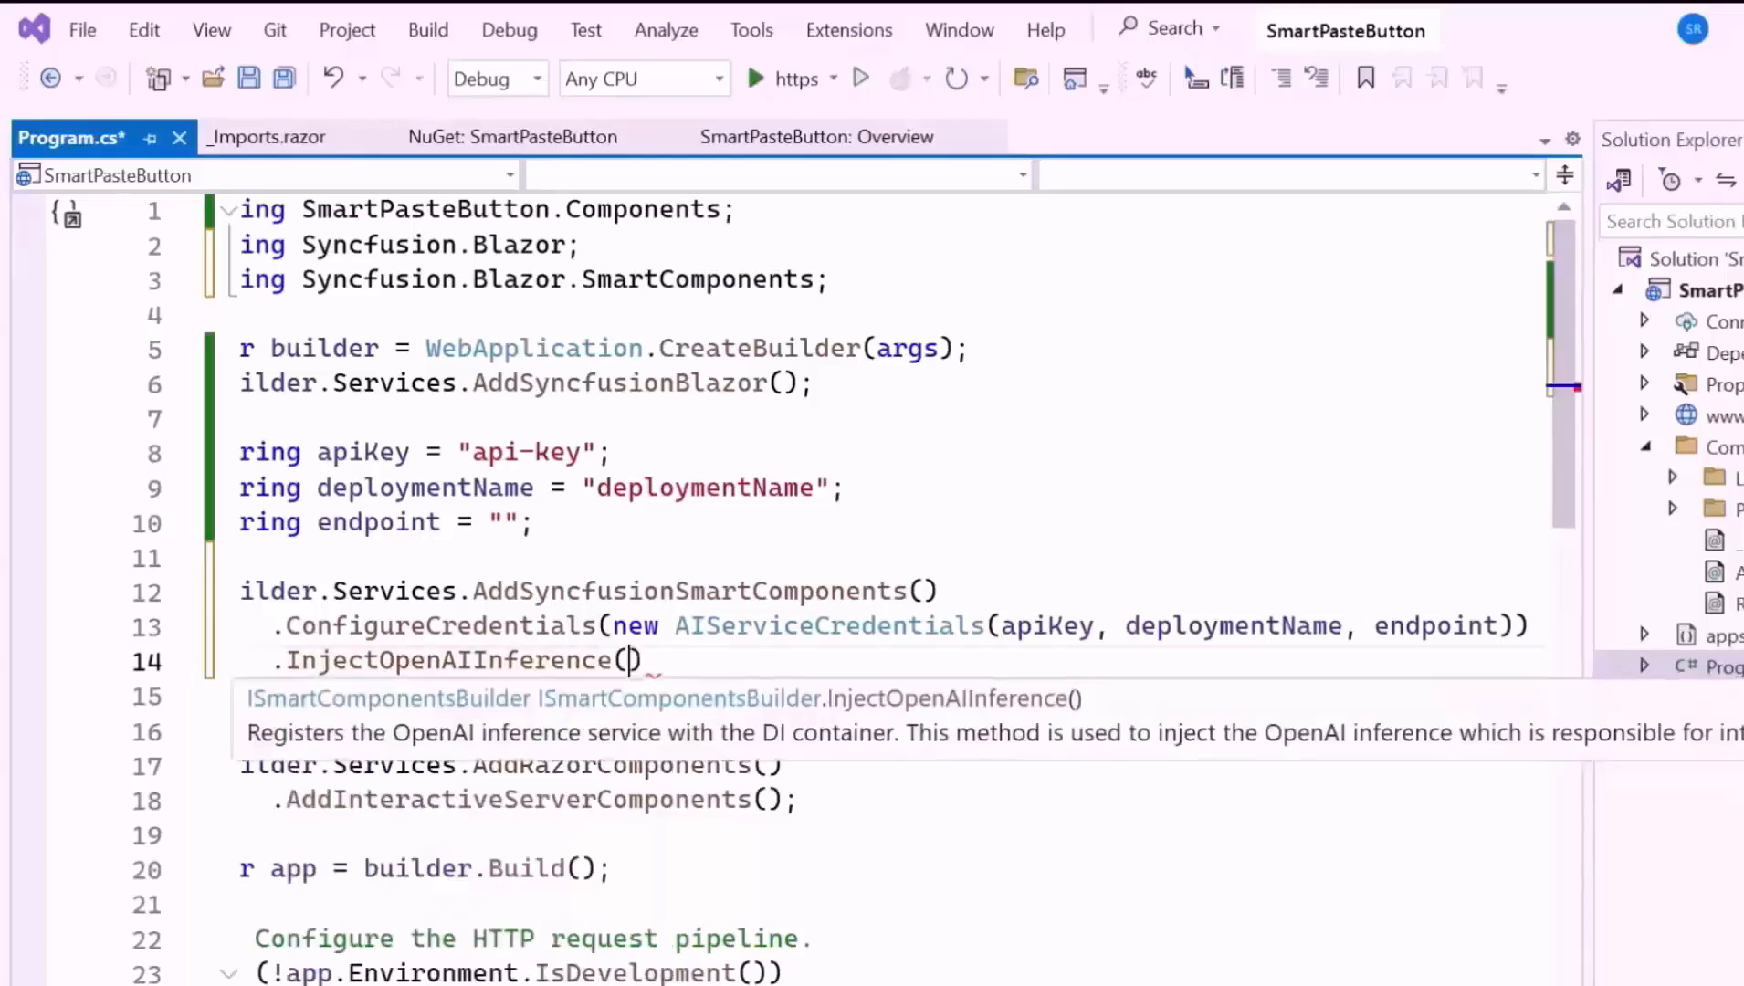
type(";")
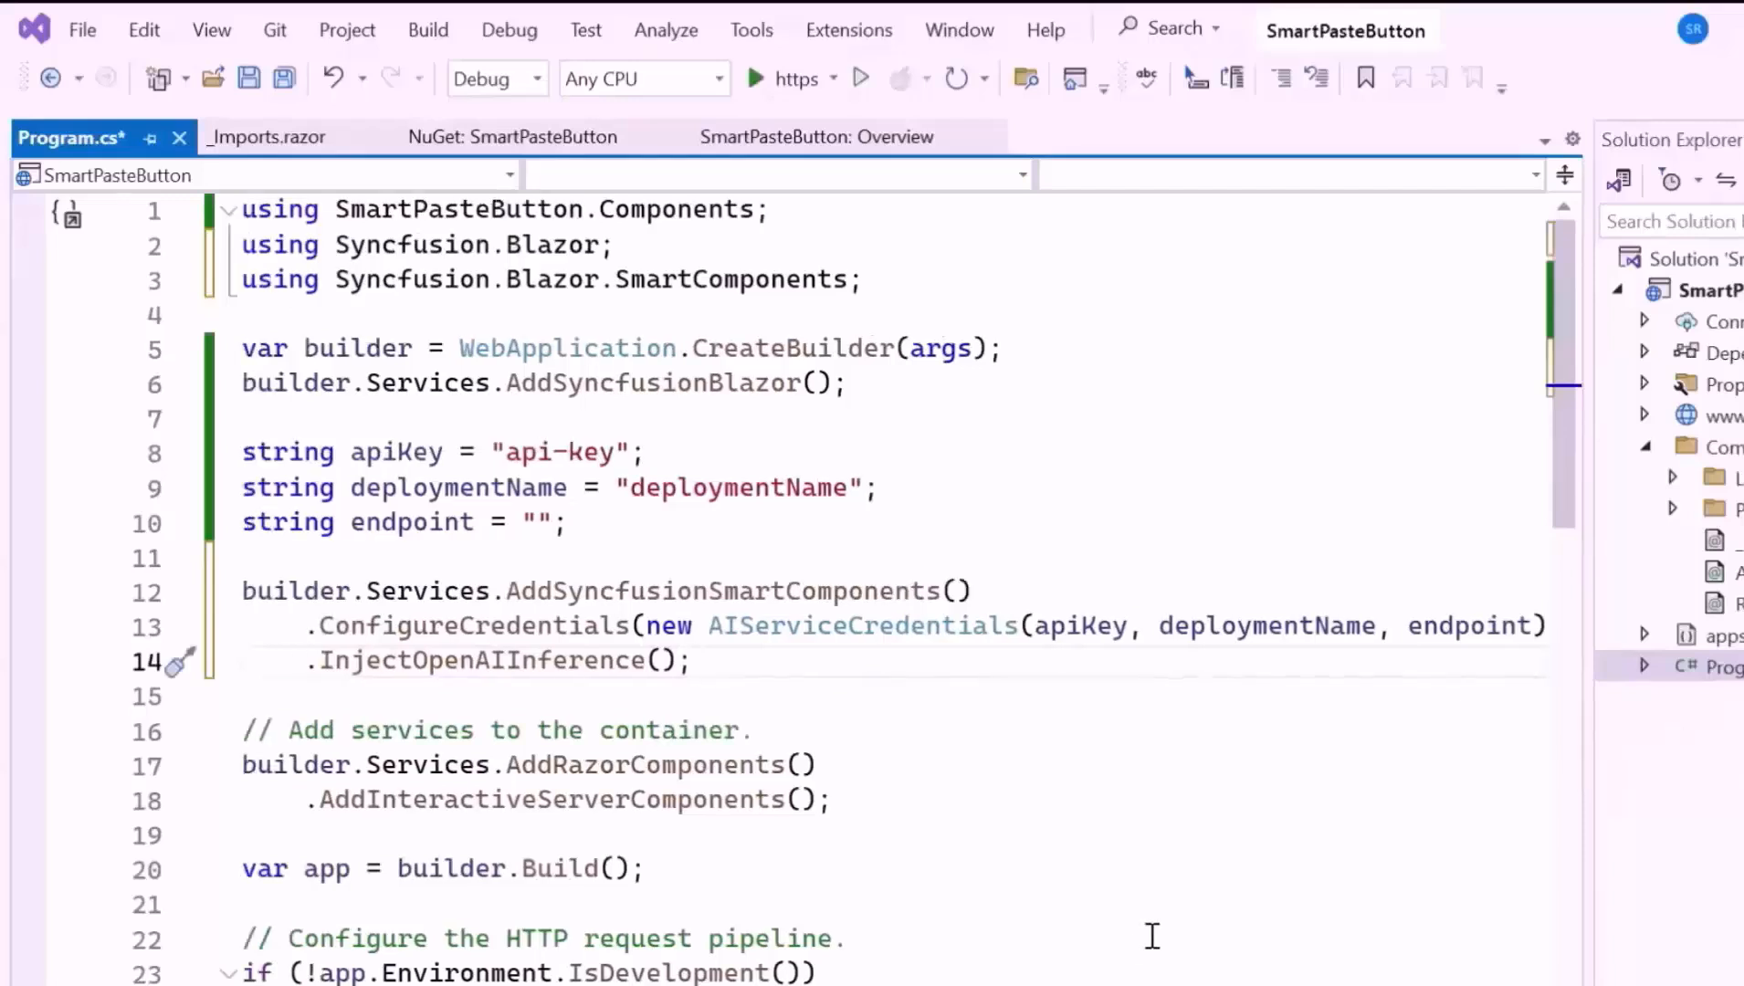
key("ctrl+s")
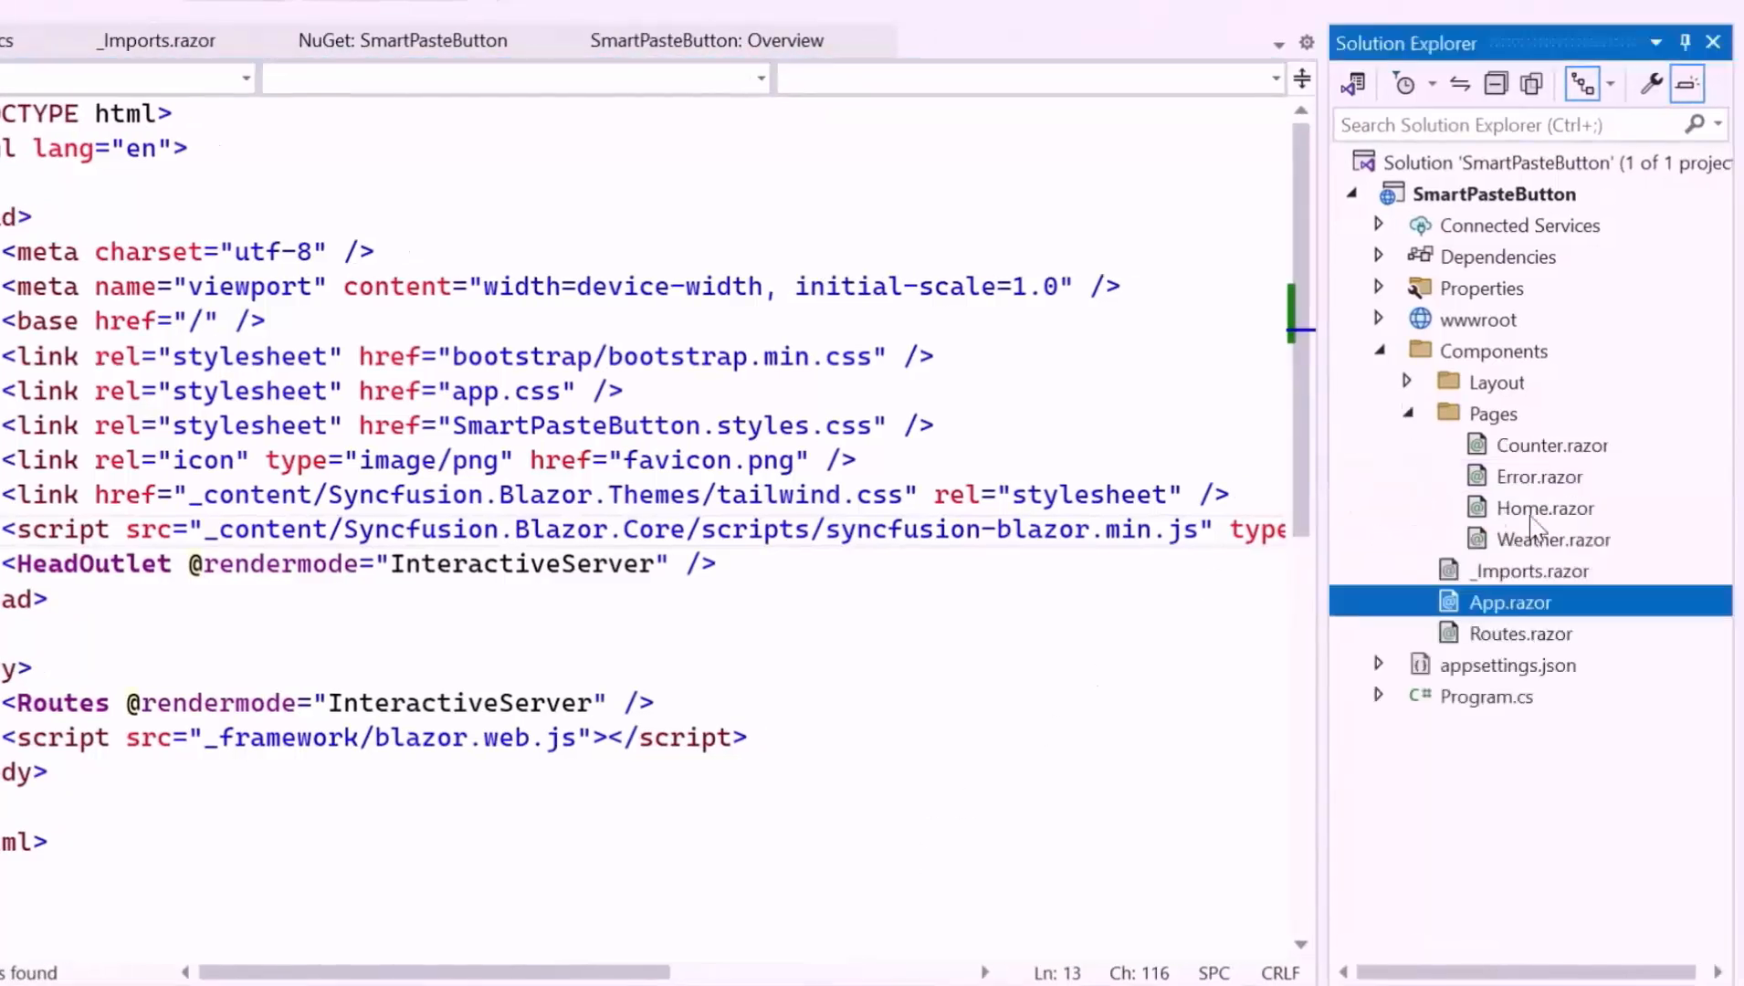
Open Components/Pages/Home.razor and delete its default Hello, world welcome content
double_click(1543, 507)
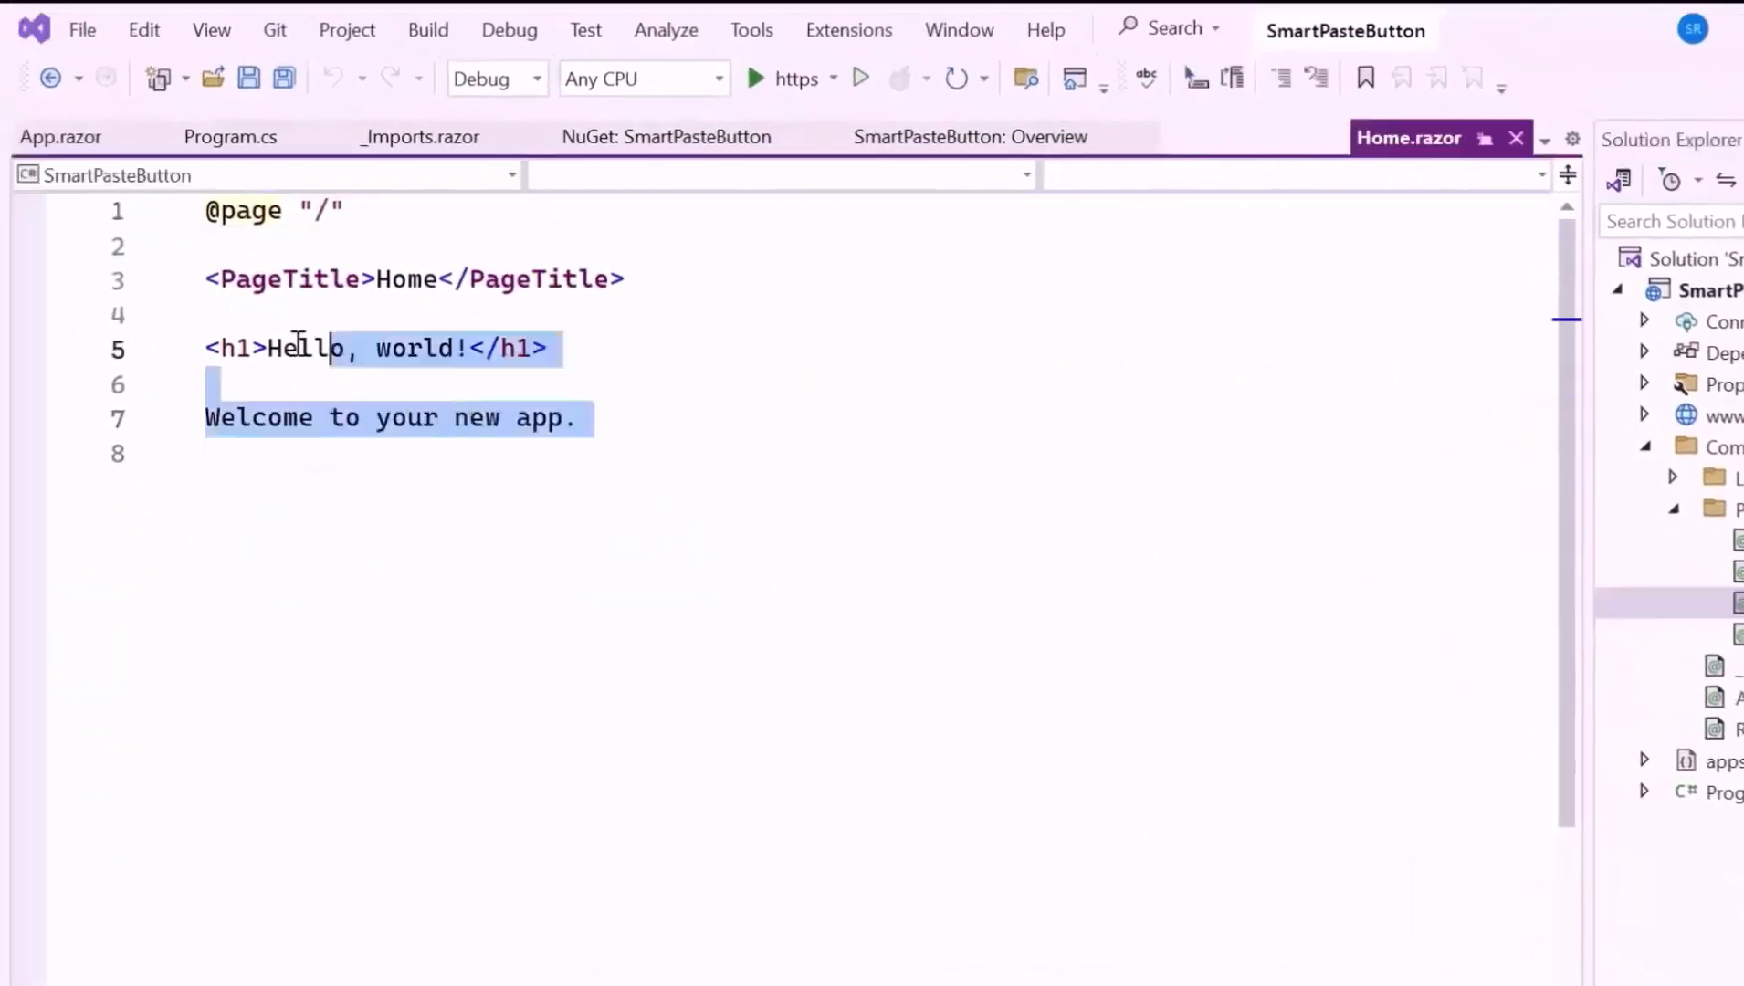
key("Delete")
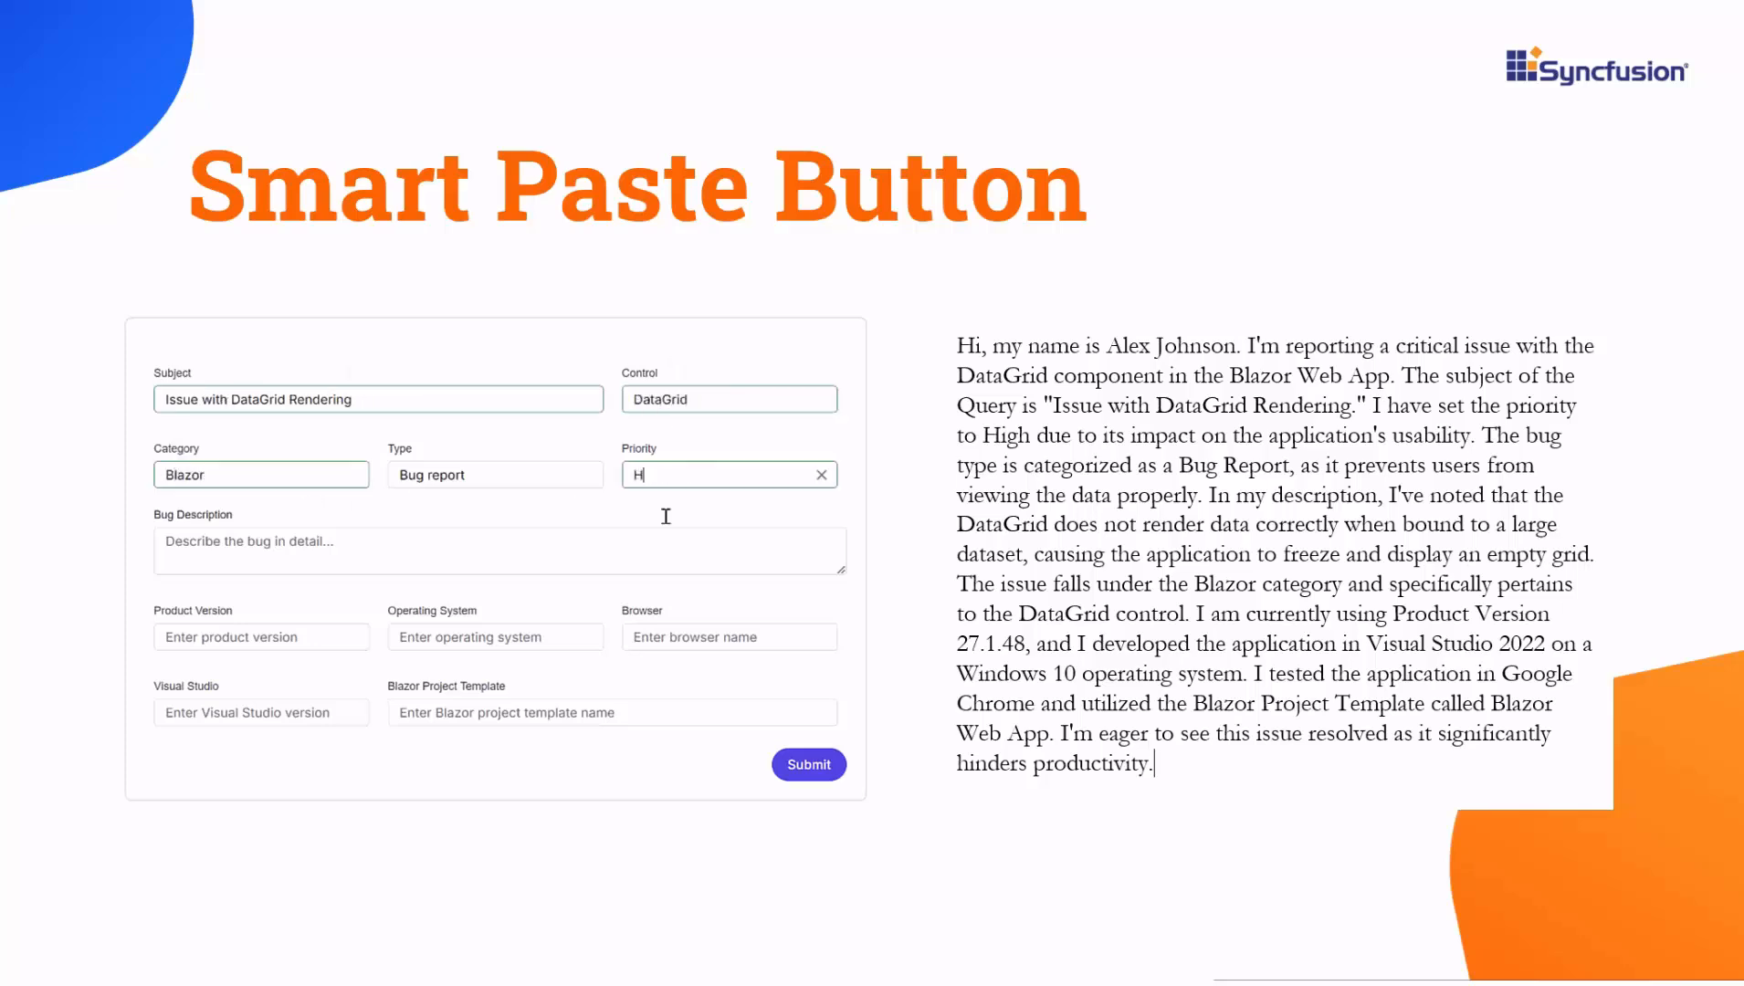
Write an SfDataForm bound to bugReportDetails with FormItems in Home.razor and run the app over https
type("igh")
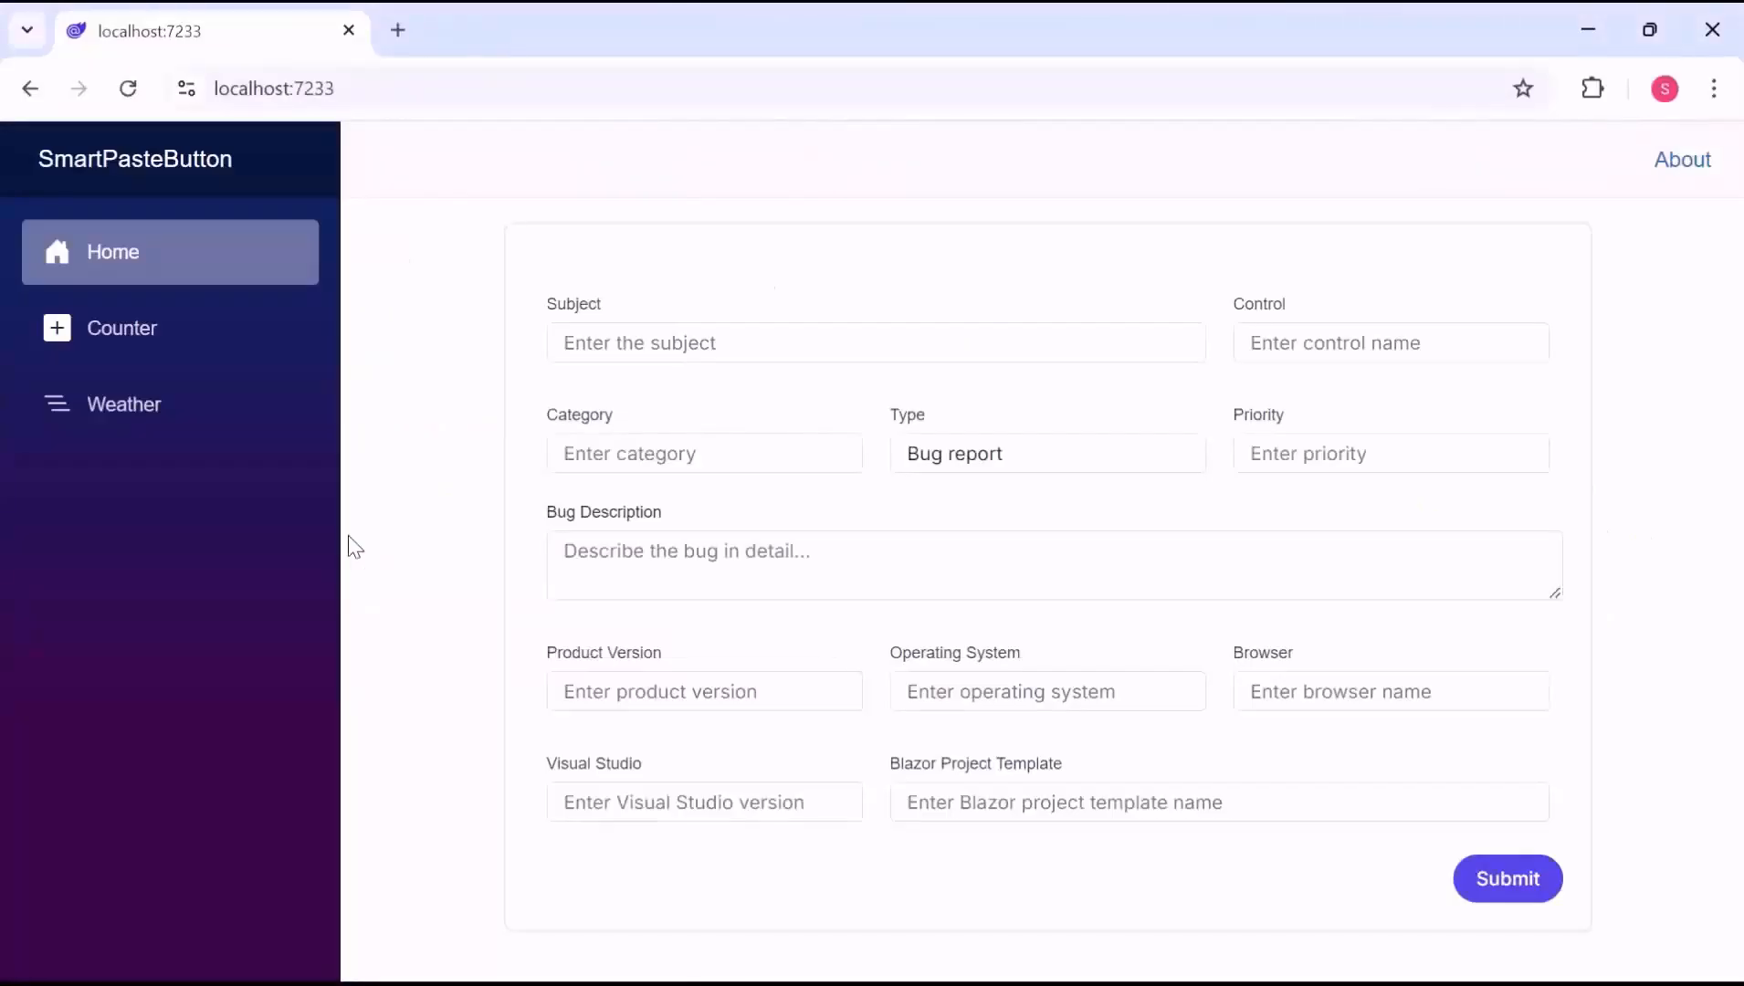
Focus Subject and Bug Description, submit the empty form to show required-field errors, then return to Home.razor
left_click(874, 343)
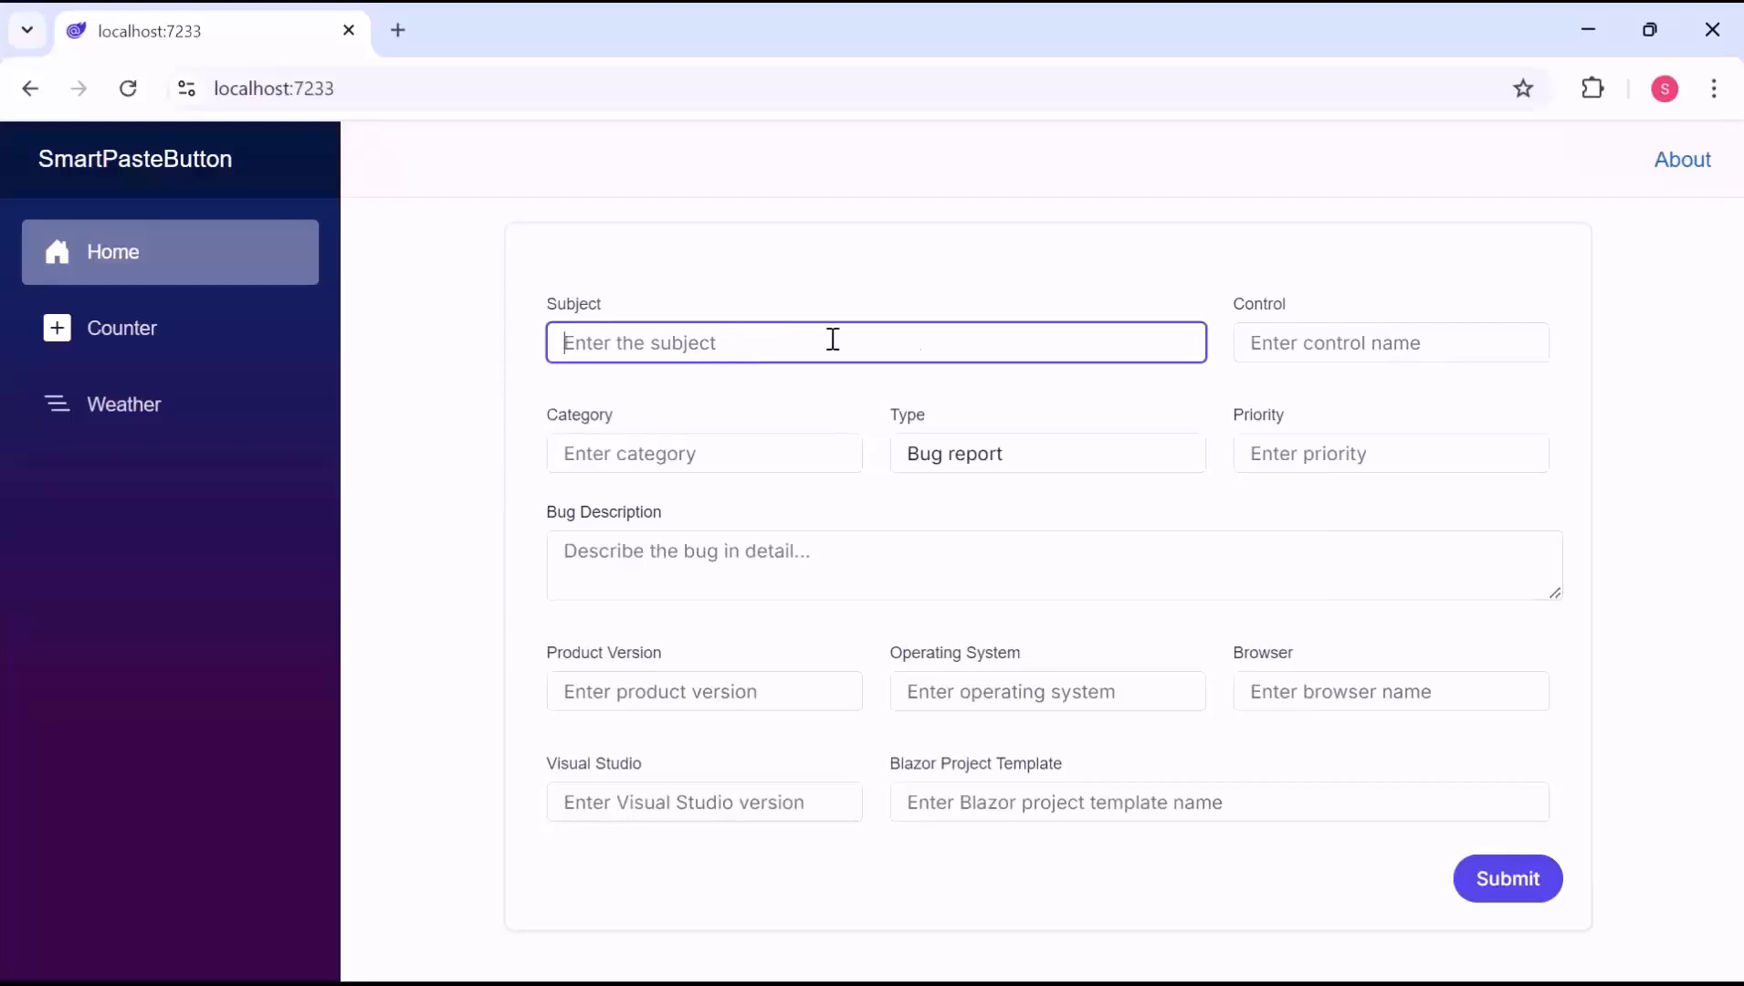
left_click(703, 452)
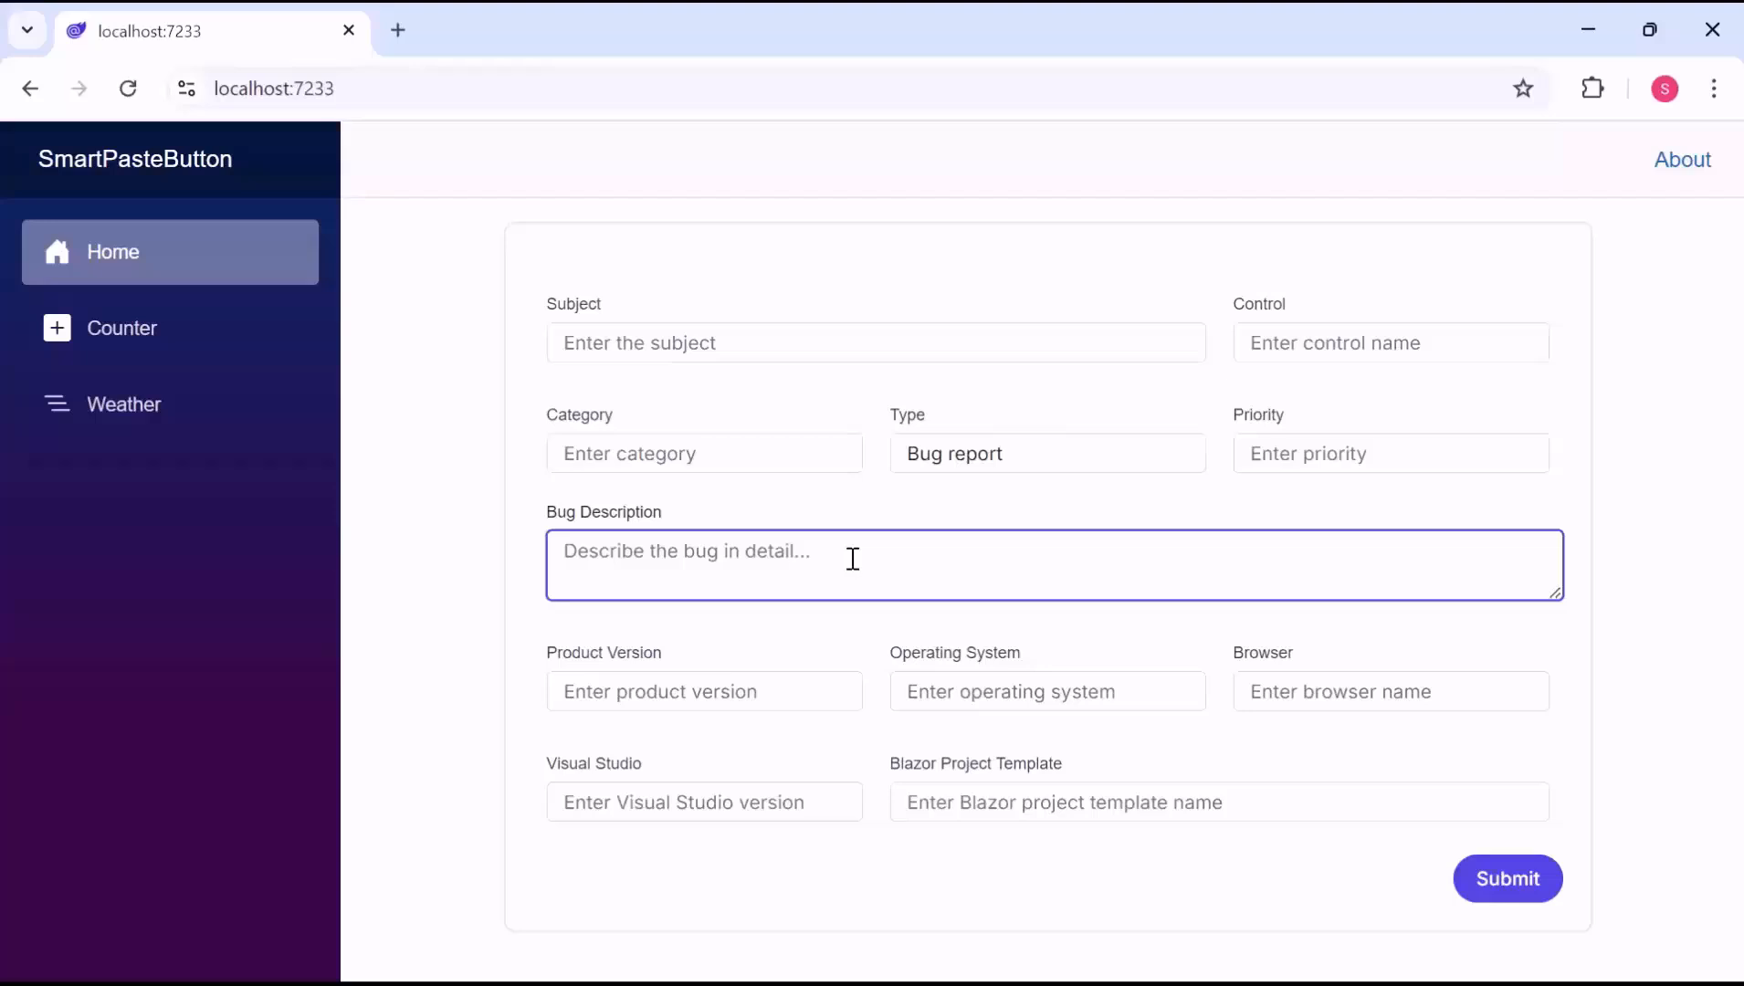
left_click(1503, 879)
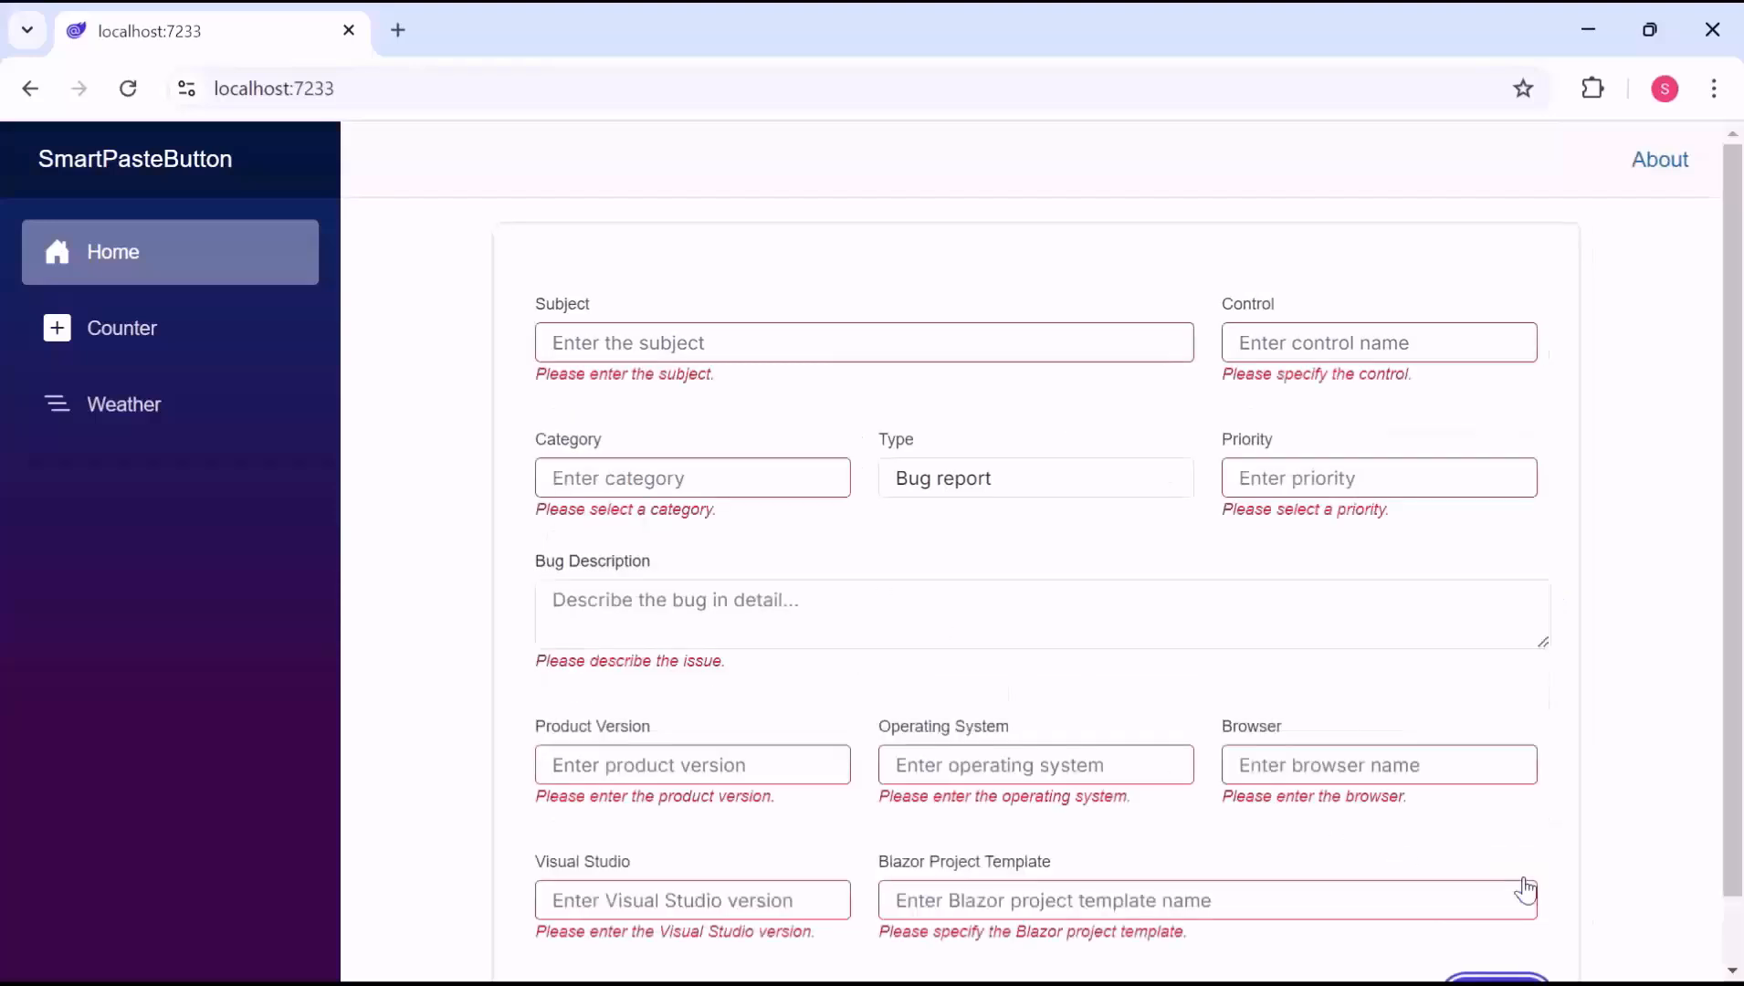
scroll("down", 3)
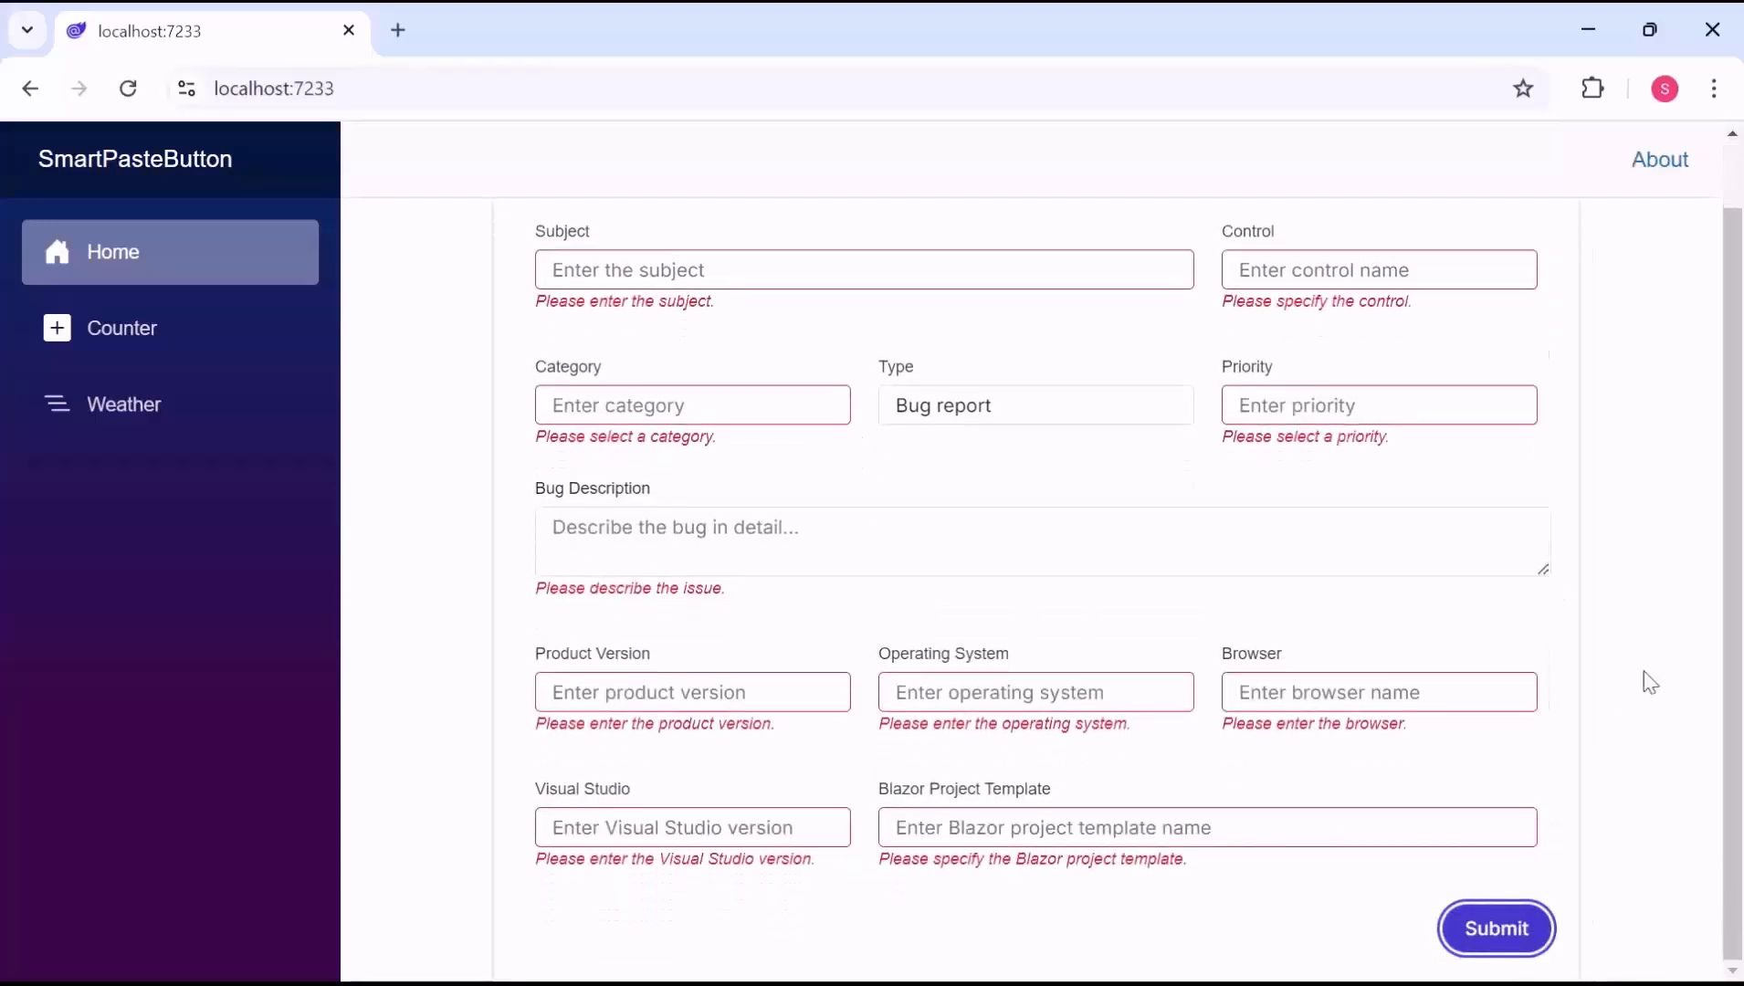
scroll("up", 3)
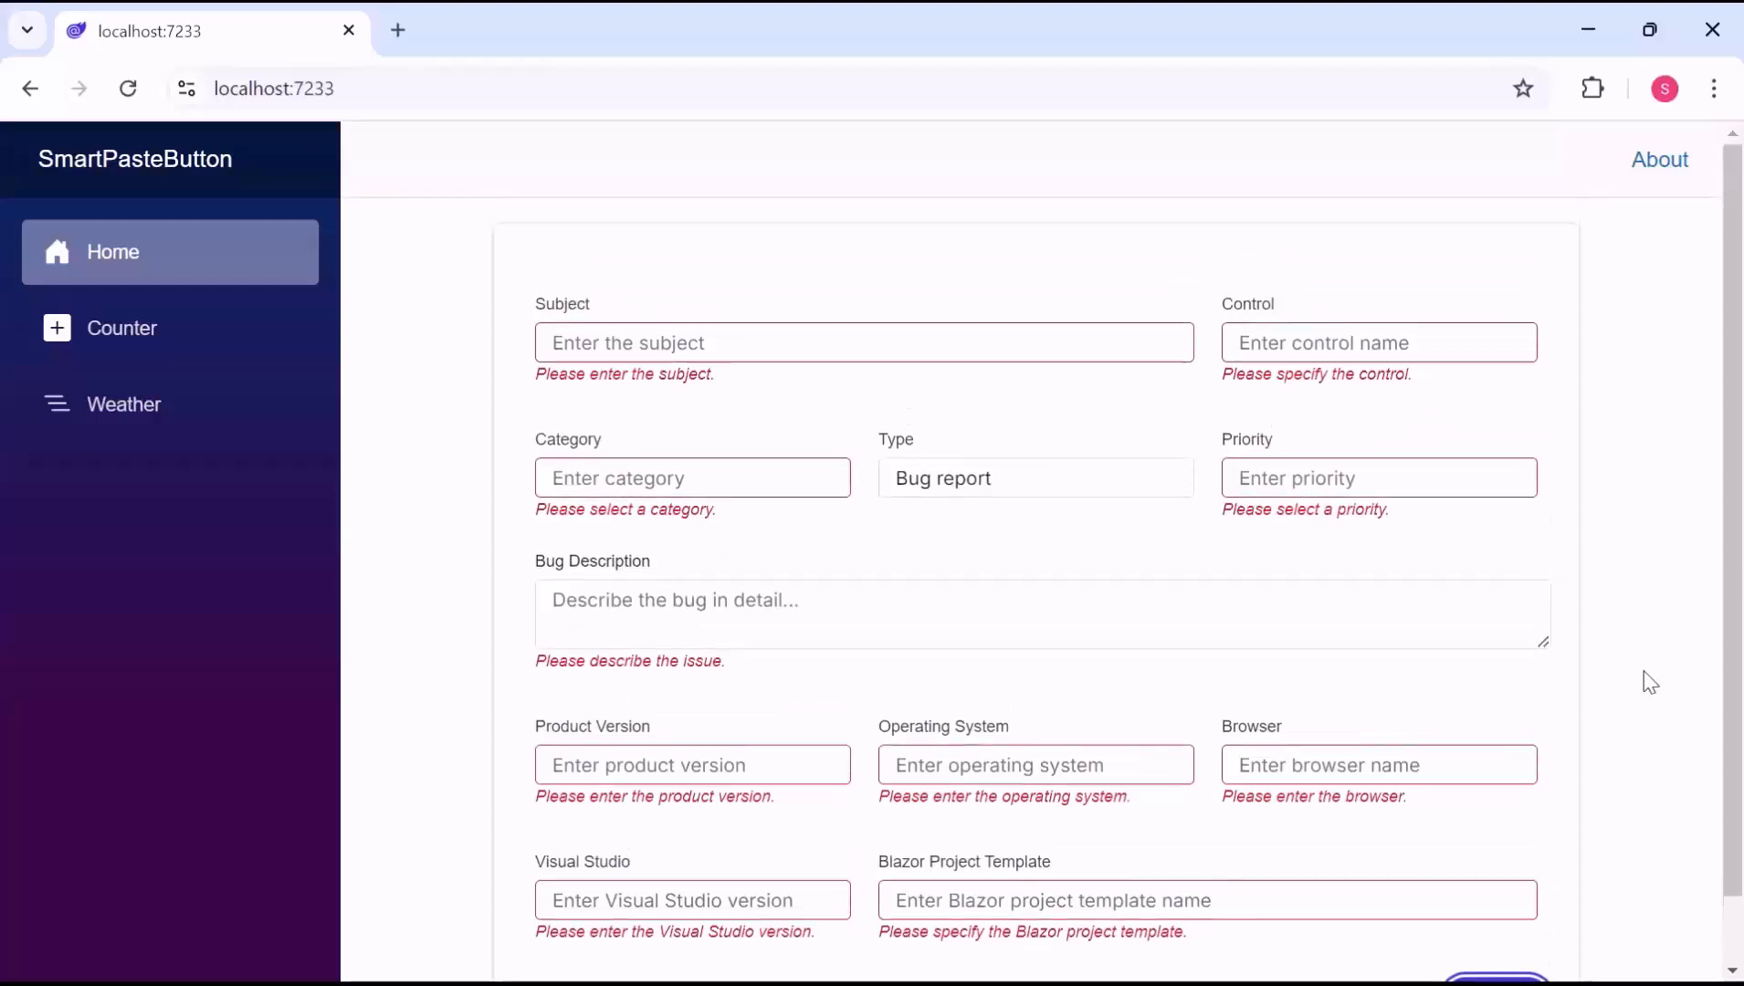
left_click(126, 90)
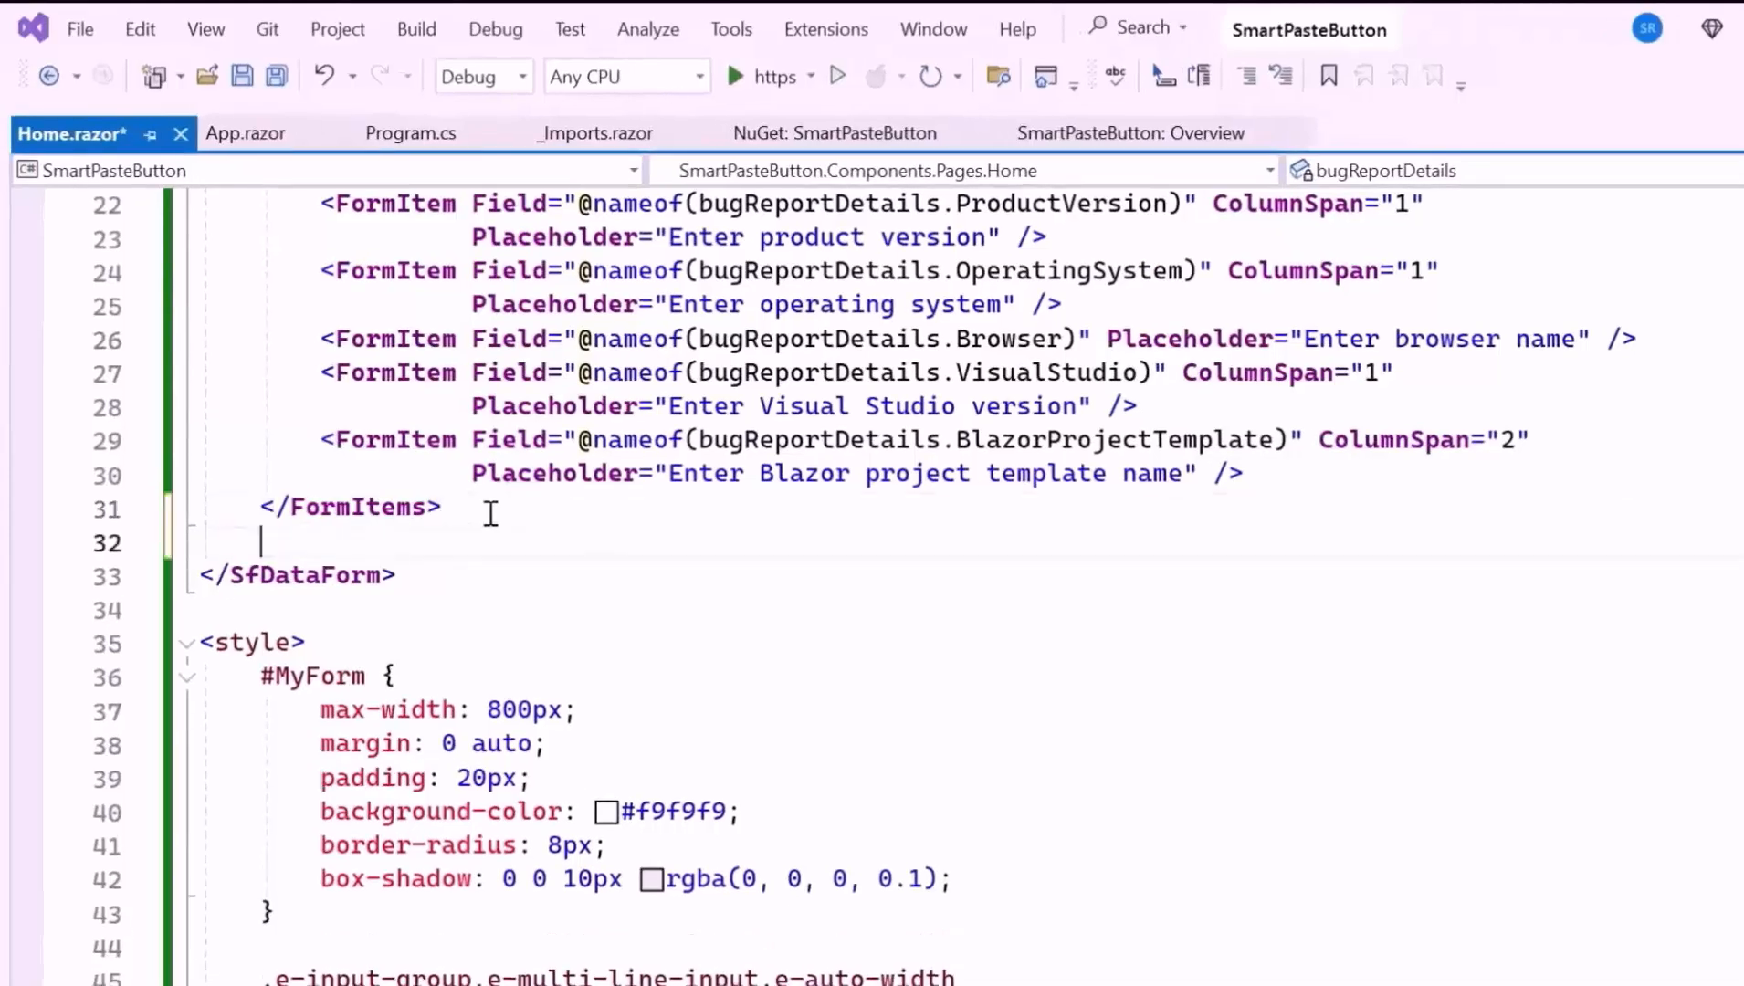
Add FormButtons with a primary SfSmartPasteButton, Content "Submit Bug Report" and IconCss "e-icons e-paste"
type("<Formb")
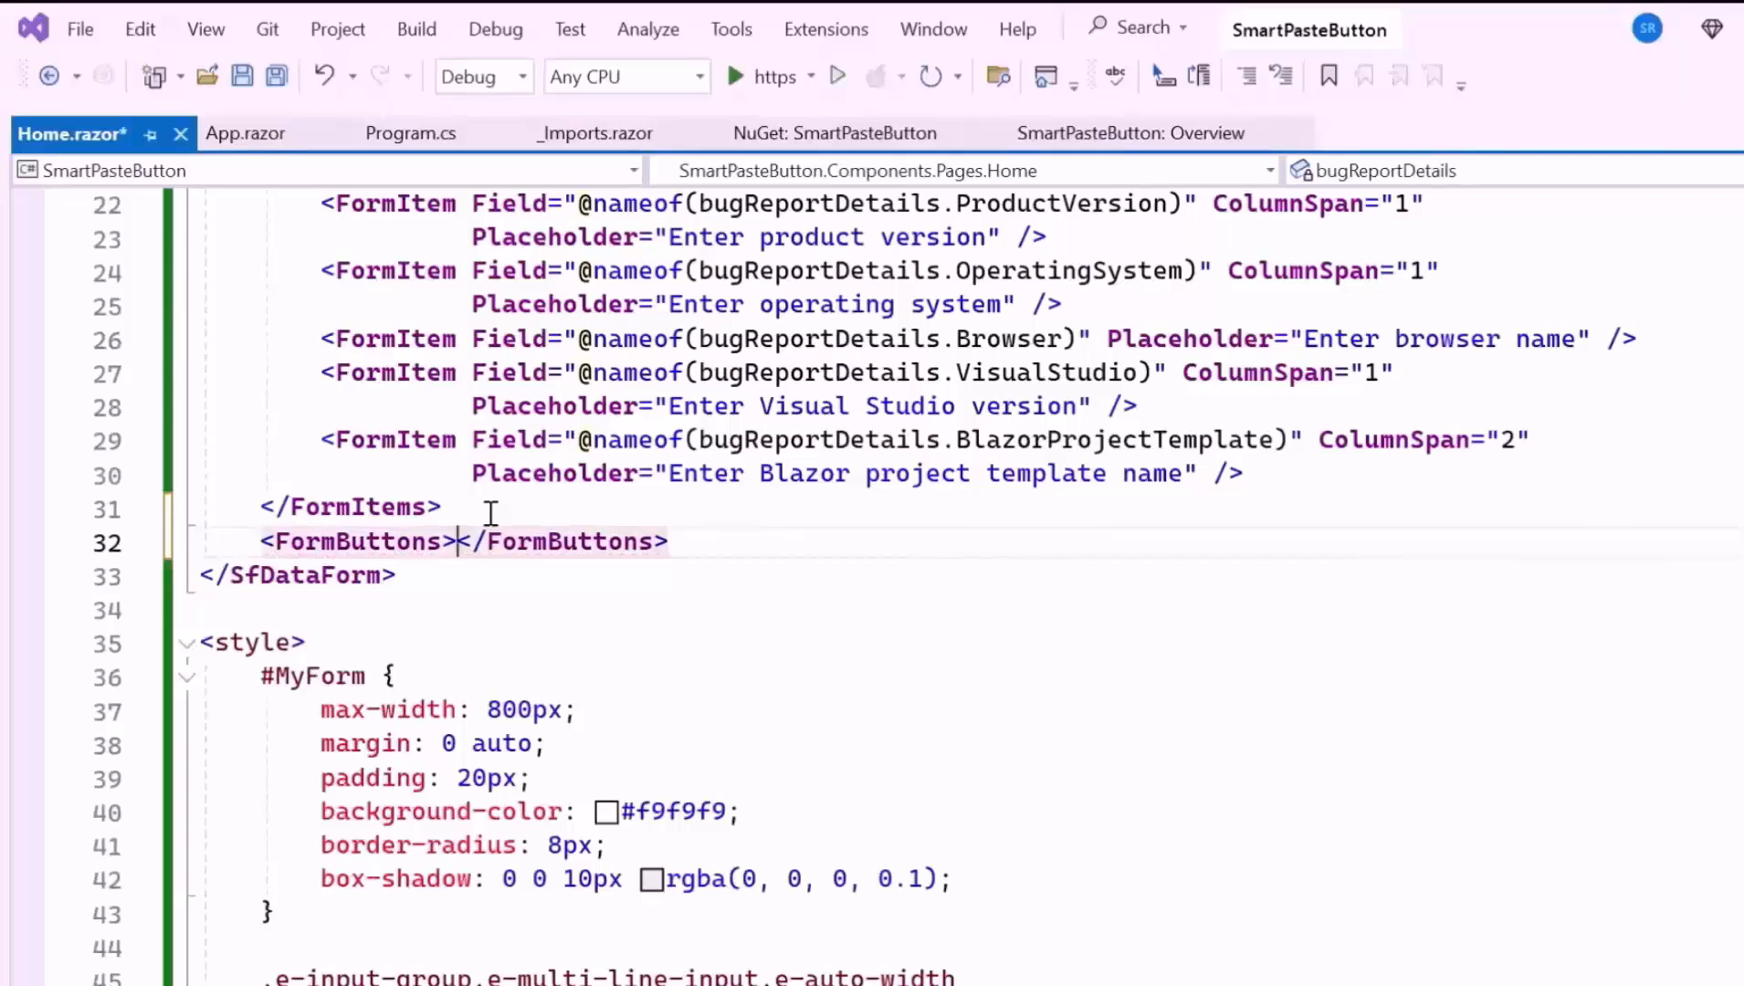
type("<Sf")
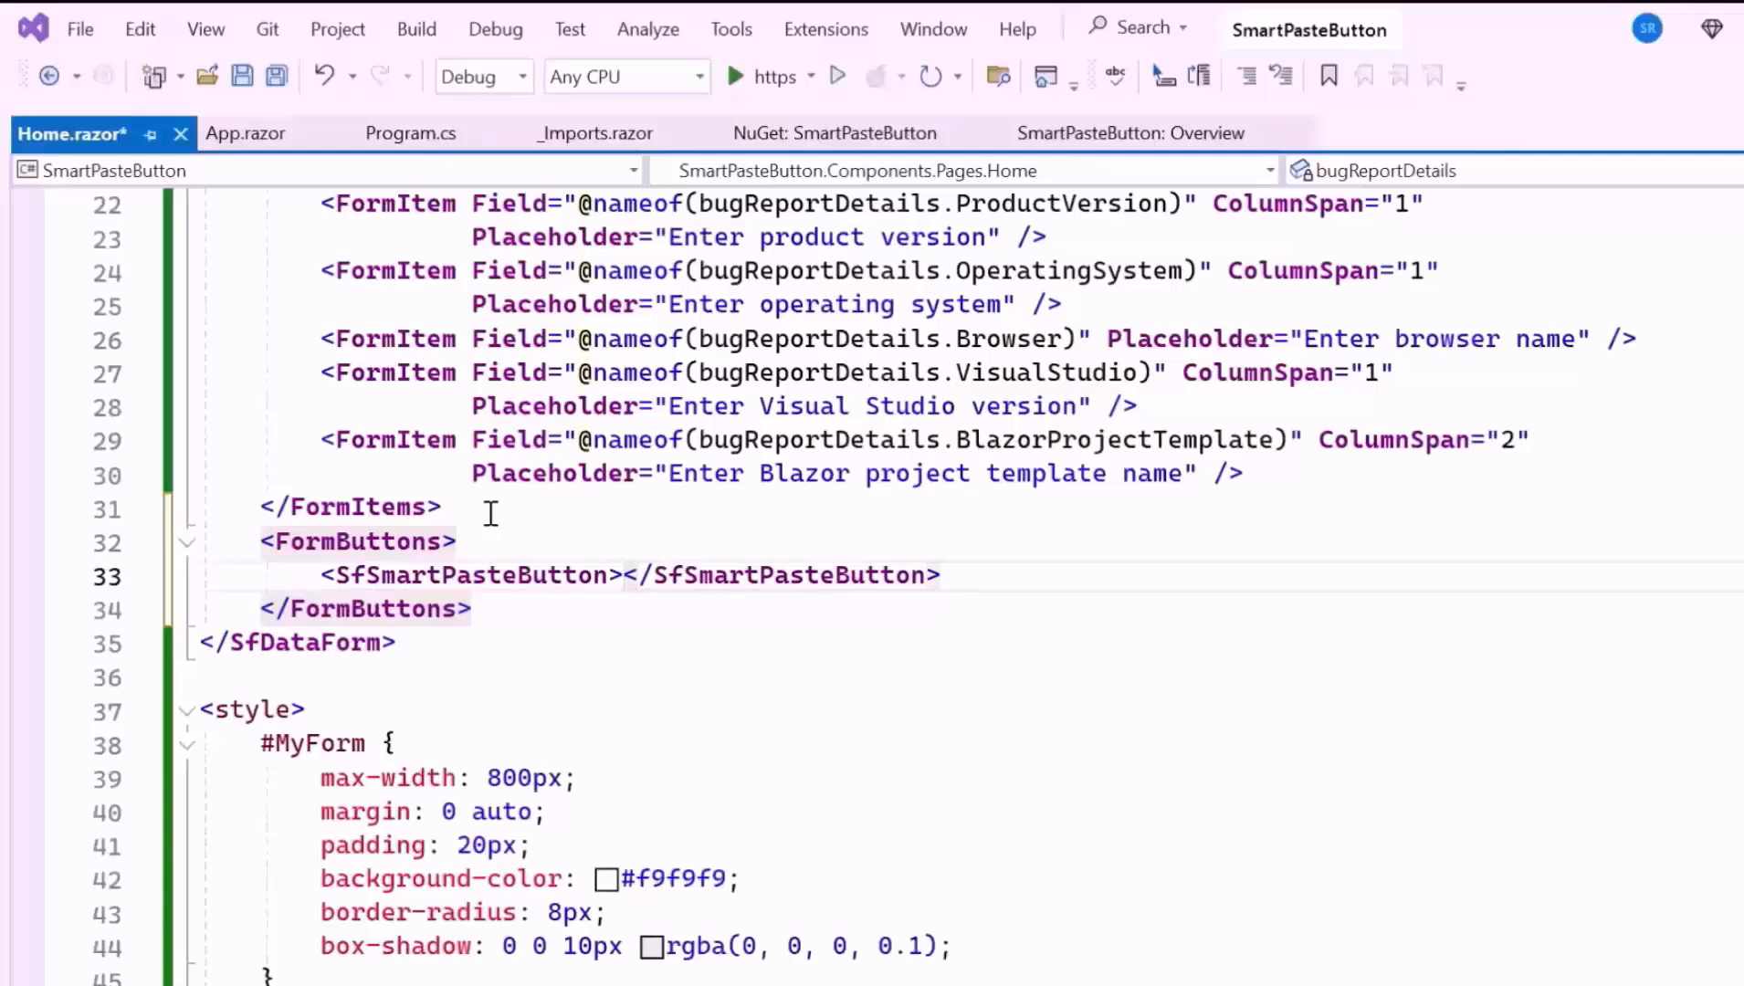
left_click(623, 575)
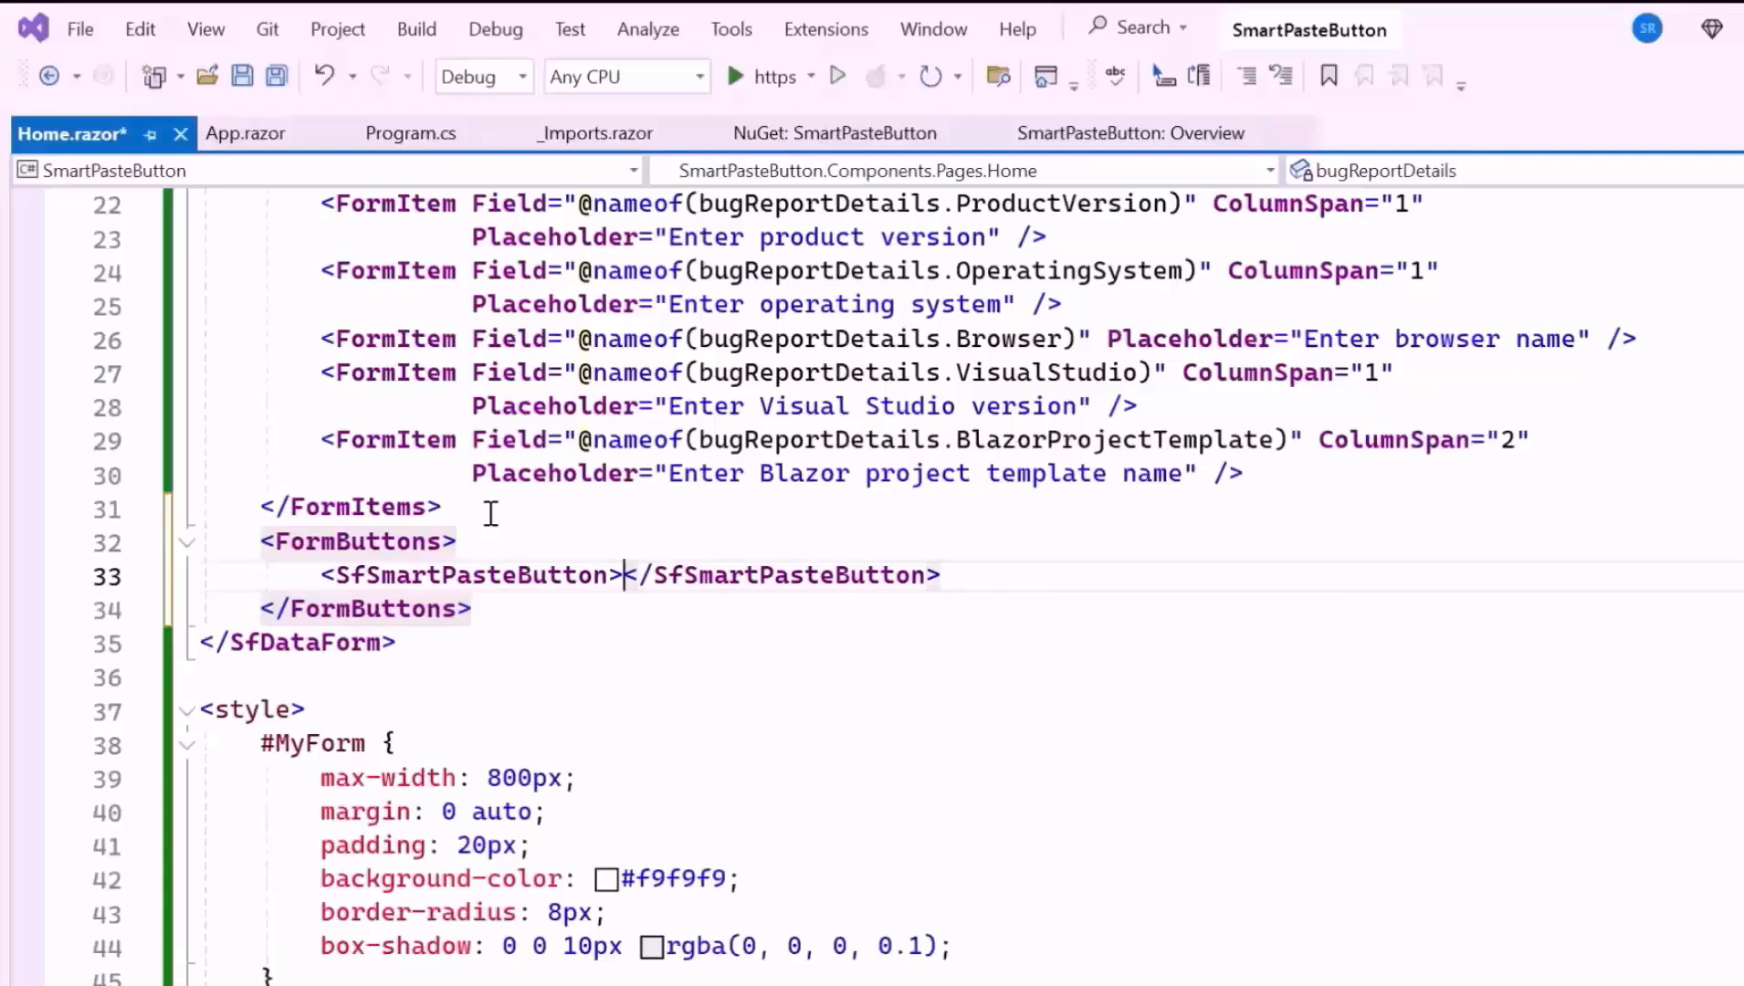
type("isp")
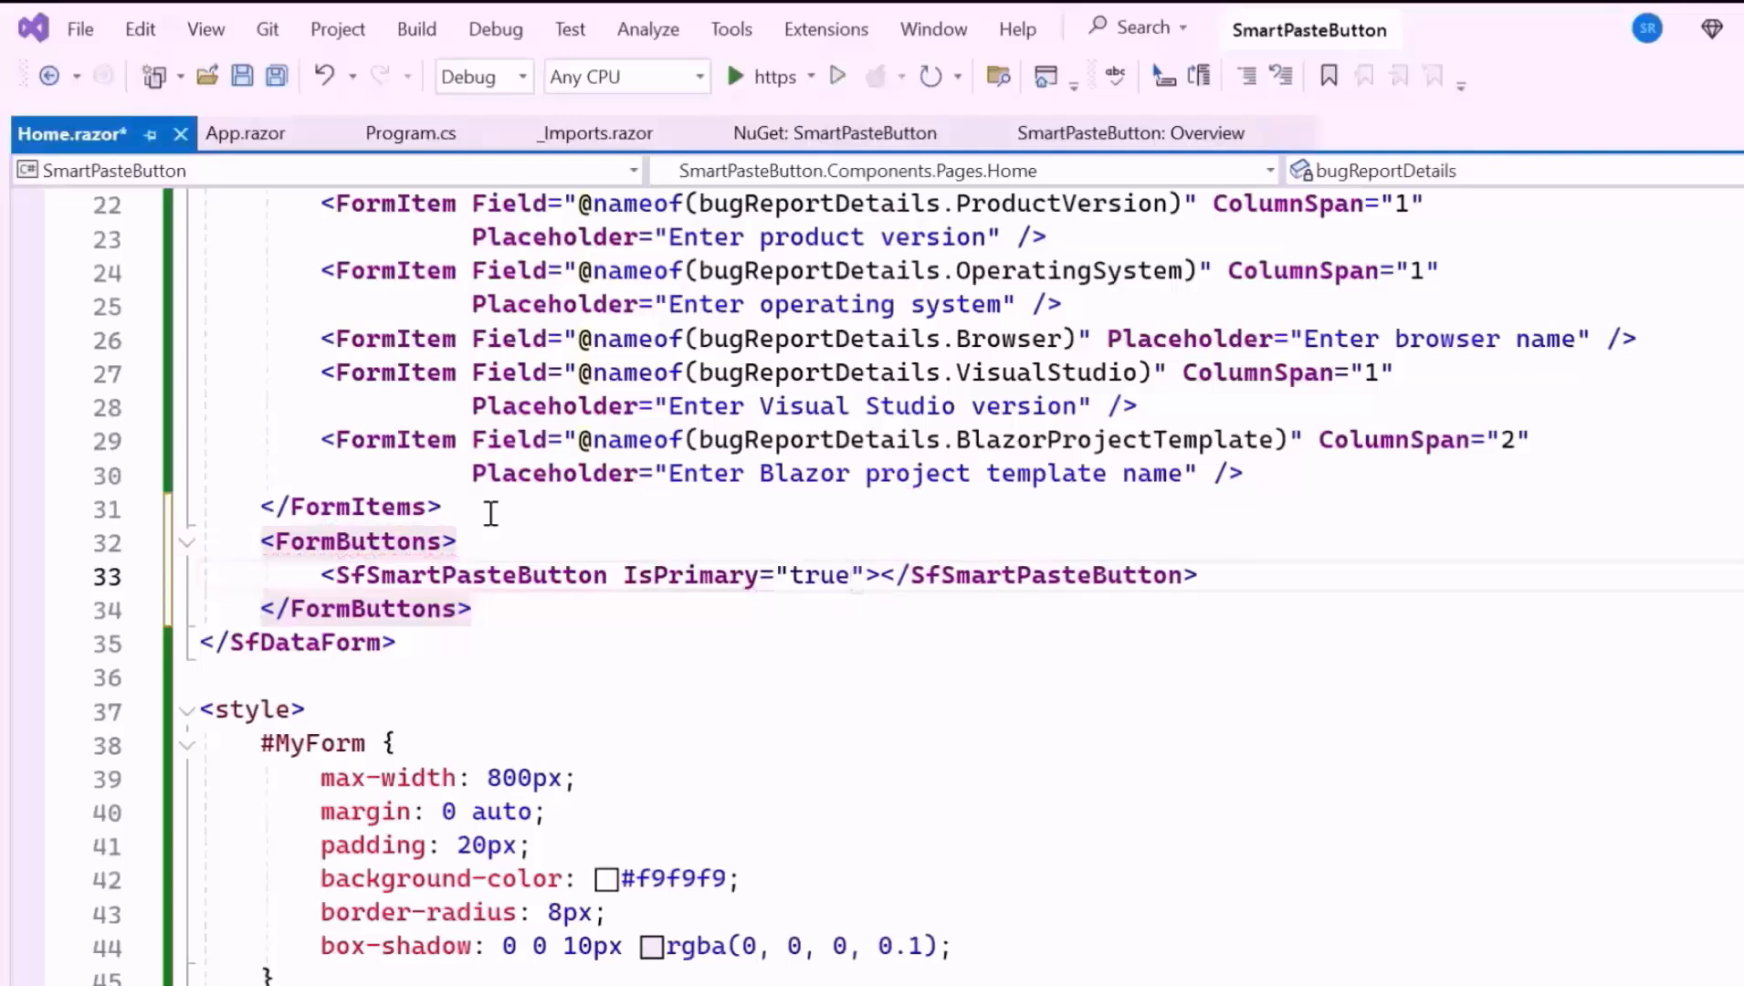
type("c")
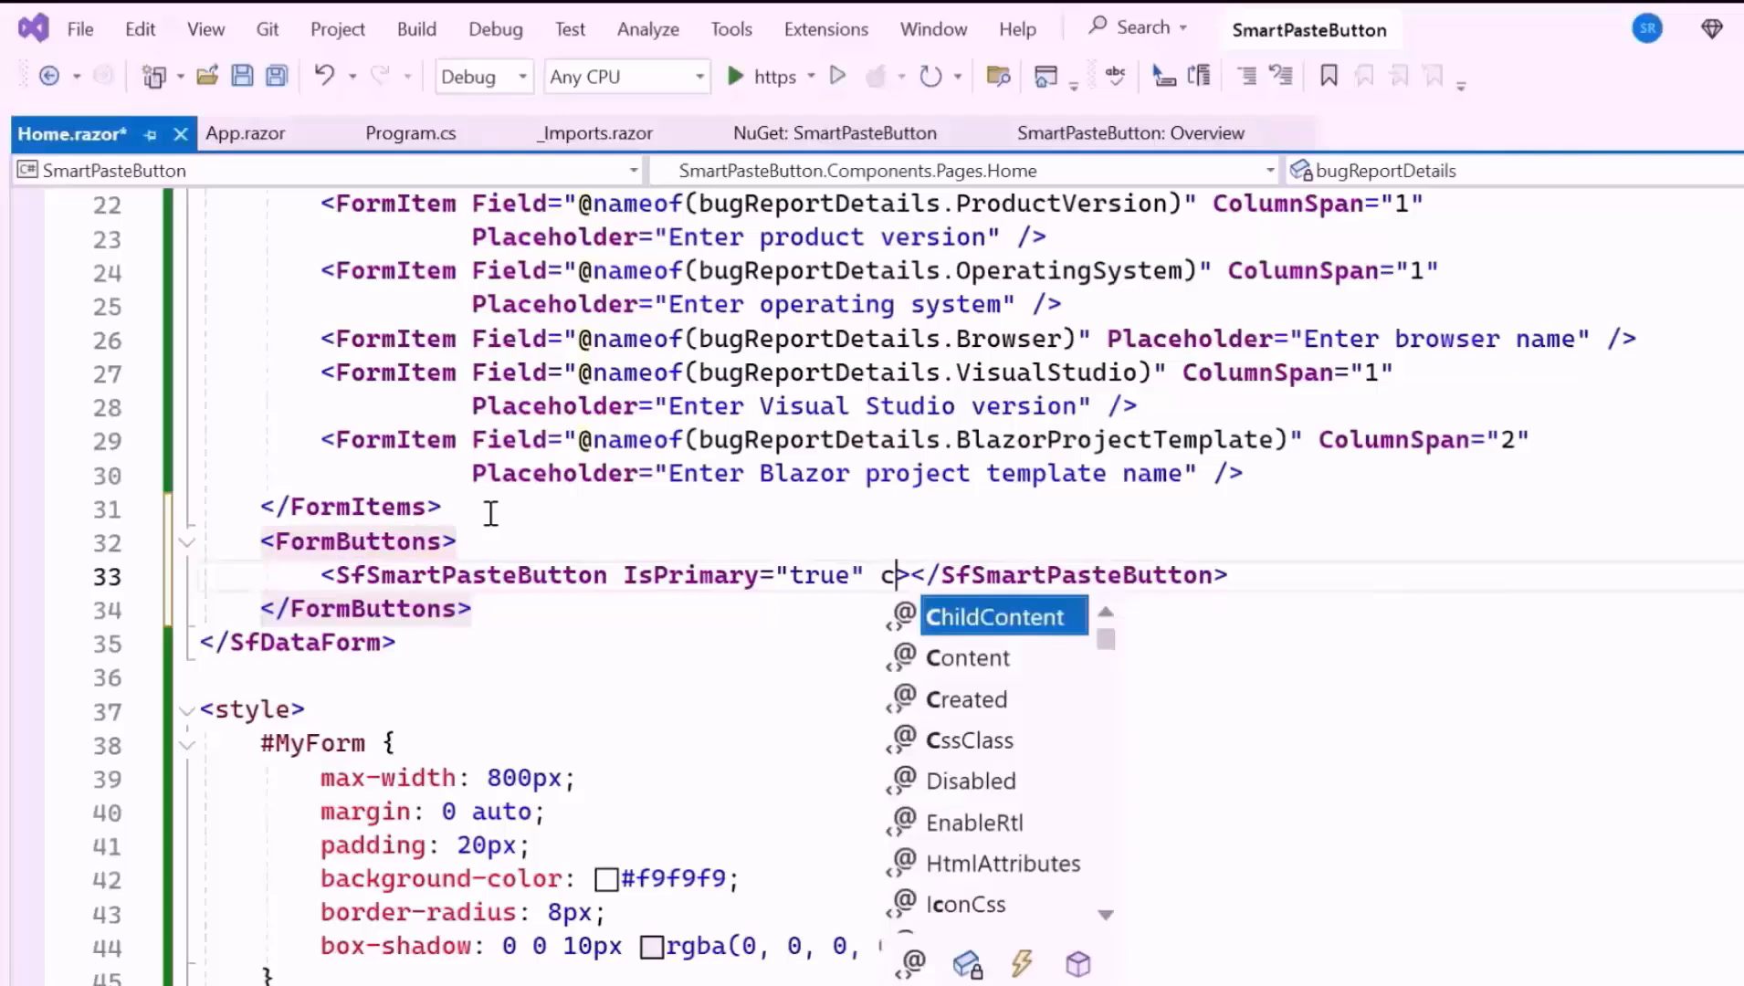
type("Content=\"Submit Bug Report\"")
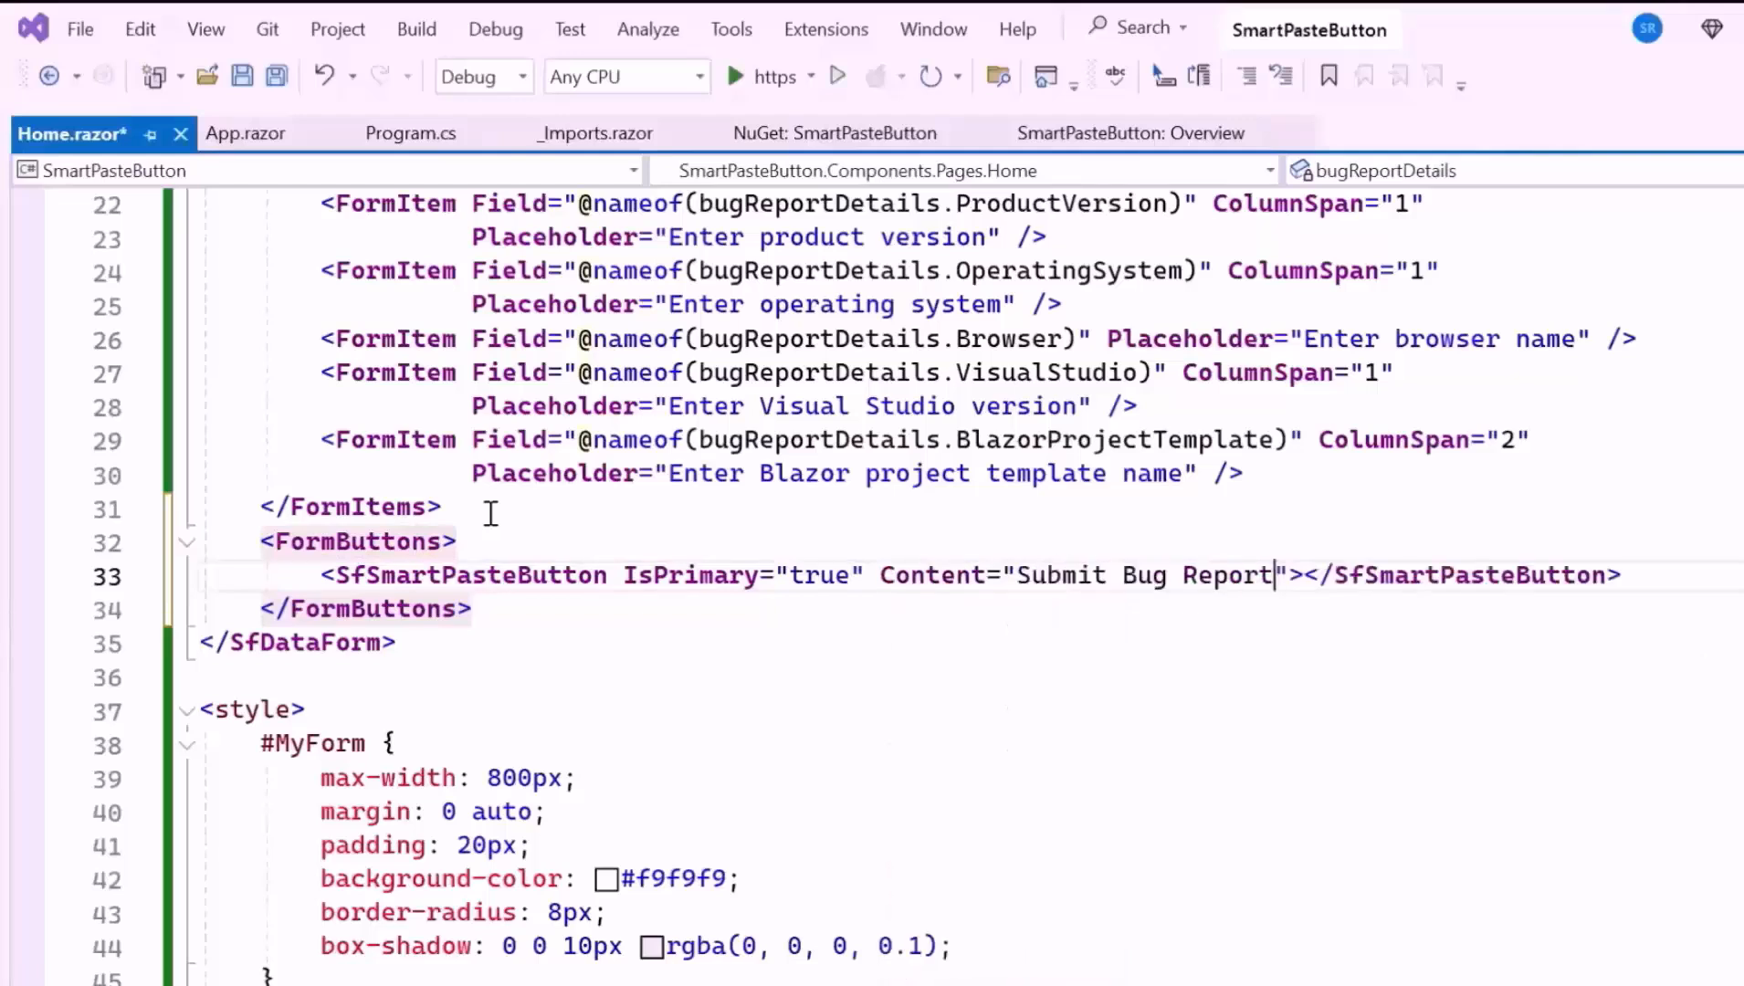
key("Enter")
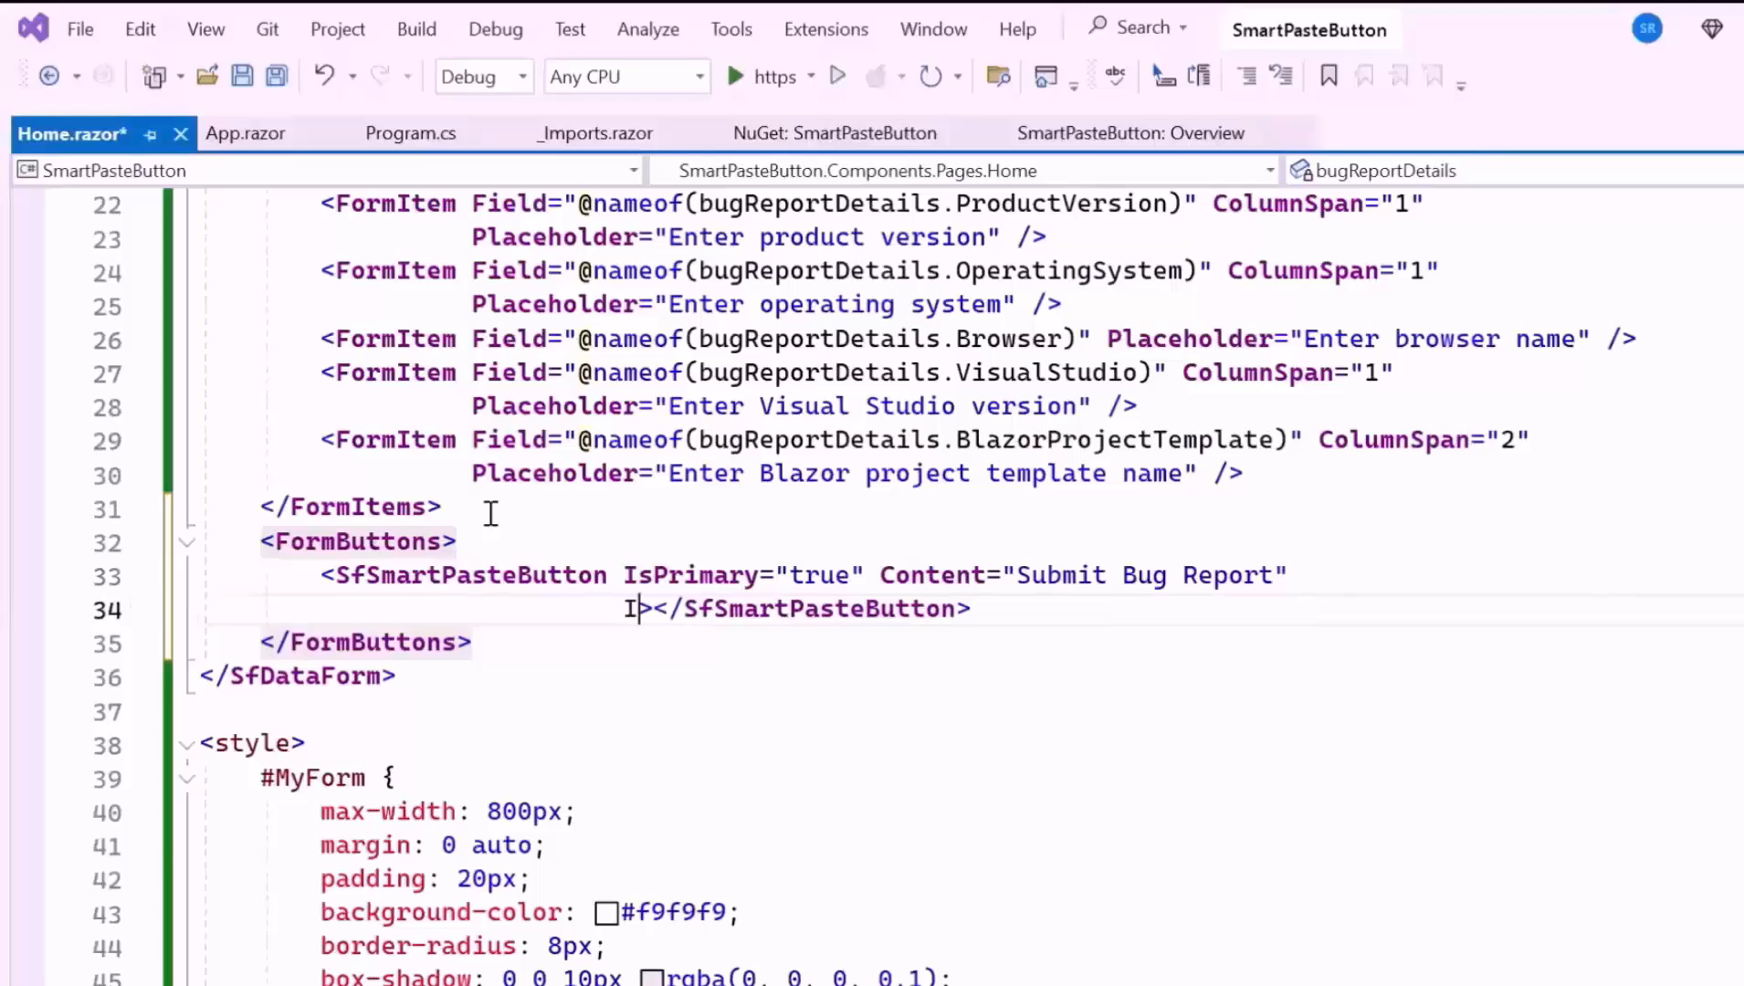
type("IconCss=\"e-icons e-paste\"")
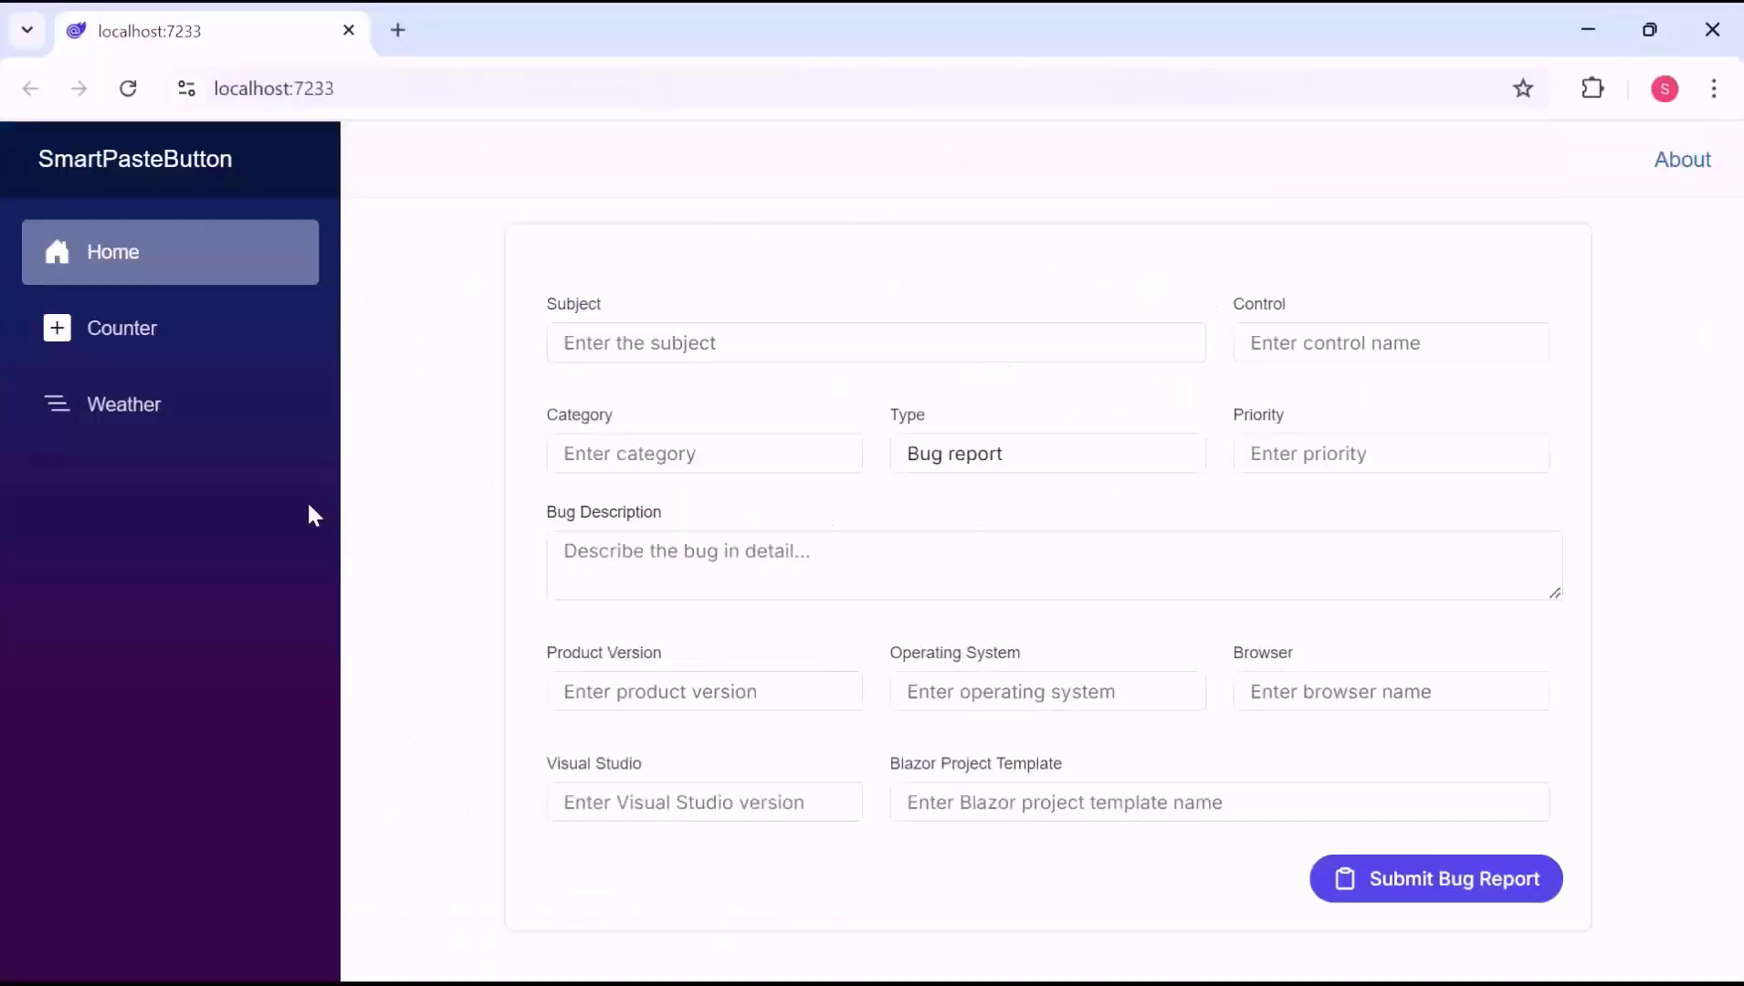
Use the Submit Bug Report button to auto-fill the DataGrid rendering issue, High priority, Windows 10 details
left_click(1435, 879)
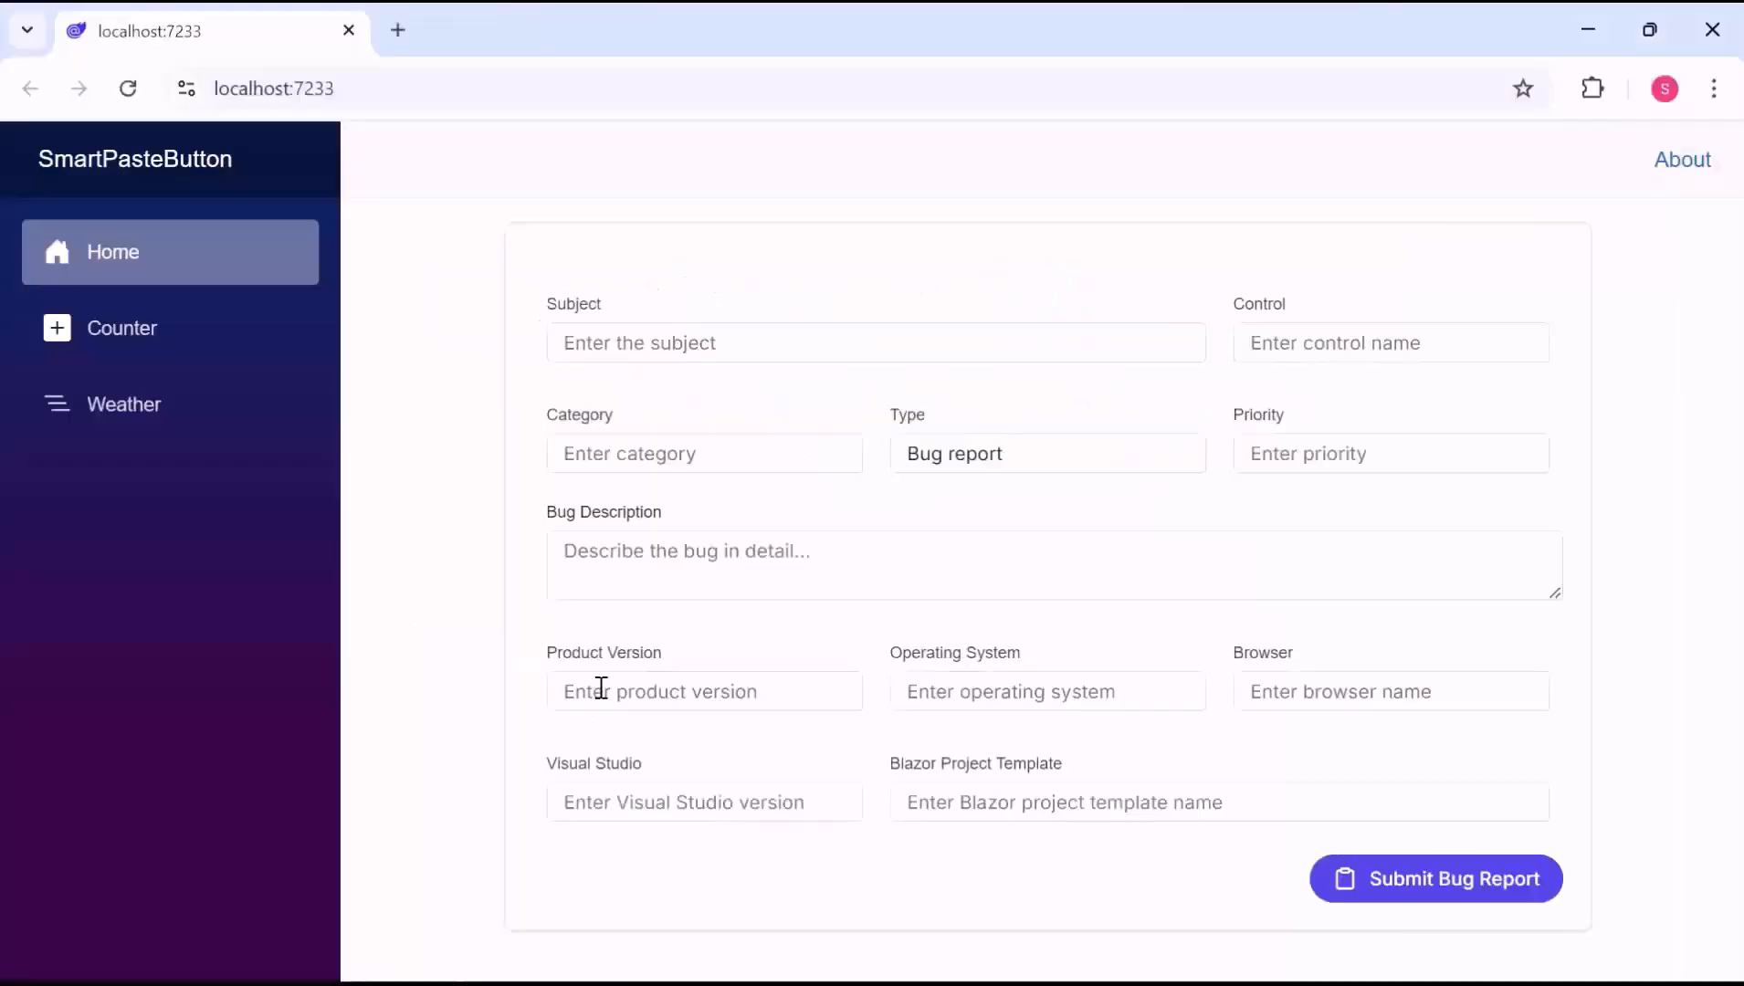
left_click(1434, 878)
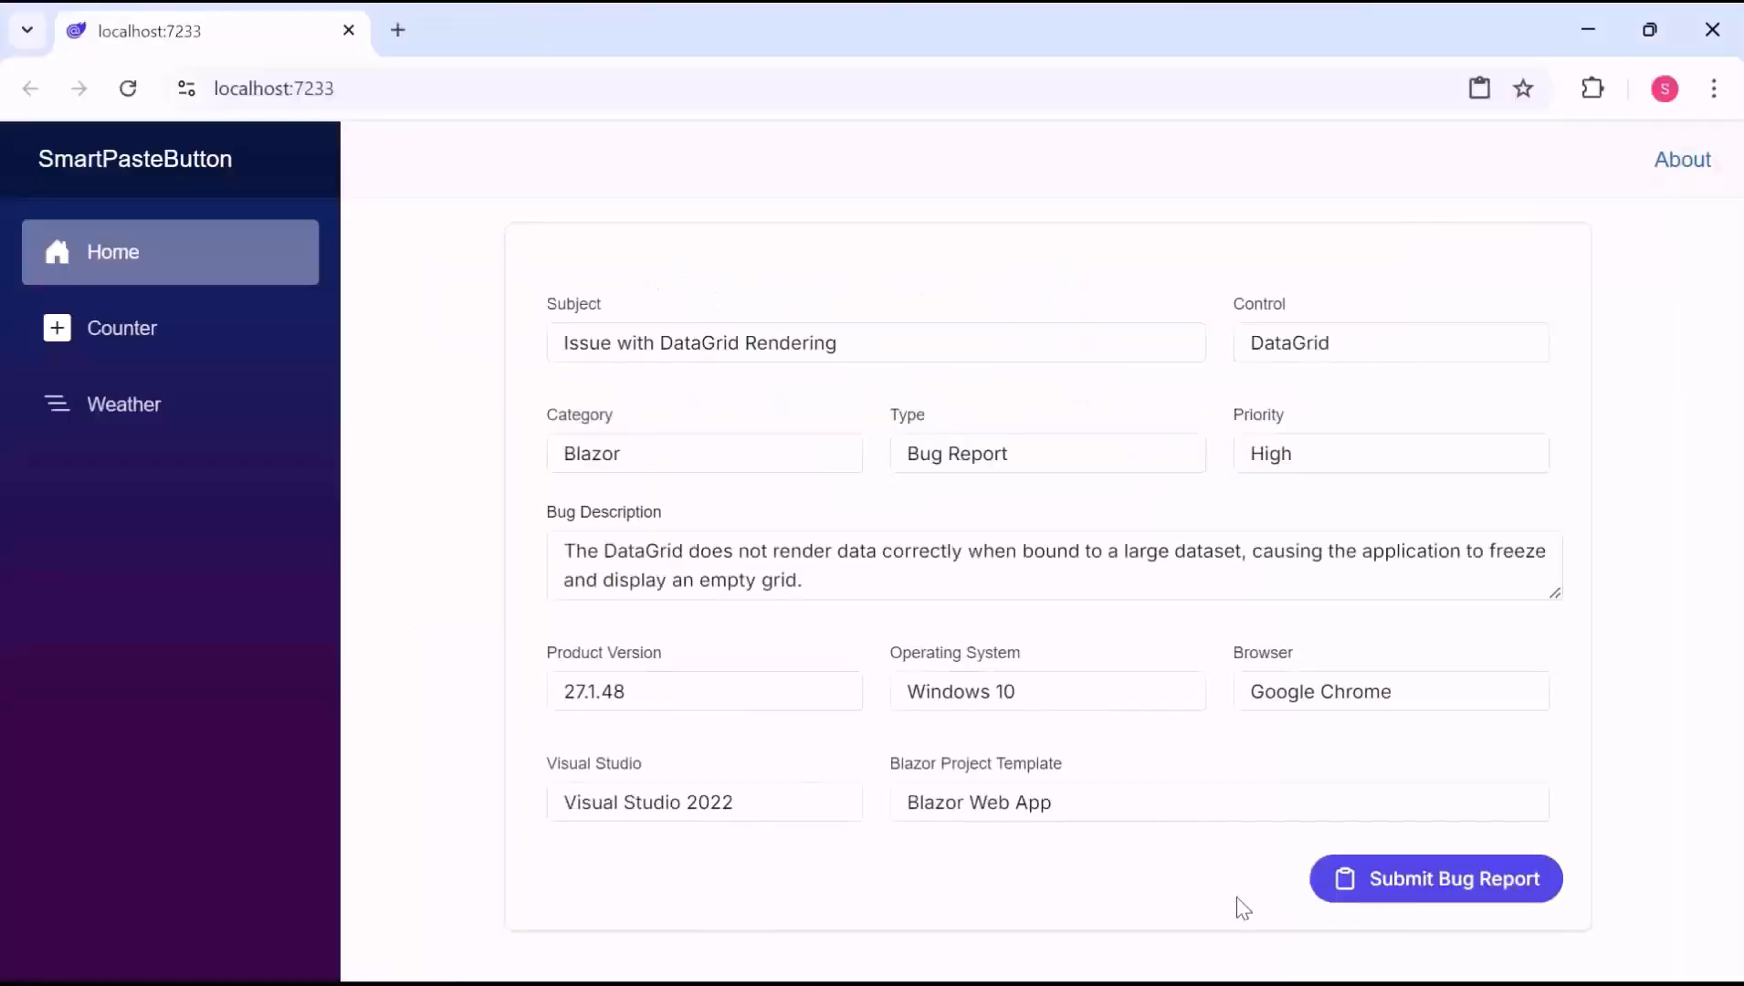